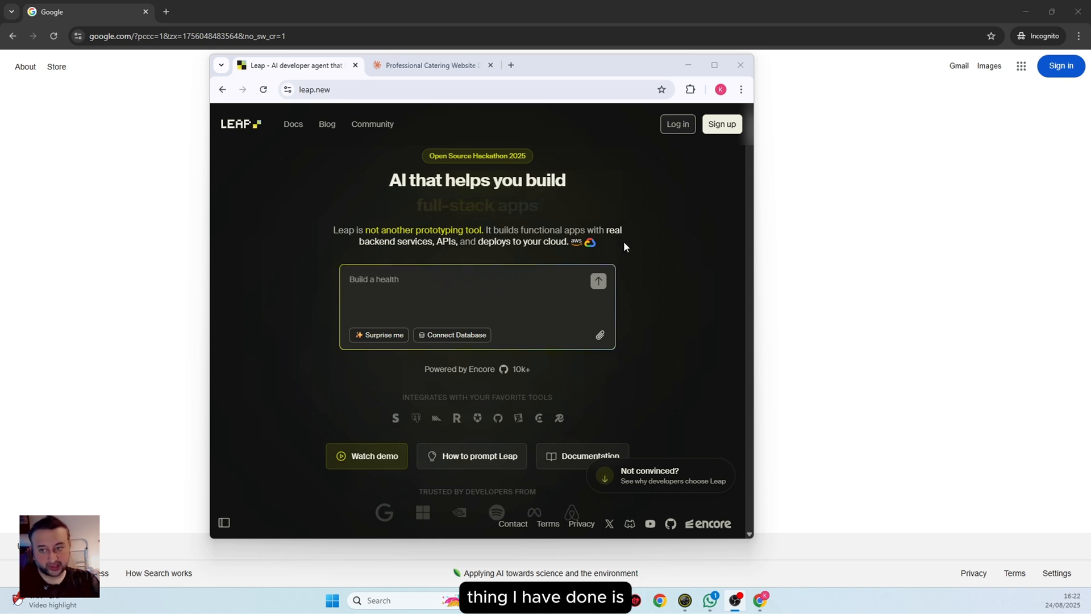
Review Claude's generated catering-website prompt, copy it and return to the Leap start page
left_click(428, 65)
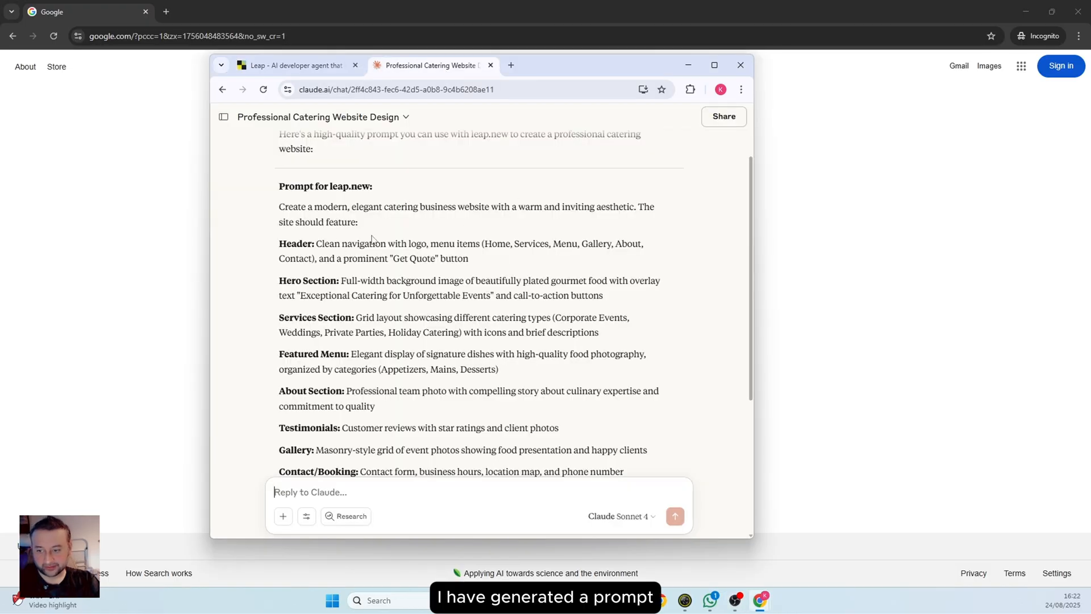
scroll("down", 3)
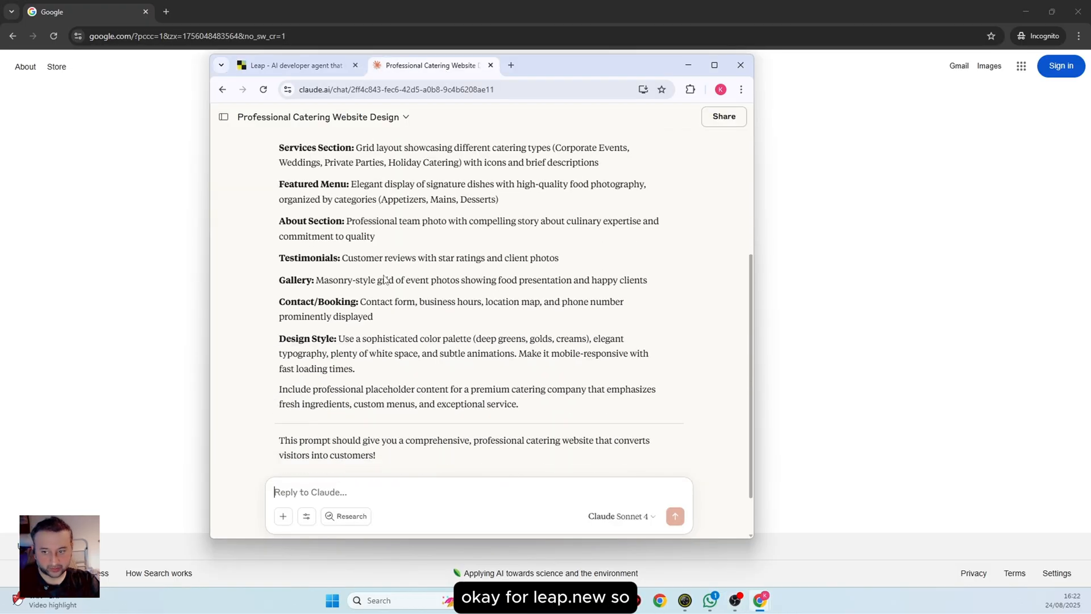
scroll("up", 3)
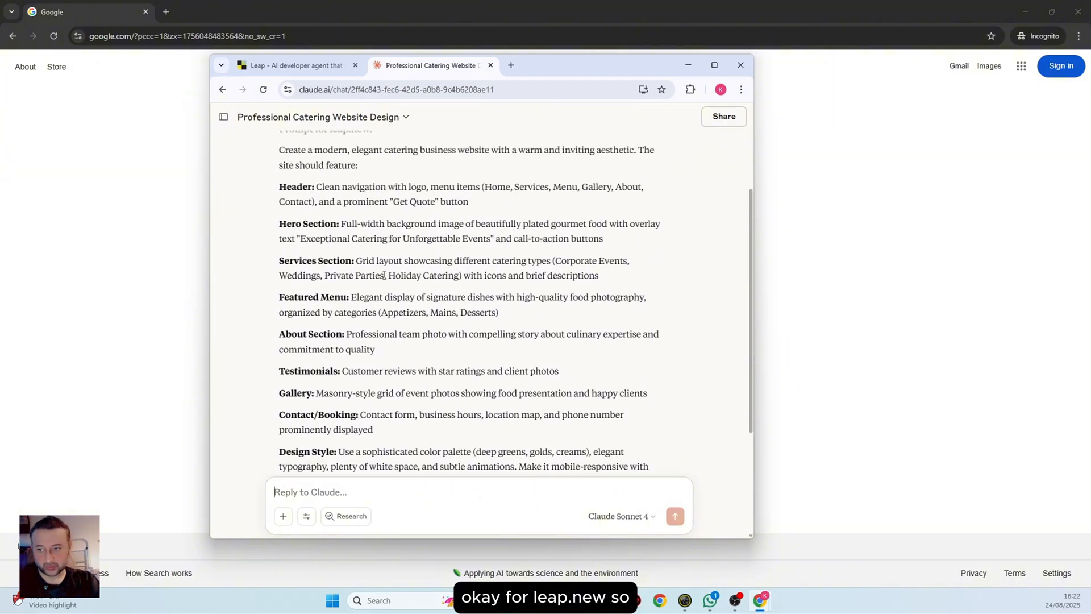
scroll("up", 3)
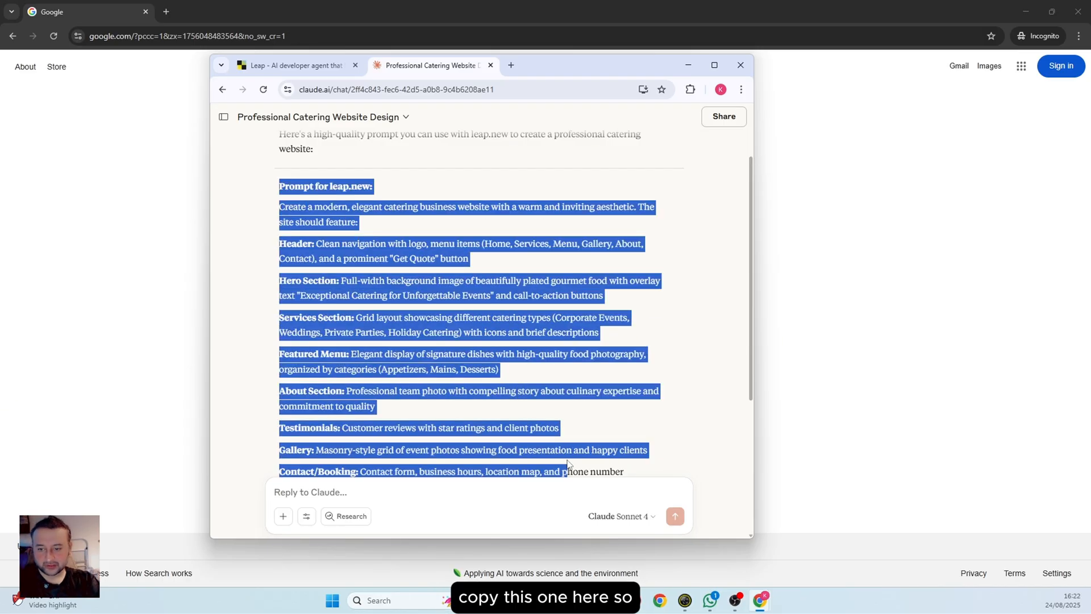
scroll("up", 3)
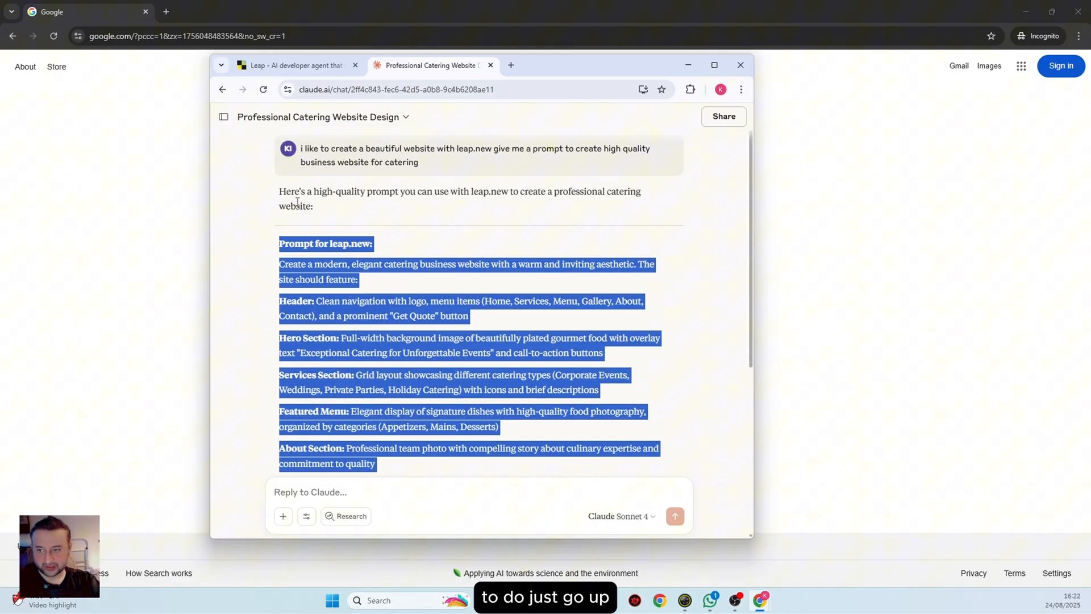
mouse_move(447, 173)
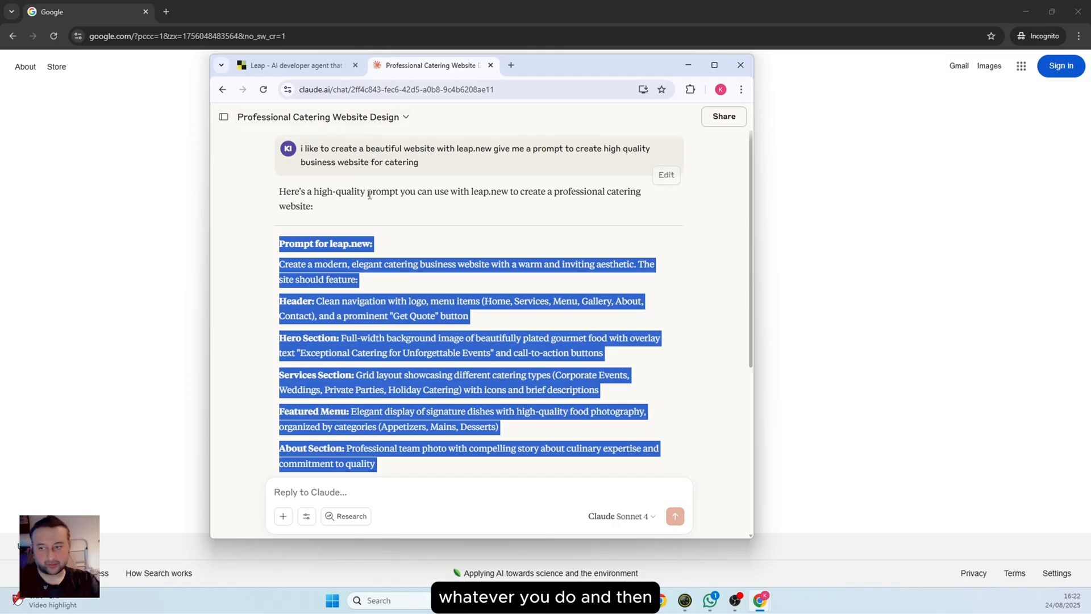
scroll("down", 3)
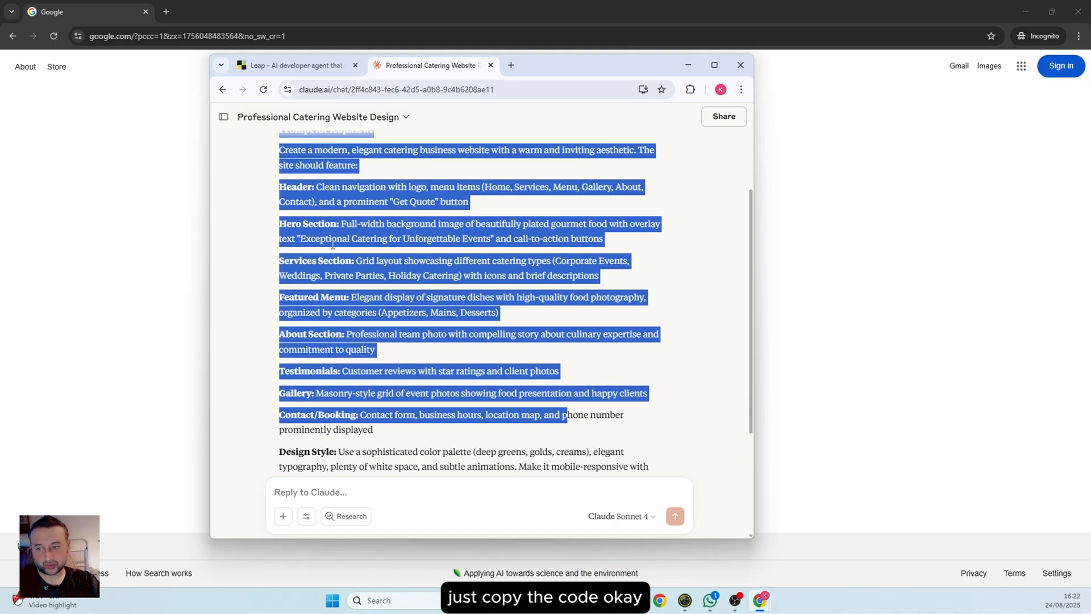
scroll("down", 3)
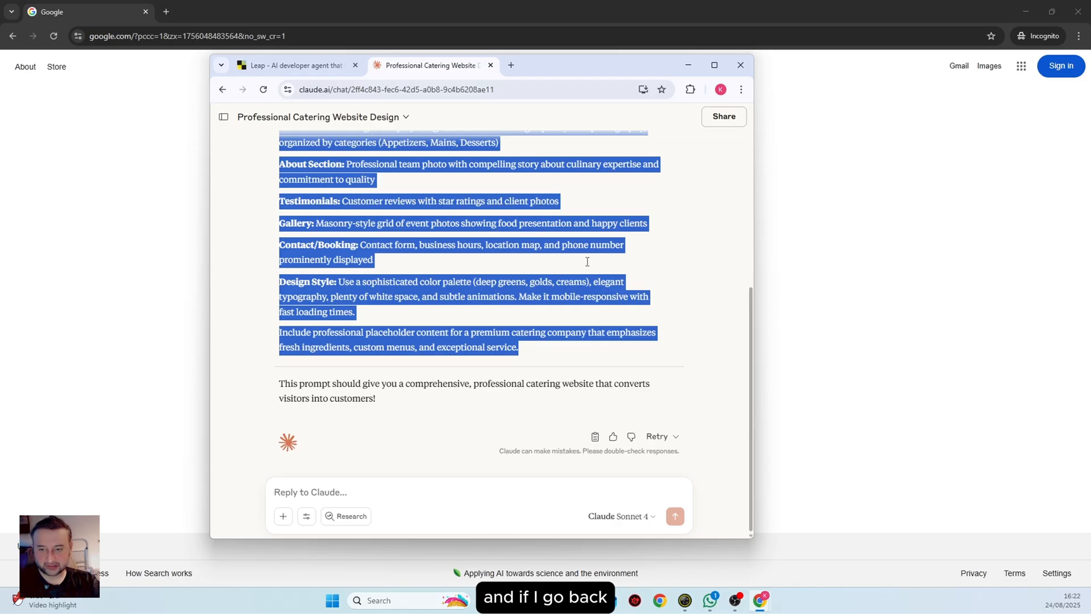
left_click(292, 66)
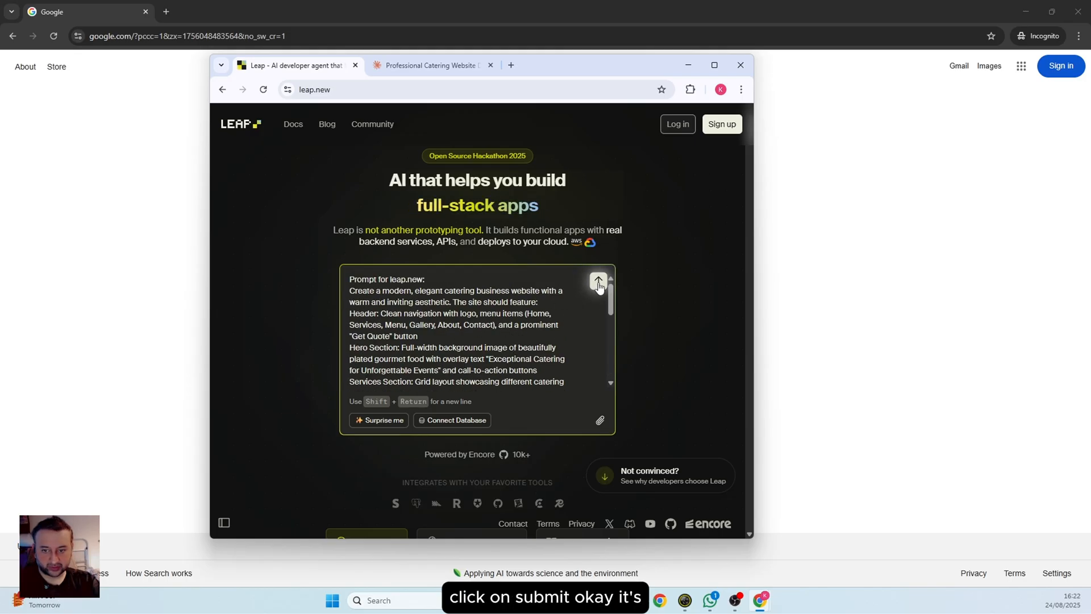
Submit the catering website prompt, log in when asked, and resubmit to start generation
left_click(597, 281)
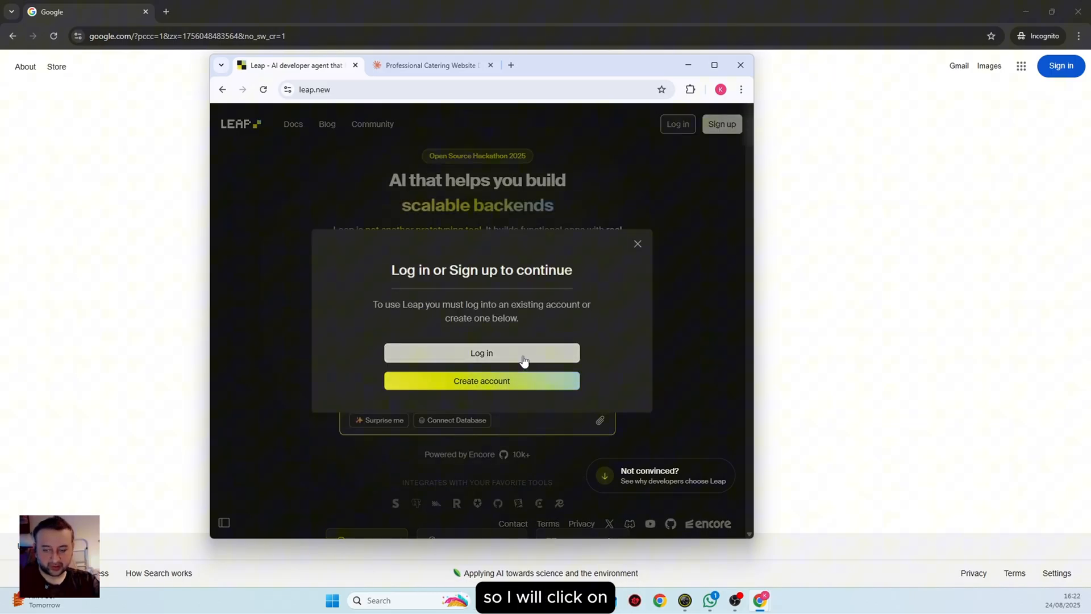
left_click(481, 352)
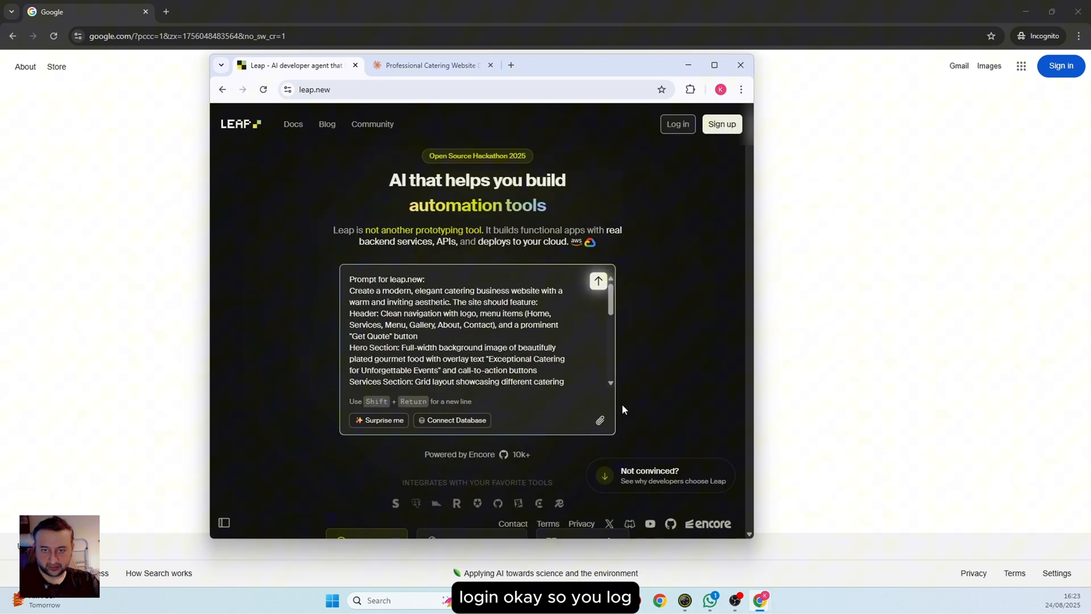
left_click(597, 280)
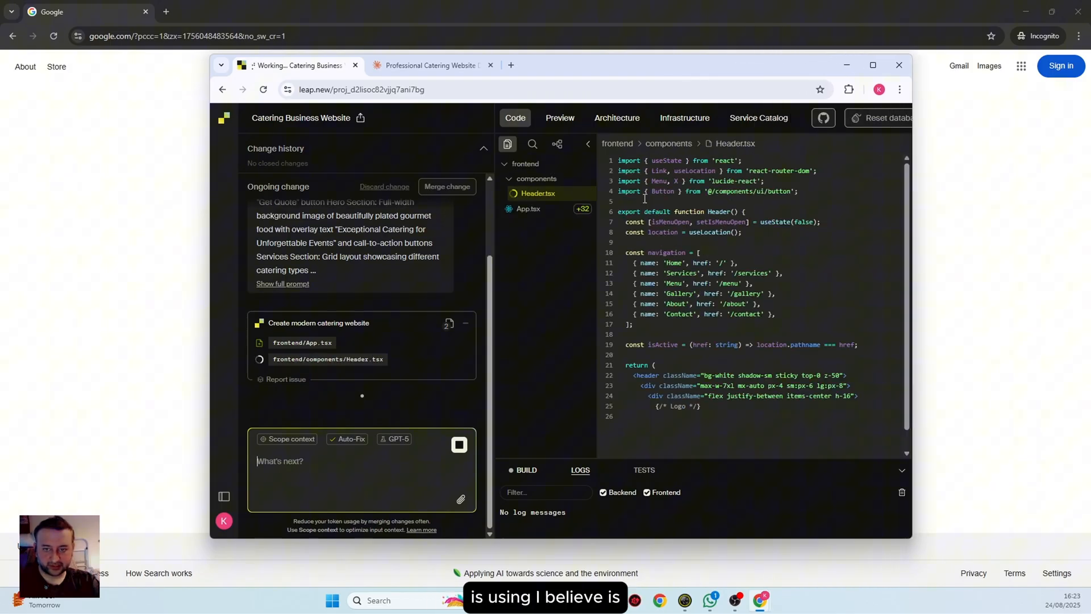
Follow the Code tab as Leap writes the site's components, pages and styles until the build succeeds
scroll("down", 3)
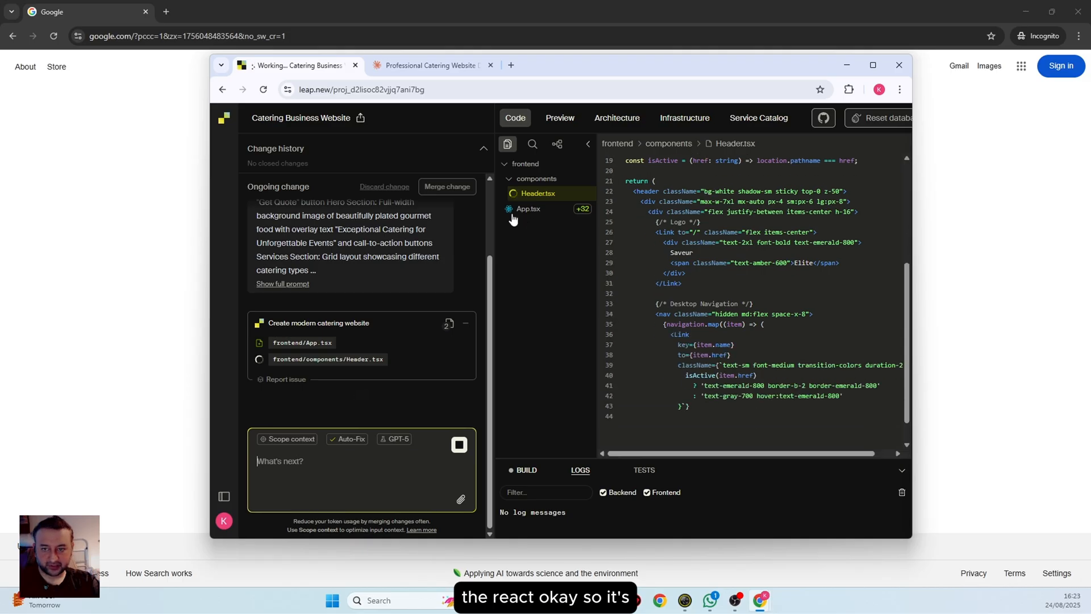
scroll("down", 3)
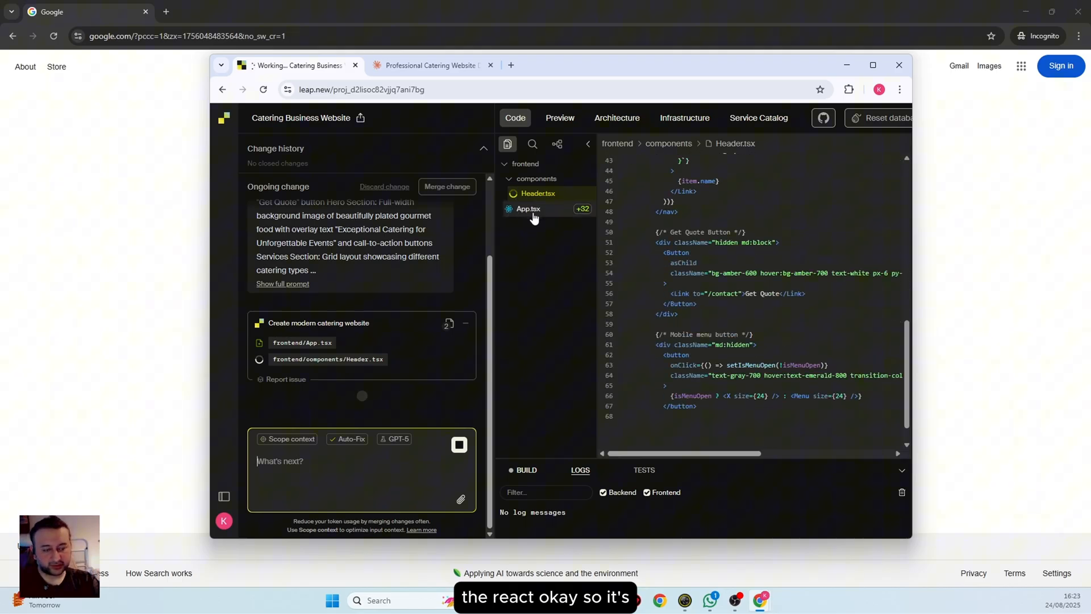
scroll("down", 3)
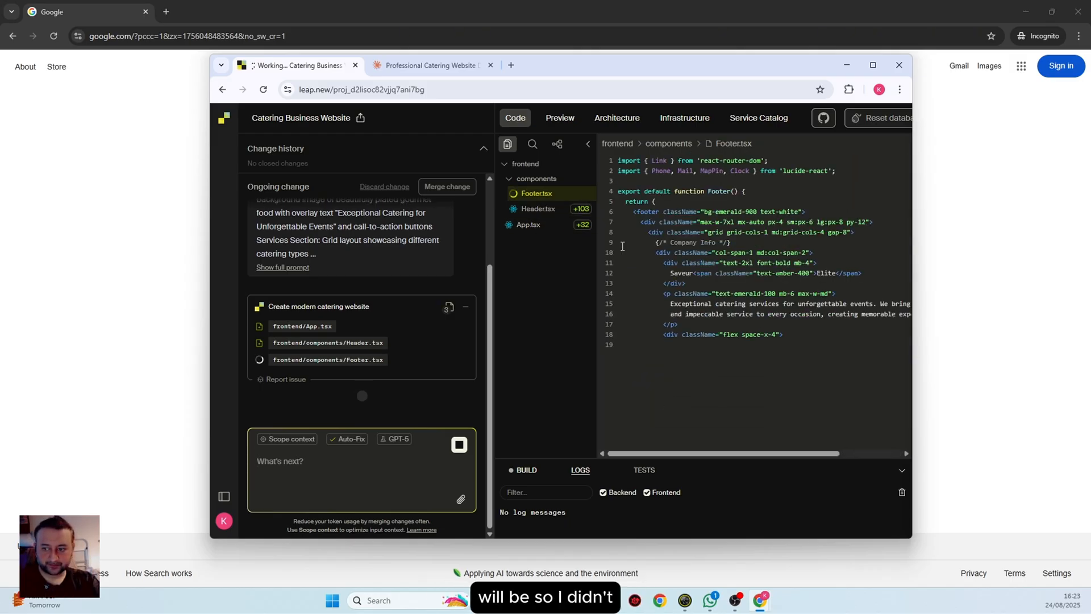
scroll("down", 3)
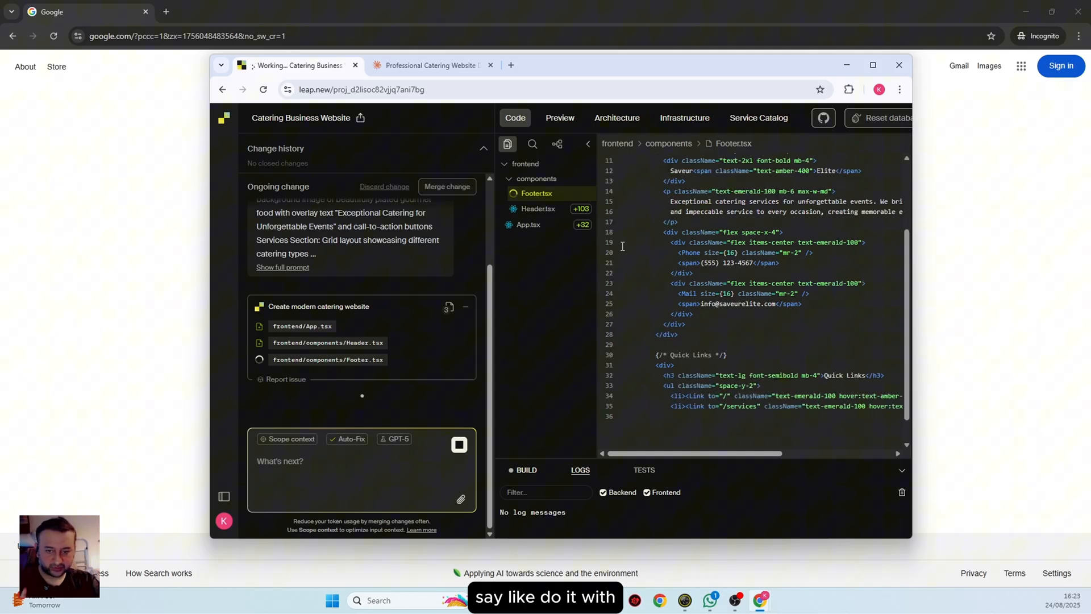
scroll("down", 3)
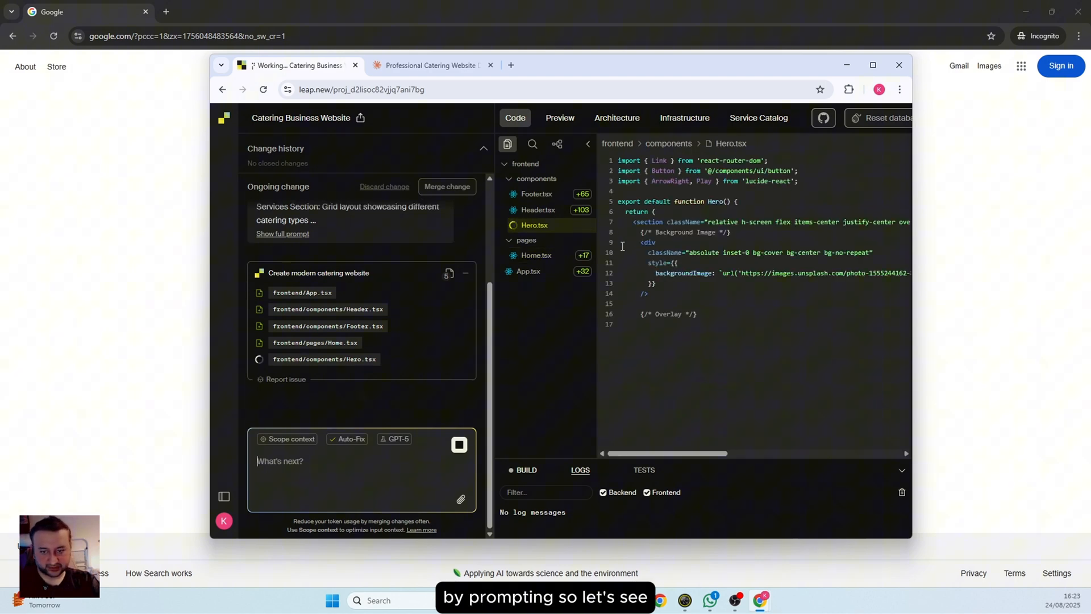
scroll("down", 3)
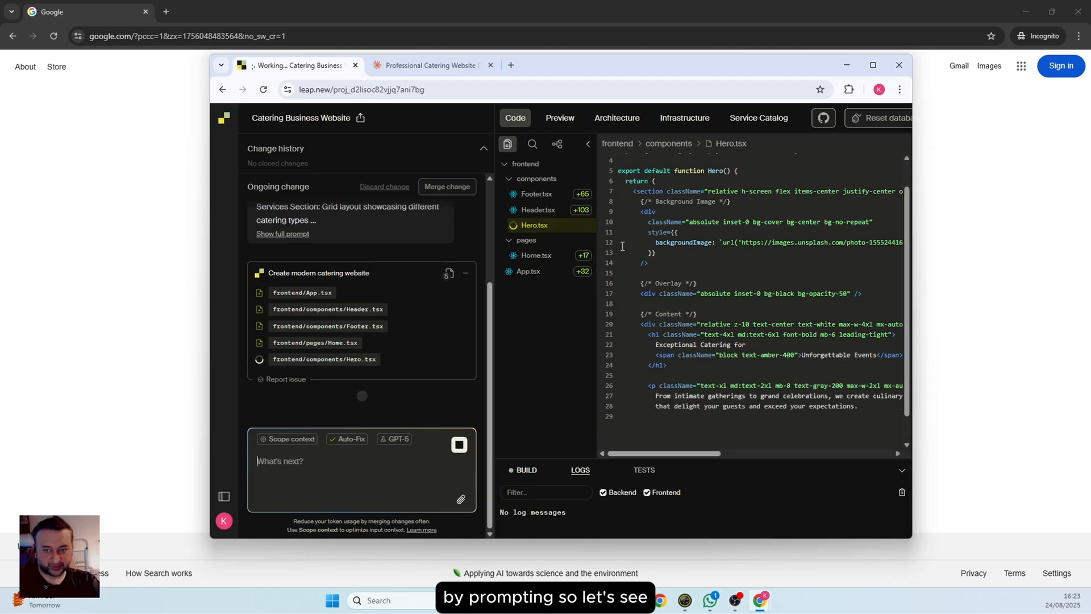
scroll("down", 3)
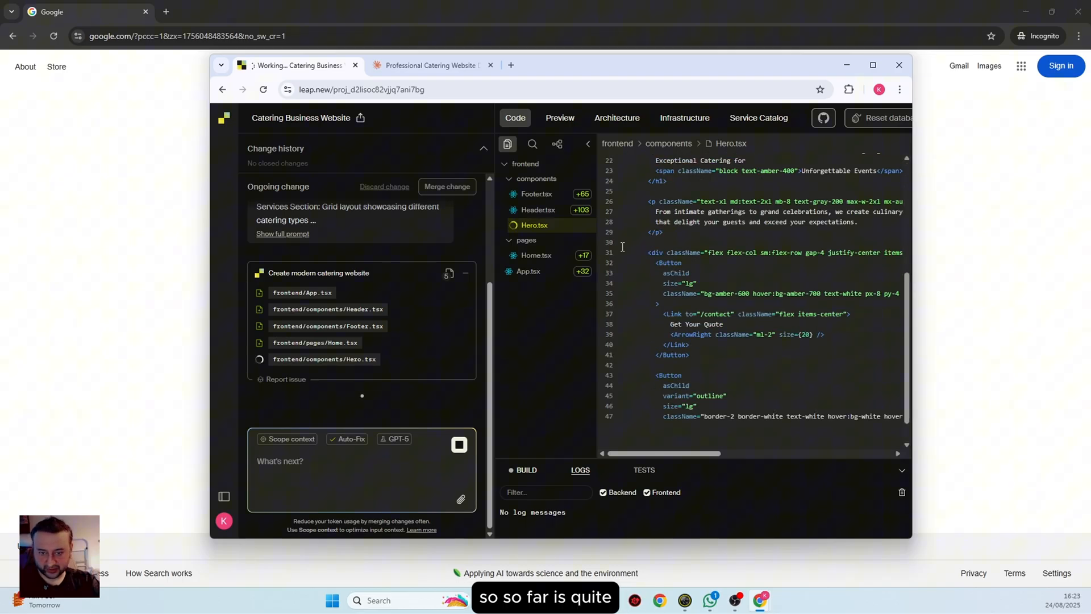
scroll("down", 3)
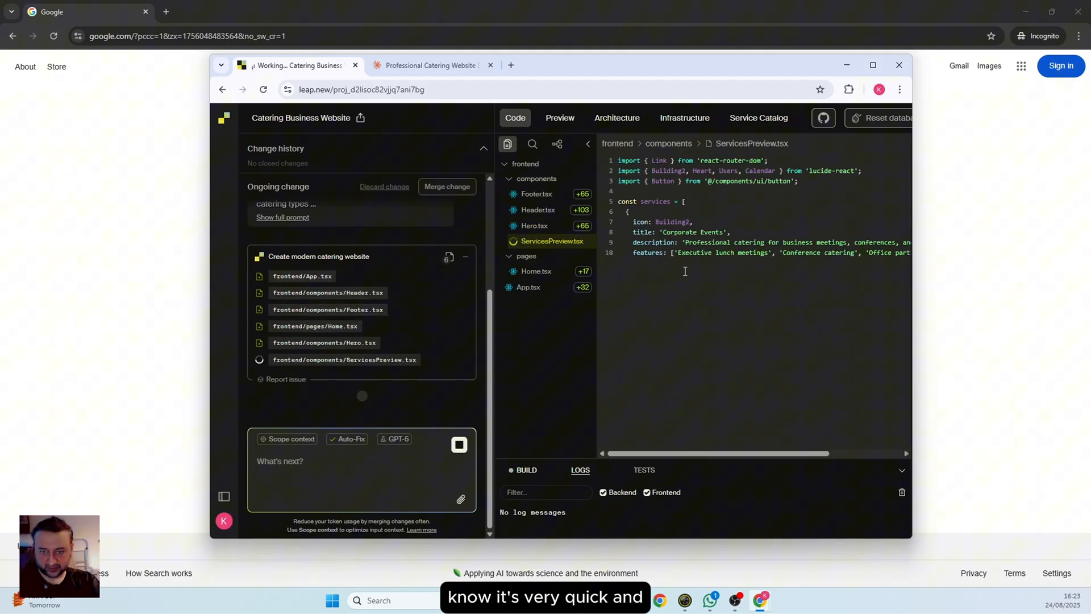
scroll("down", 3)
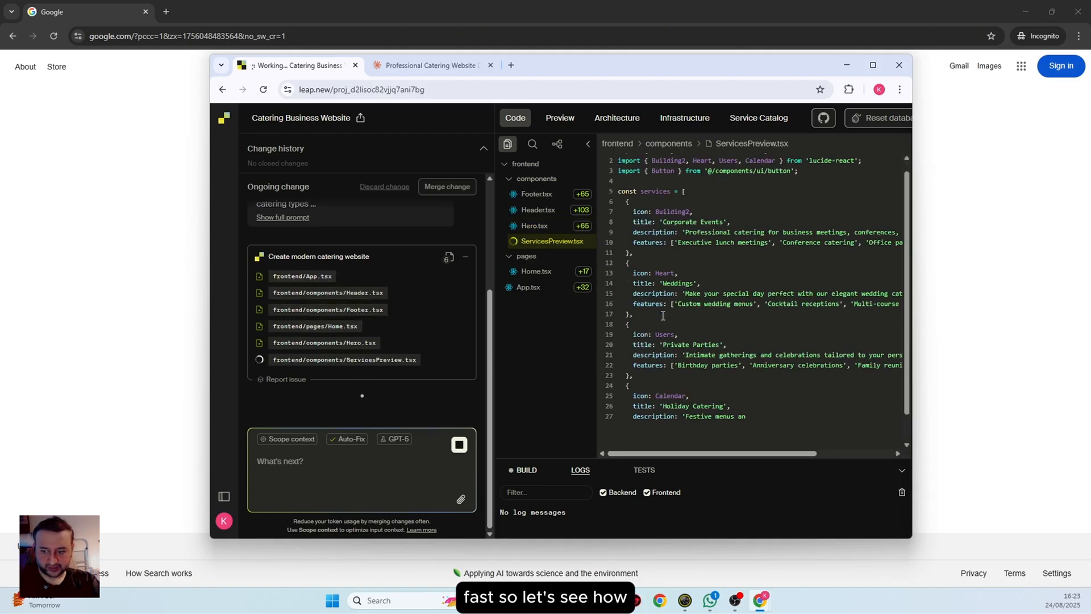
scroll("down", 3)
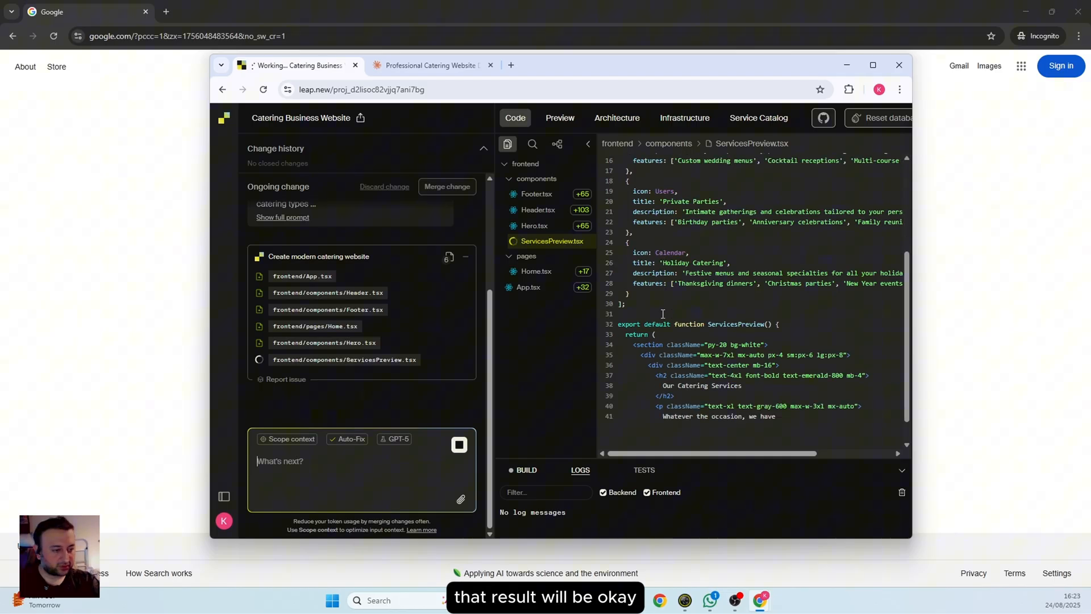
scroll("down", 3)
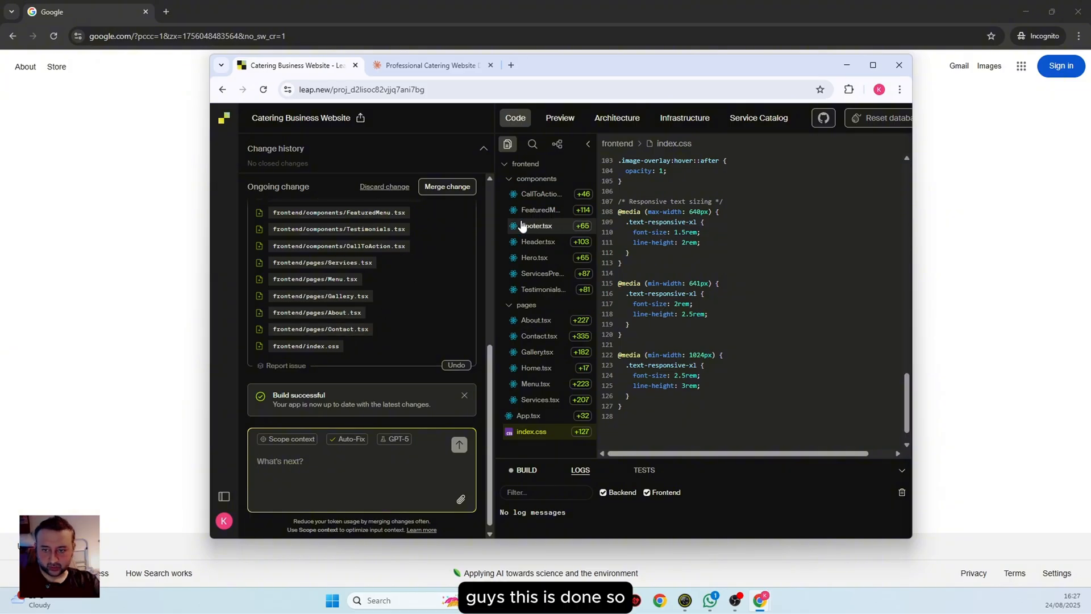
mouse_move(563, 249)
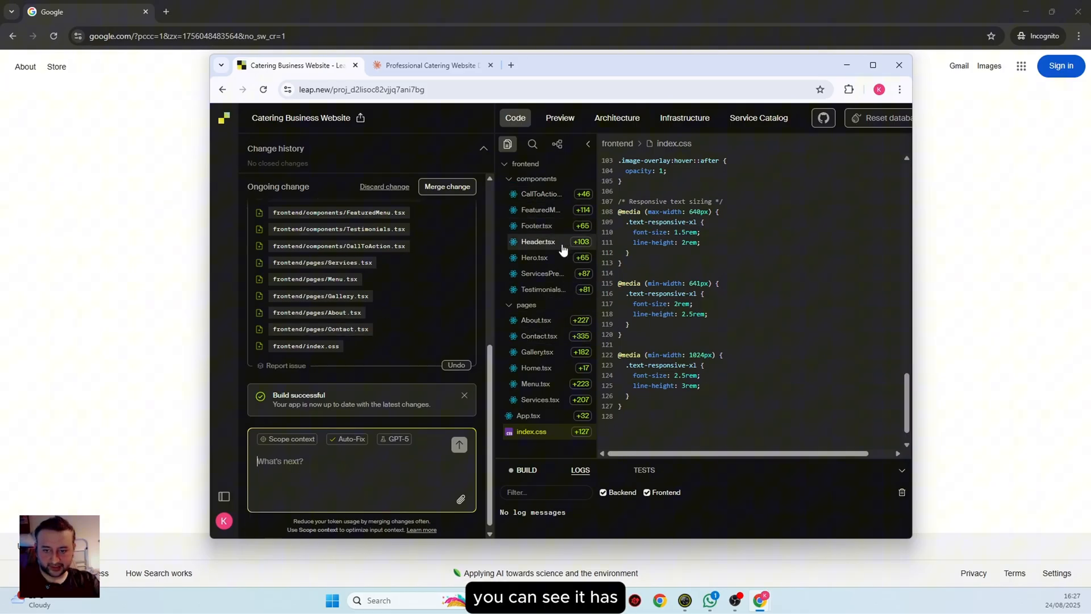
mouse_move(534, 258)
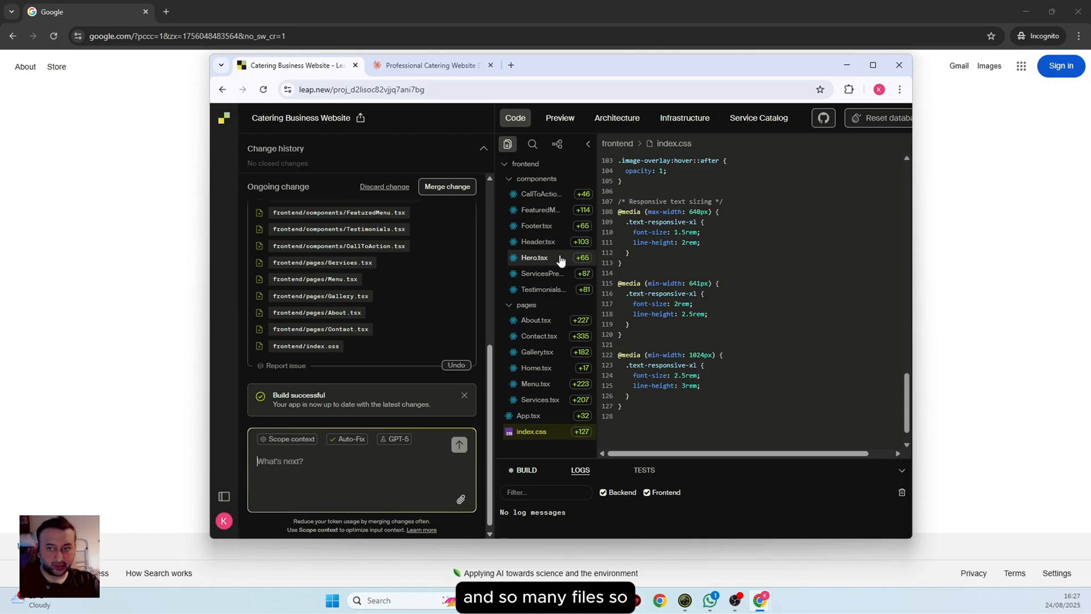
mouse_move(550, 273)
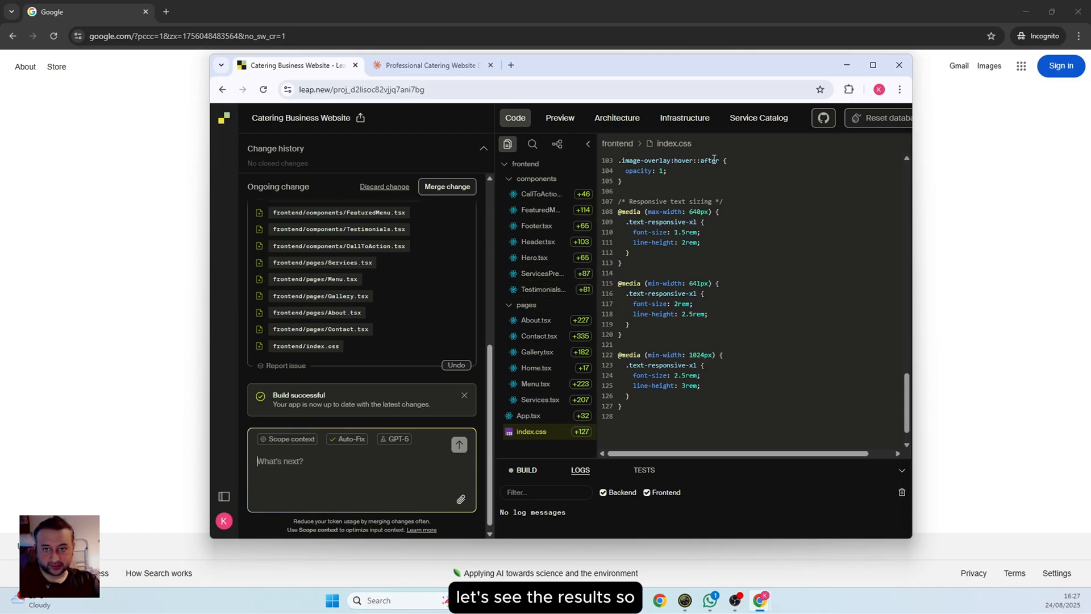
left_click(559, 117)
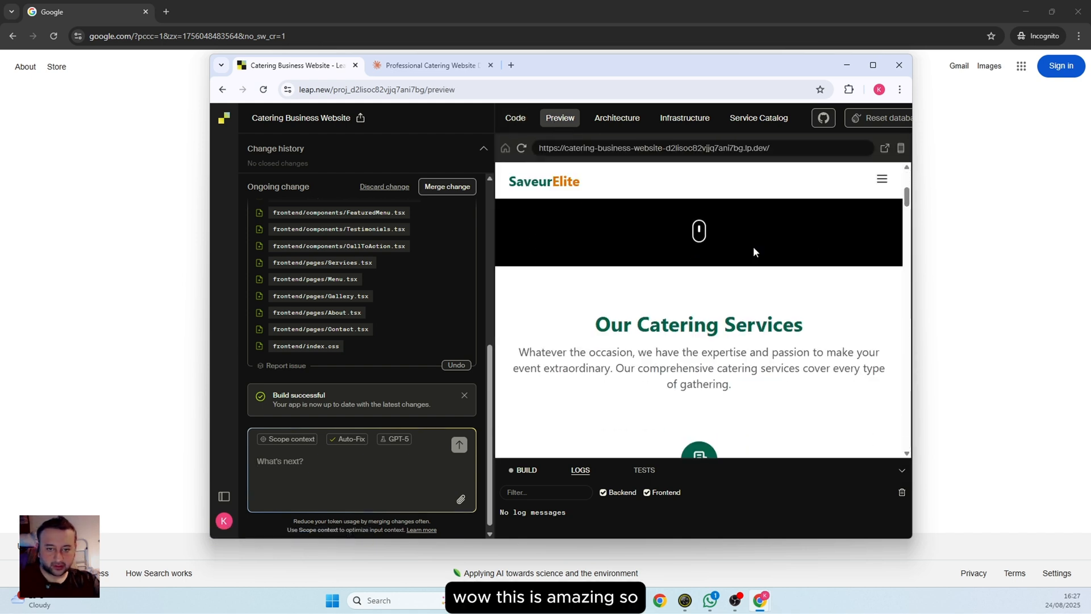
scroll("down", 3)
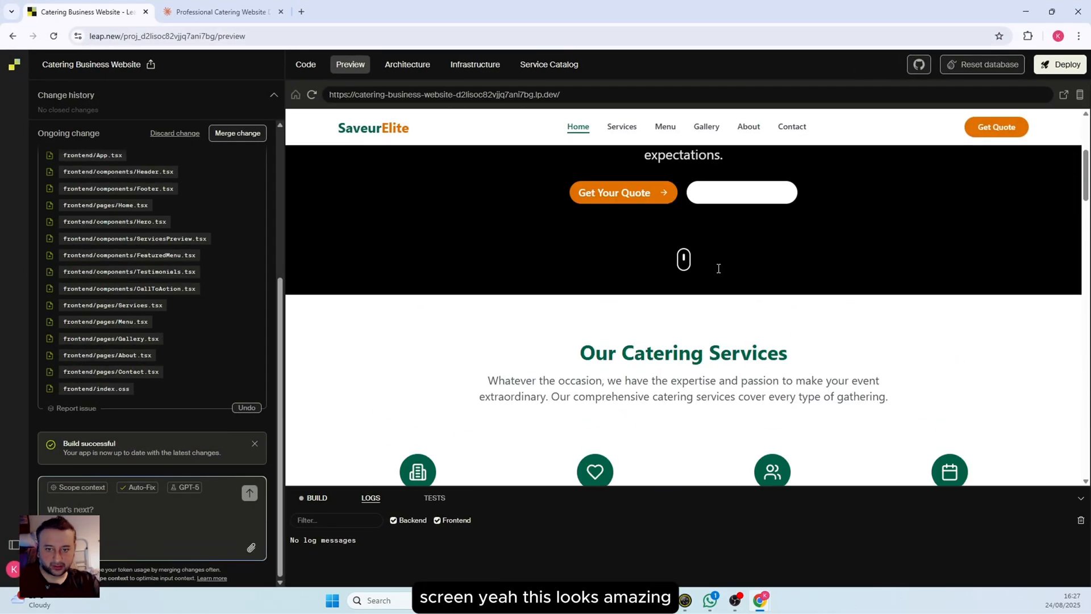
scroll("down", 3)
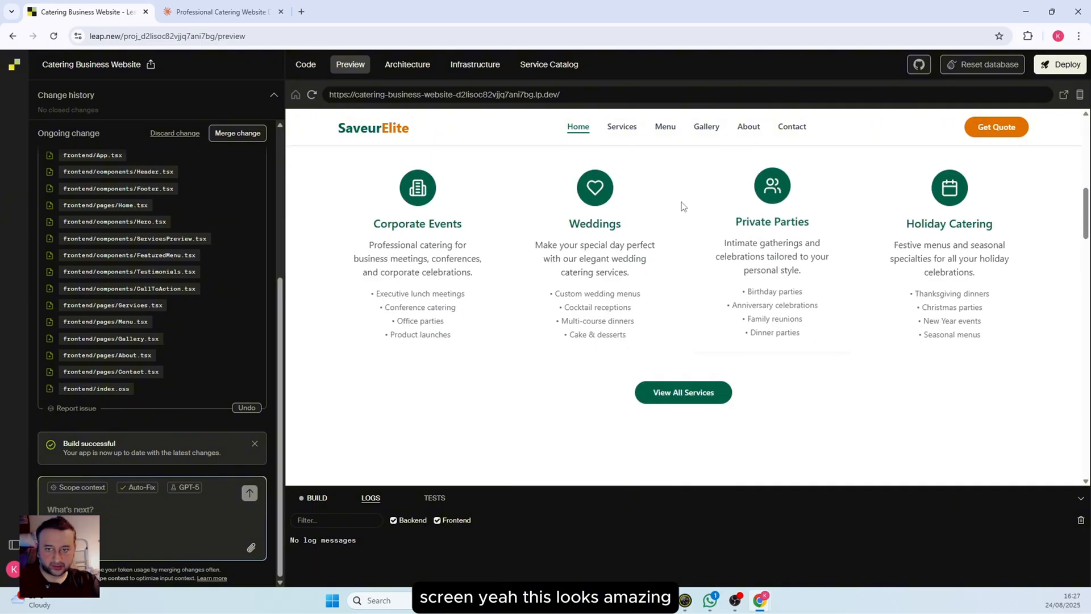
left_click(620, 126)
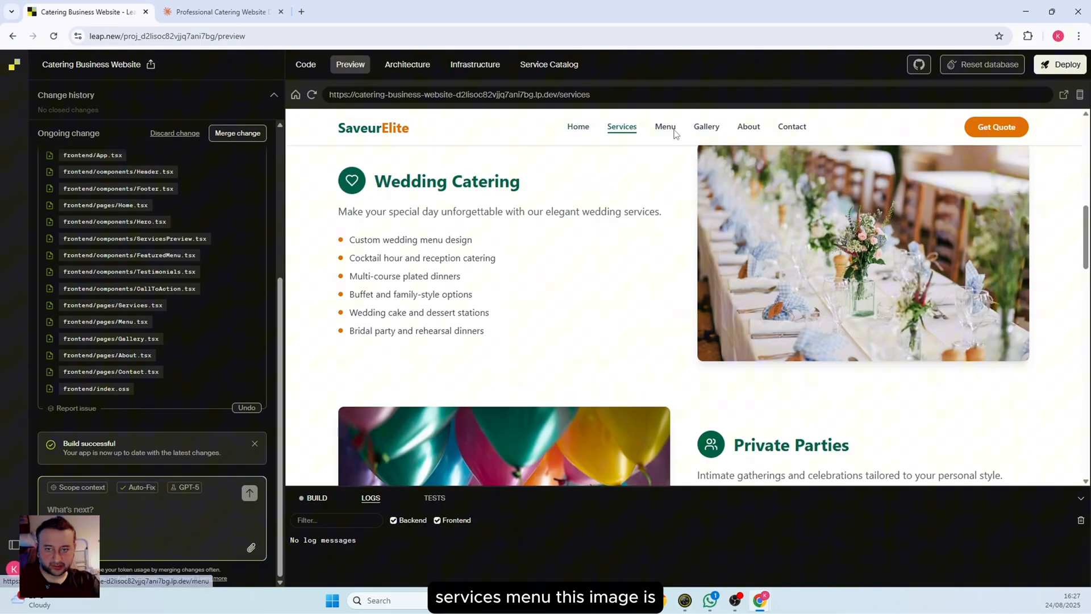
left_click(665, 126)
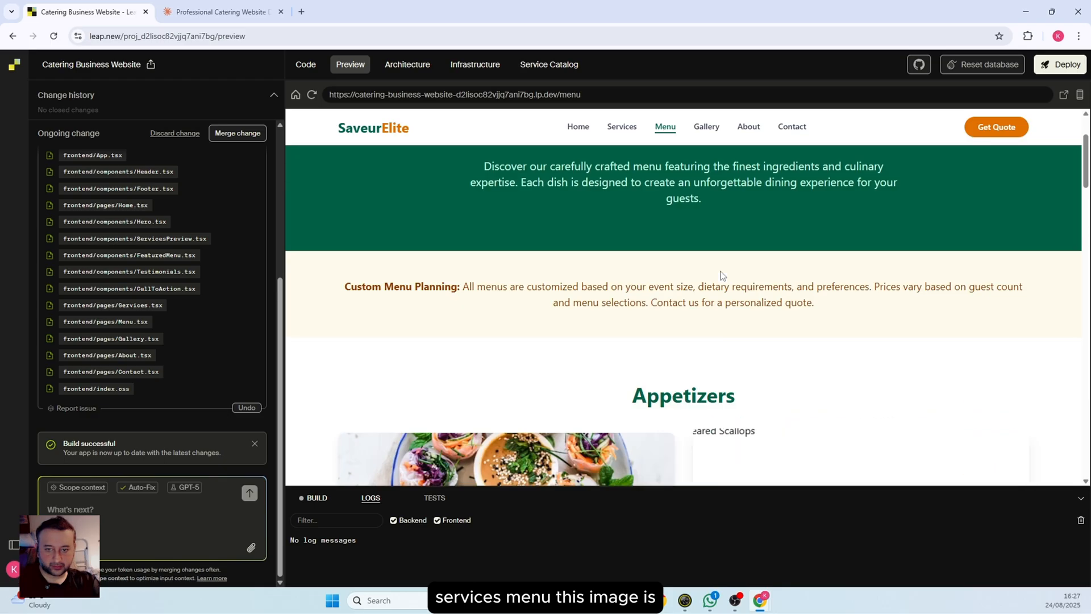
scroll("down", 3)
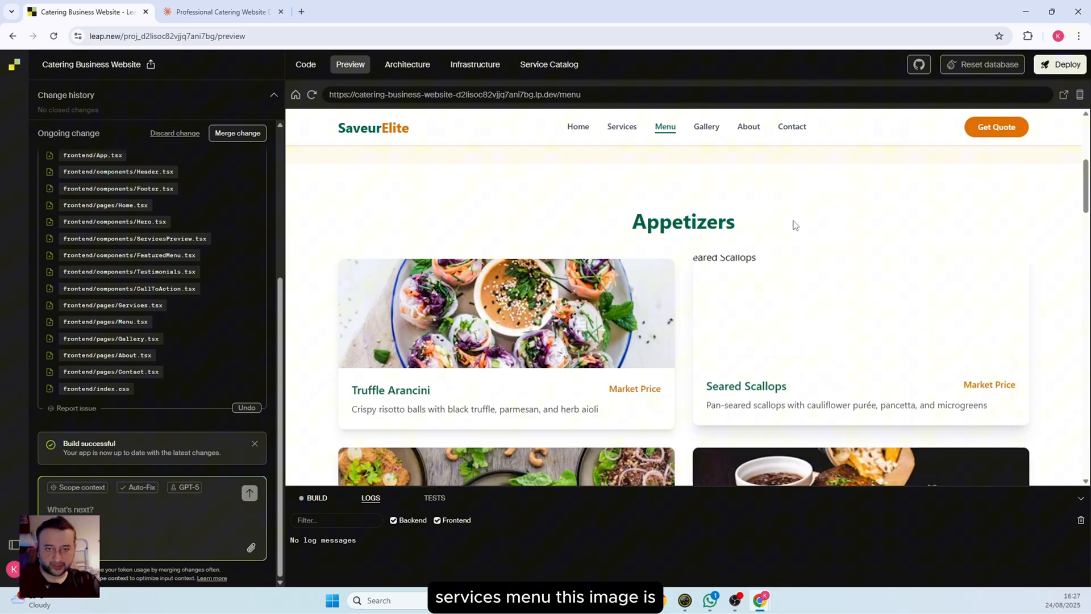
left_click(706, 126)
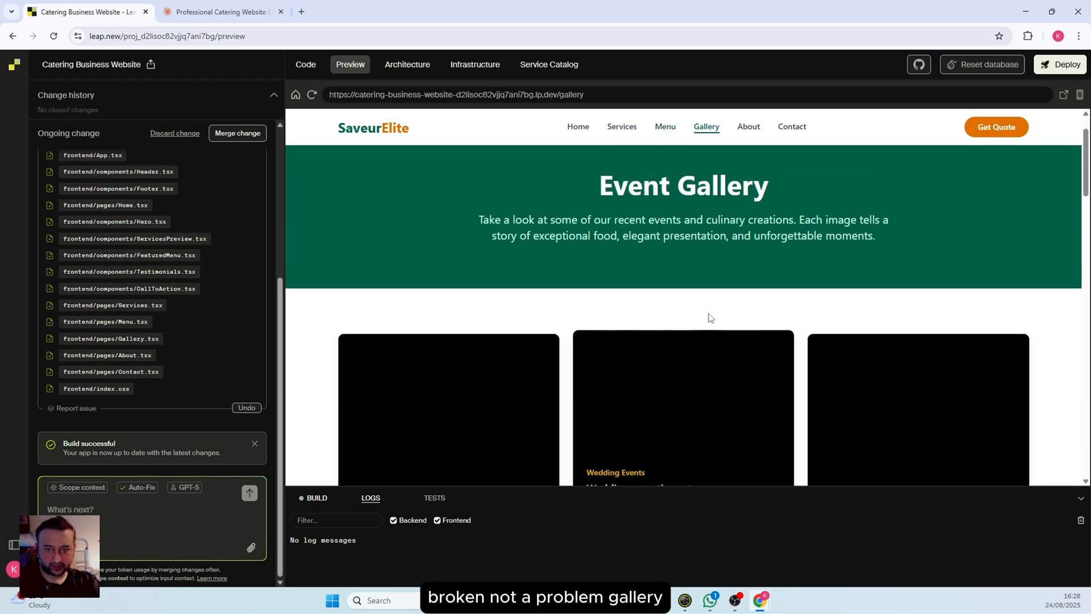
scroll("down", 3)
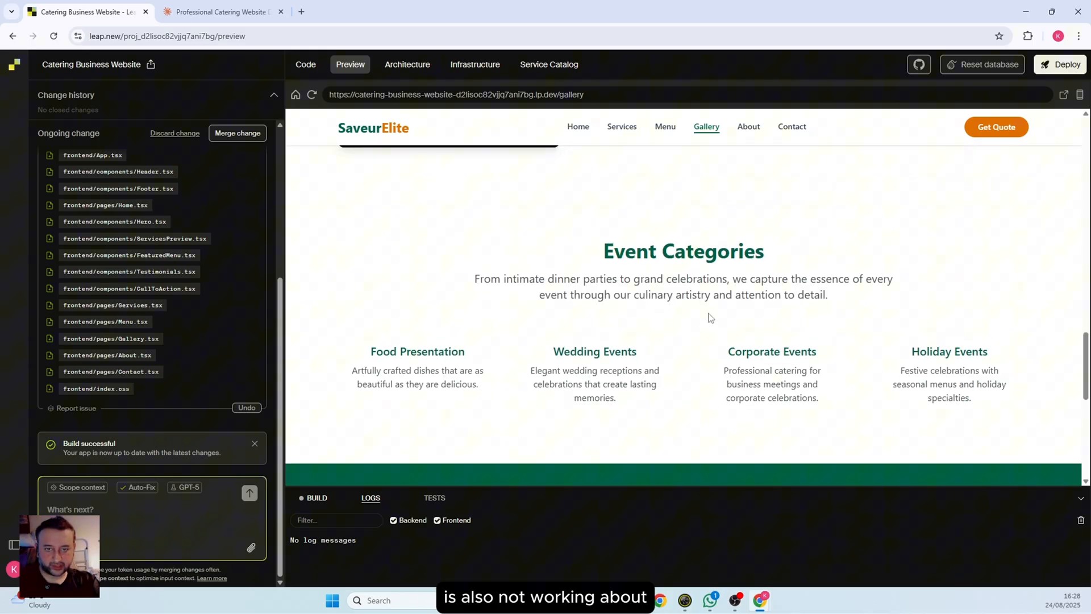
left_click(748, 126)
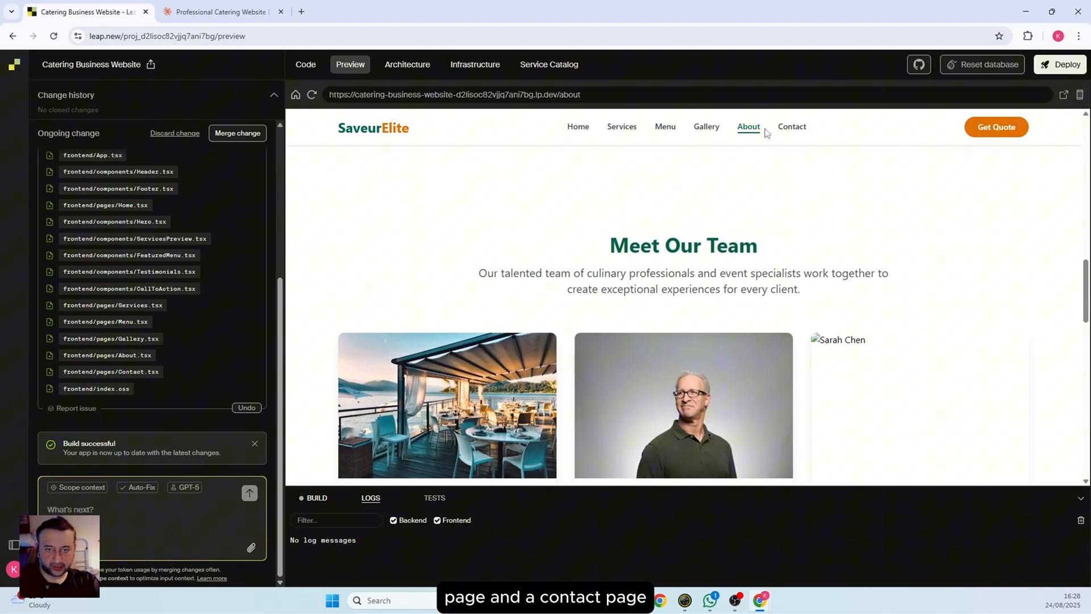
left_click(790, 126)
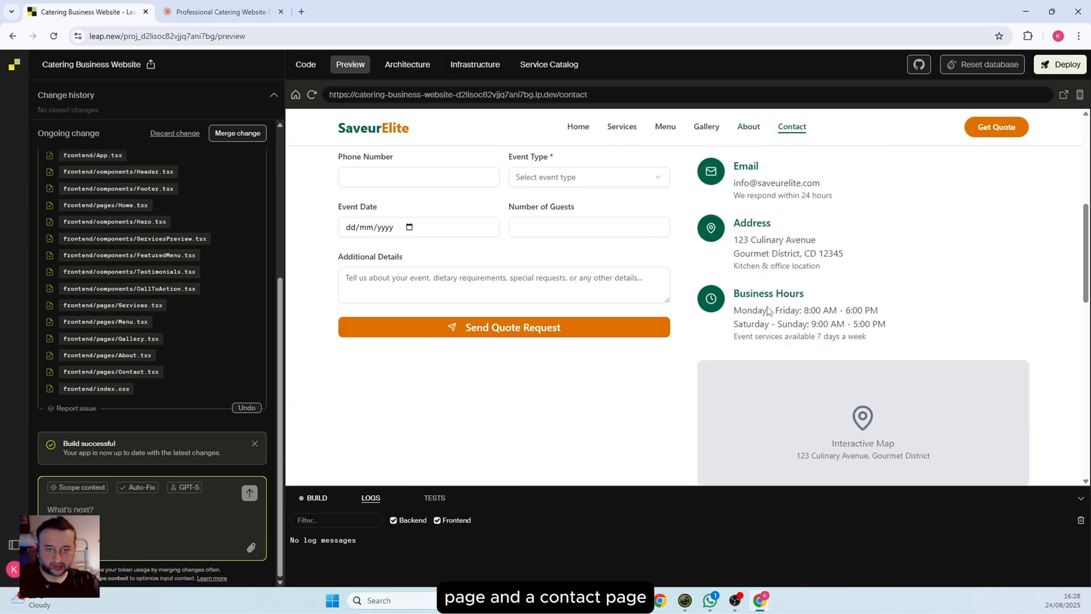
scroll("down", 3)
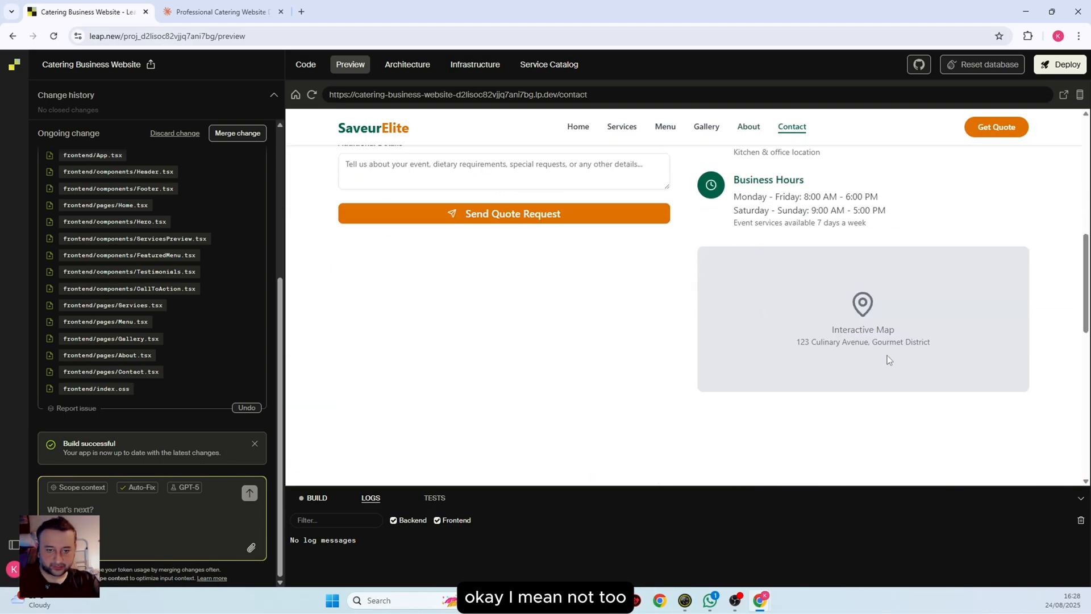
scroll("up", 3)
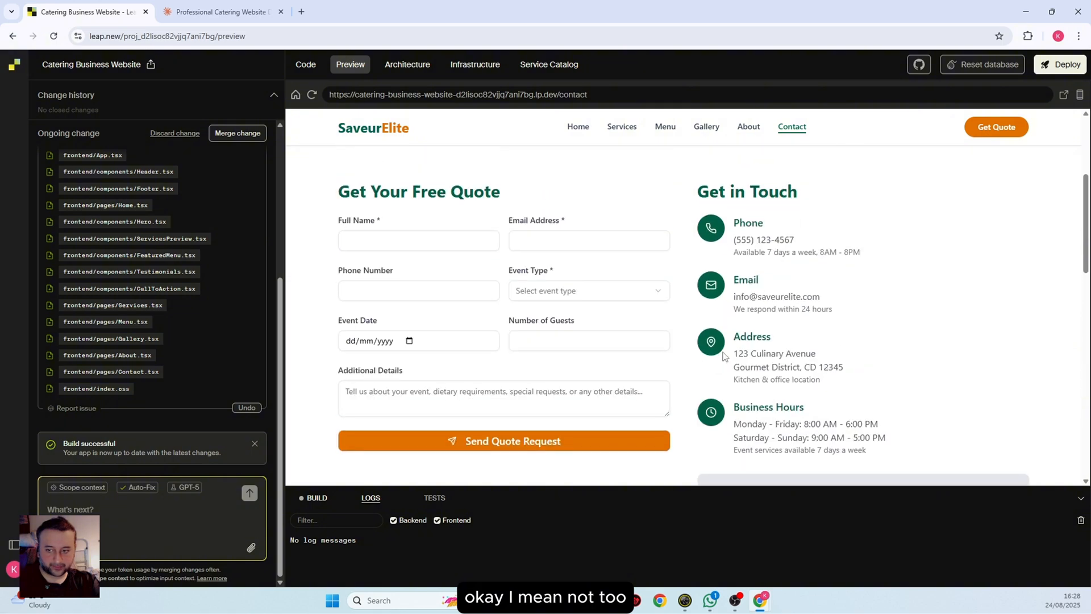
scroll("down", 3)
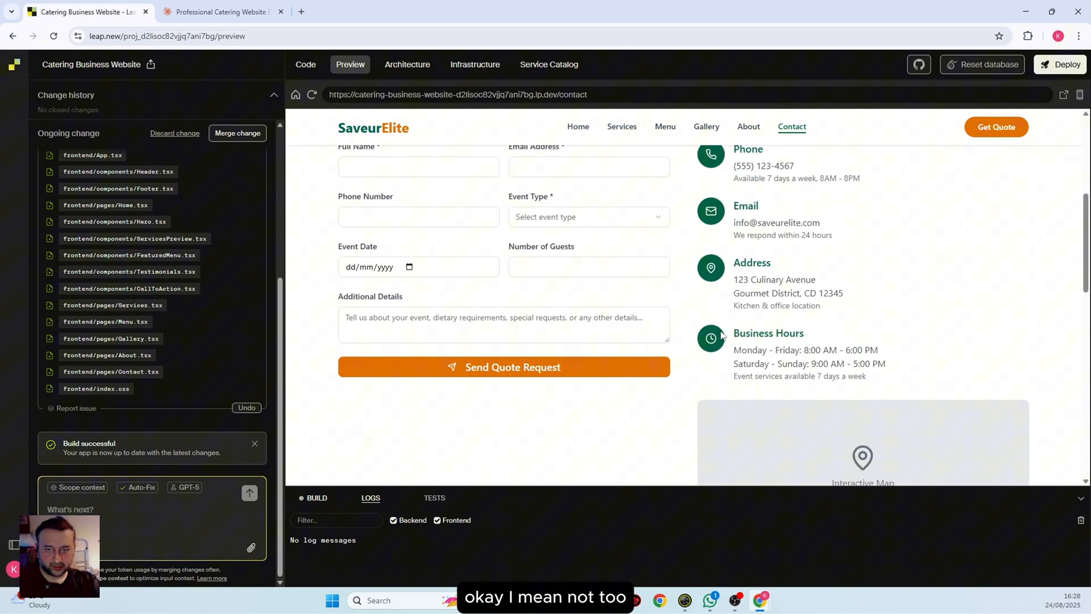
scroll("down", 3)
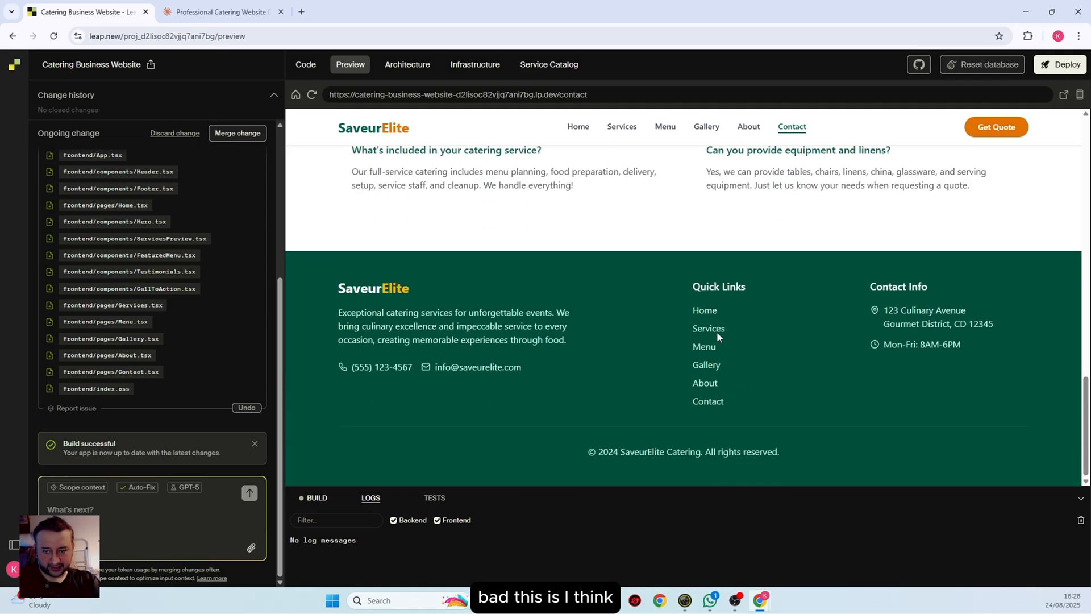
scroll("up", 3)
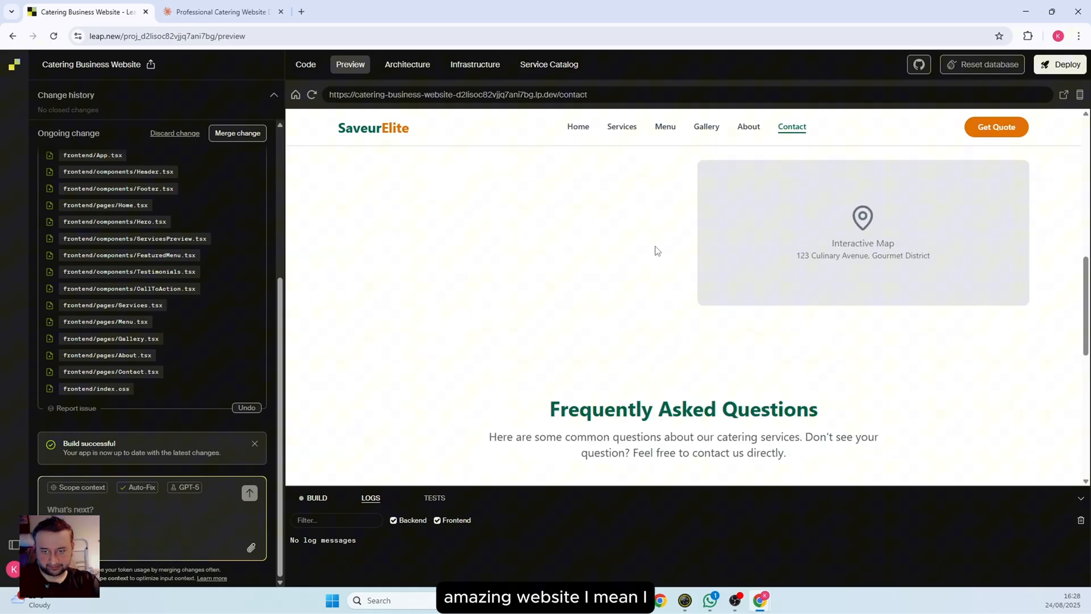
left_click(577, 127)
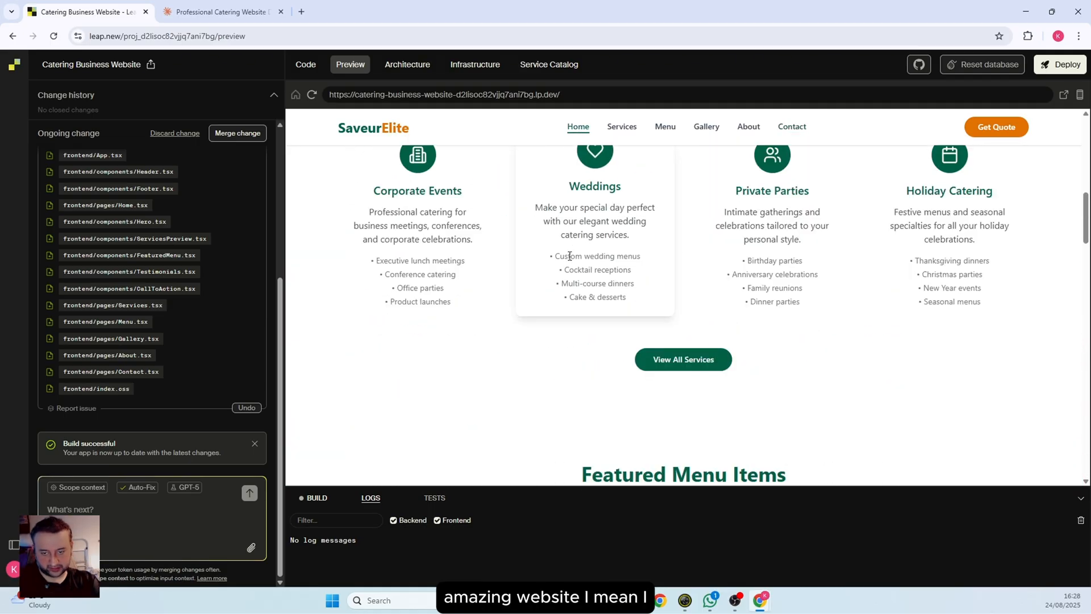
scroll("down", 3)
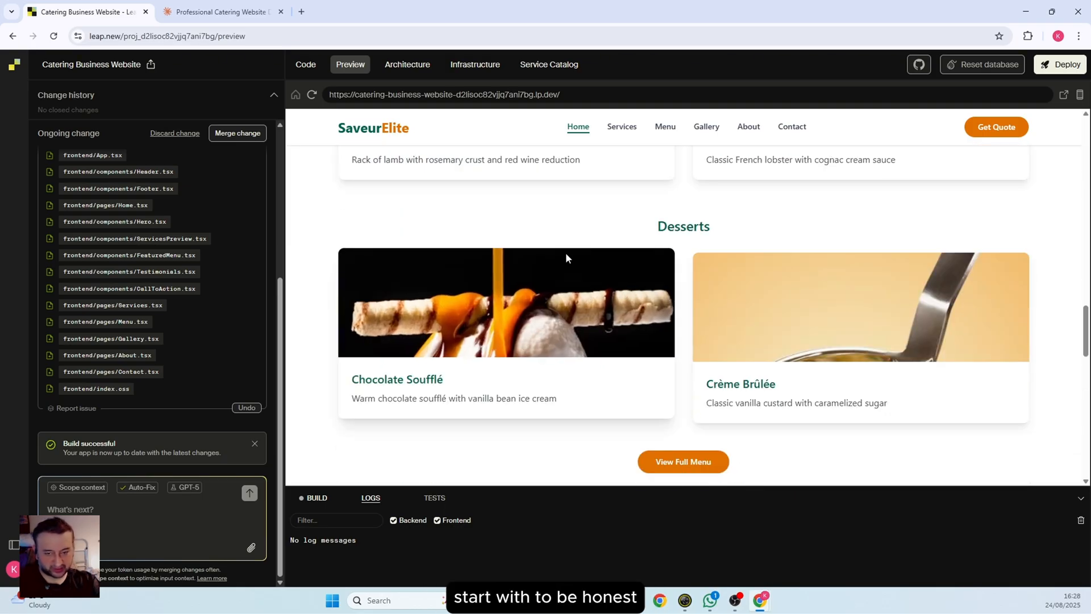
scroll("down", 3)
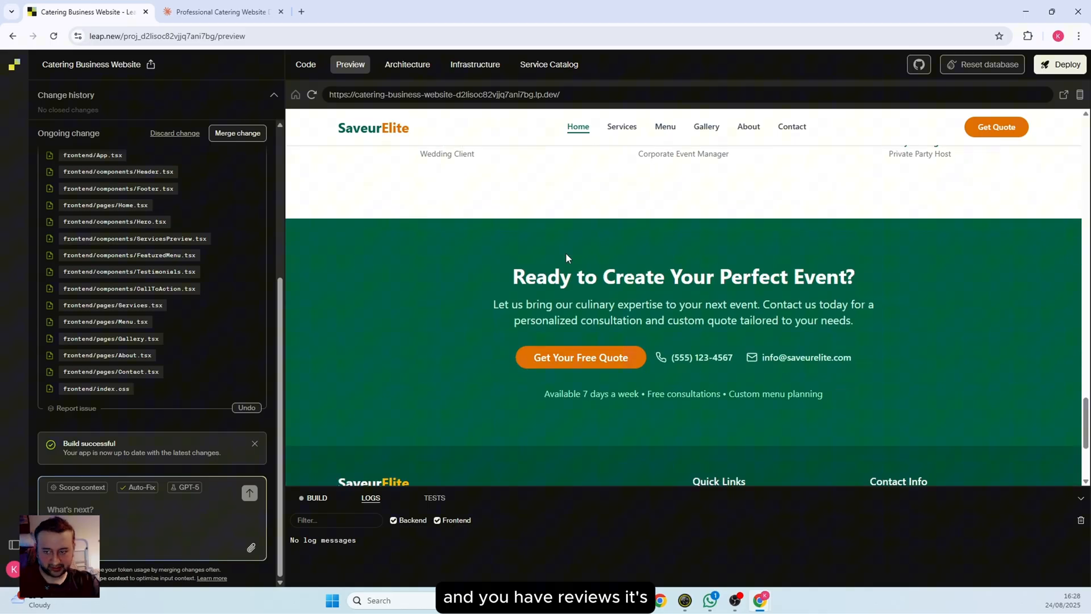
scroll("down", 3)
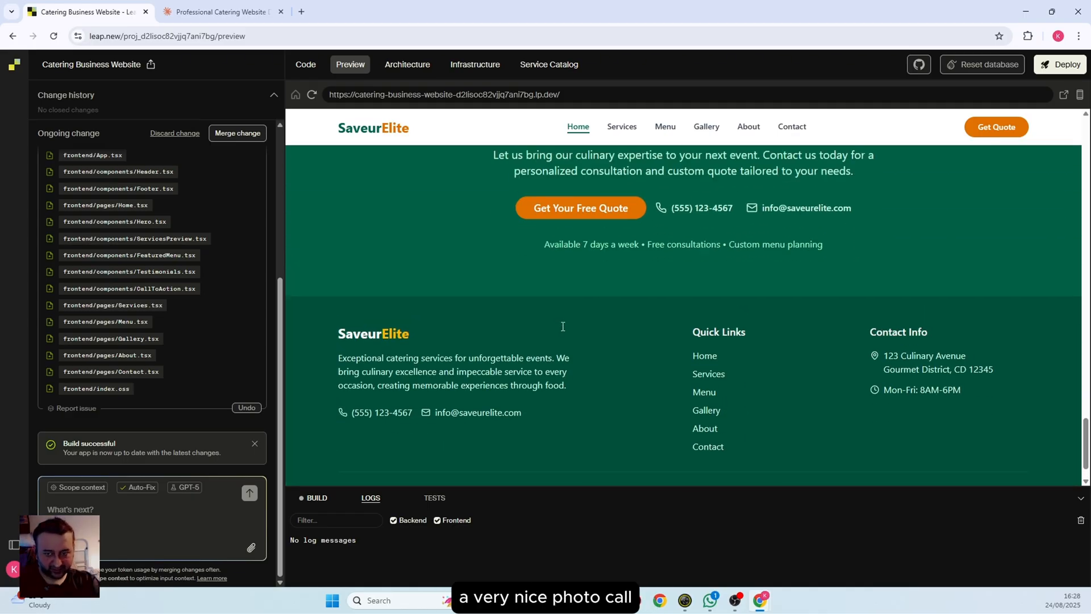
scroll("up", 3)
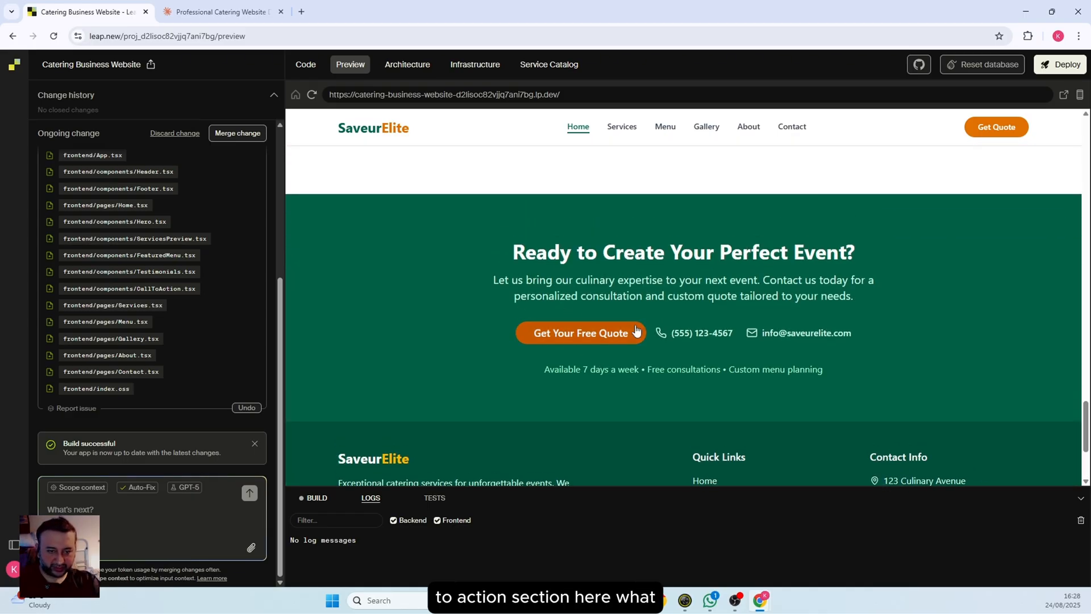
scroll("up", 3)
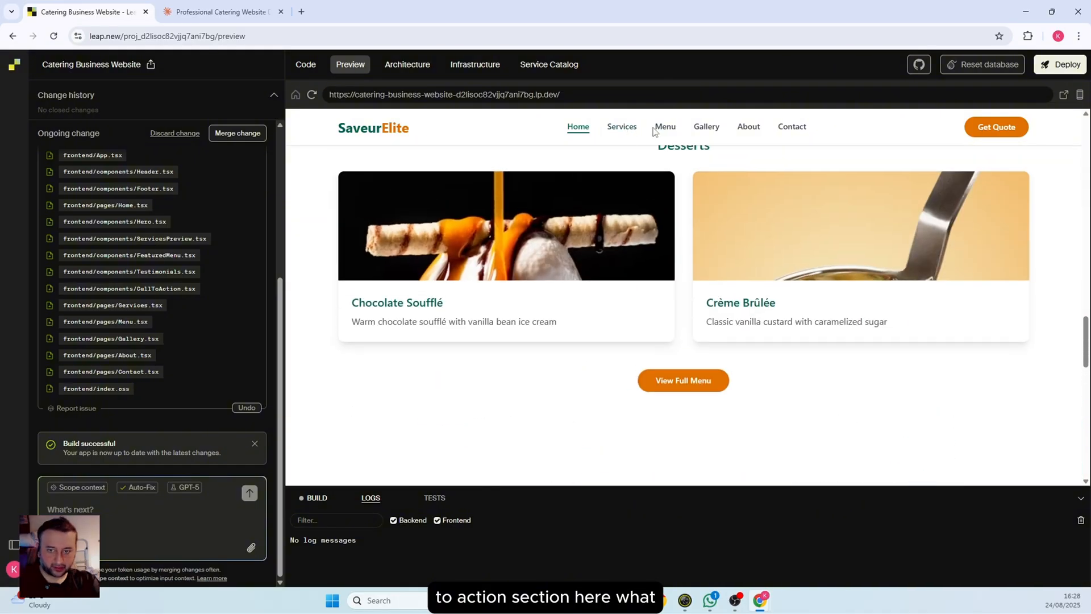
left_click(665, 126)
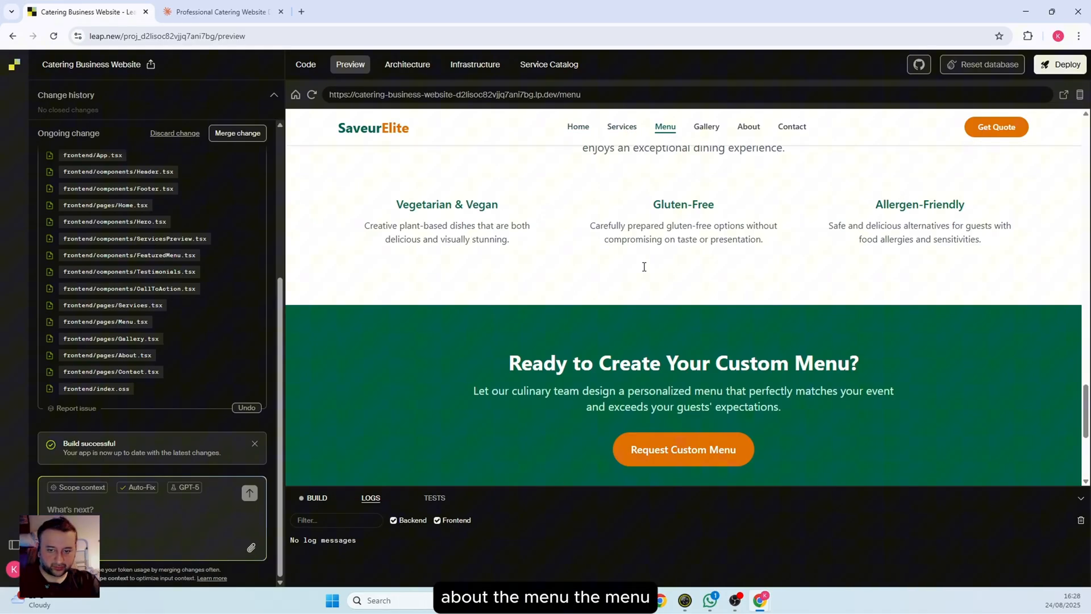
scroll("up", 3)
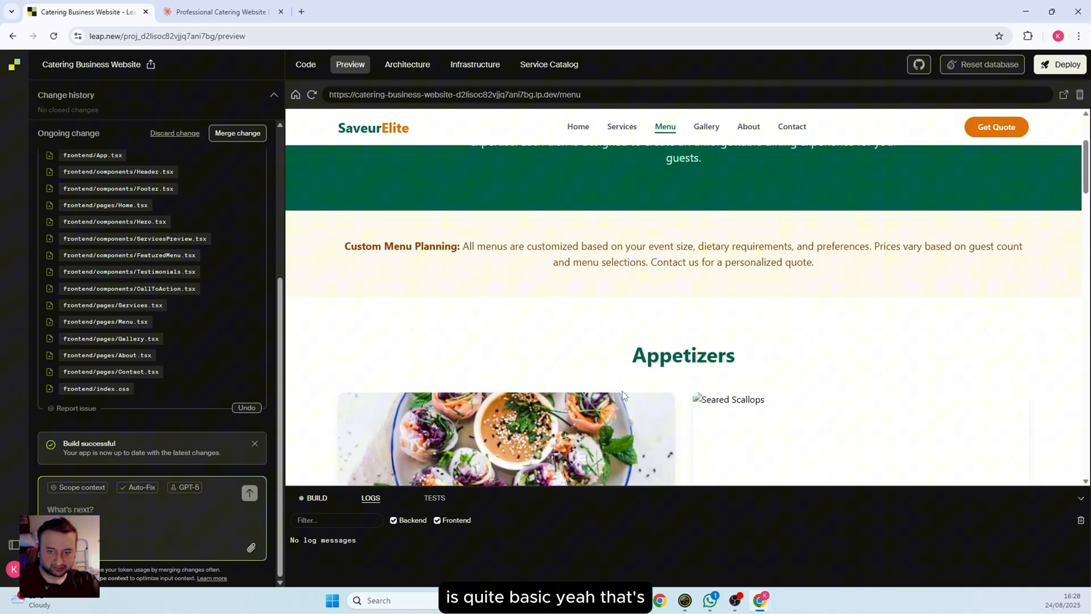
scroll("down", 3)
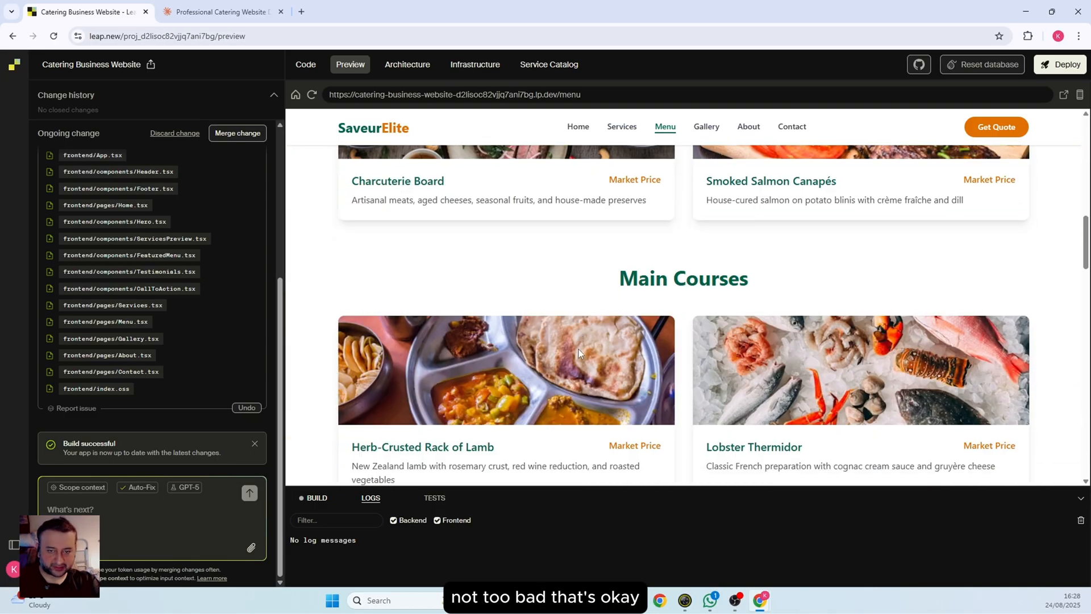
left_click(706, 126)
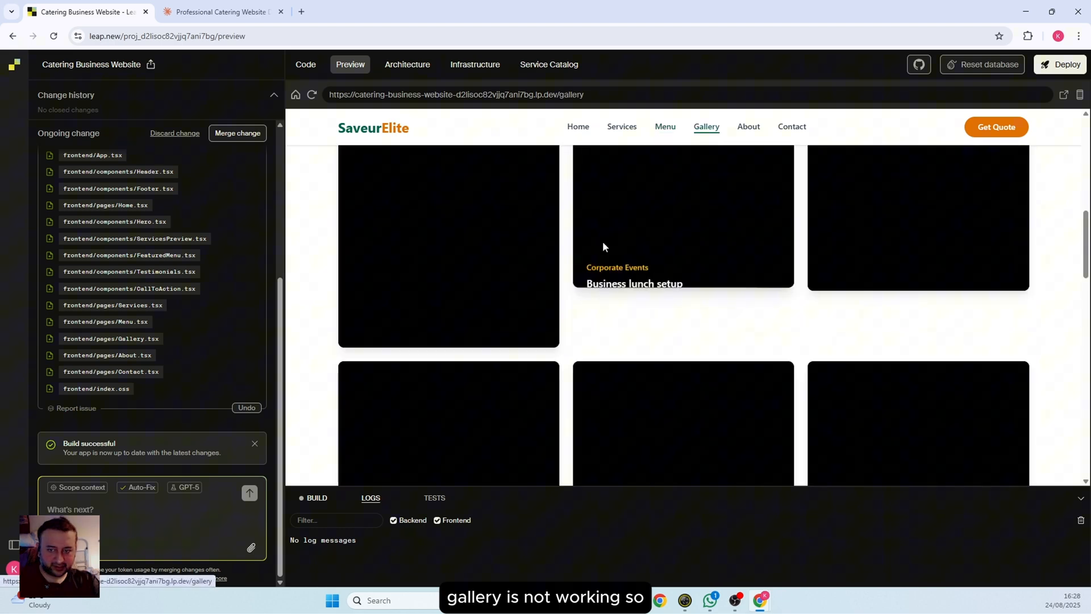
scroll("up", 3)
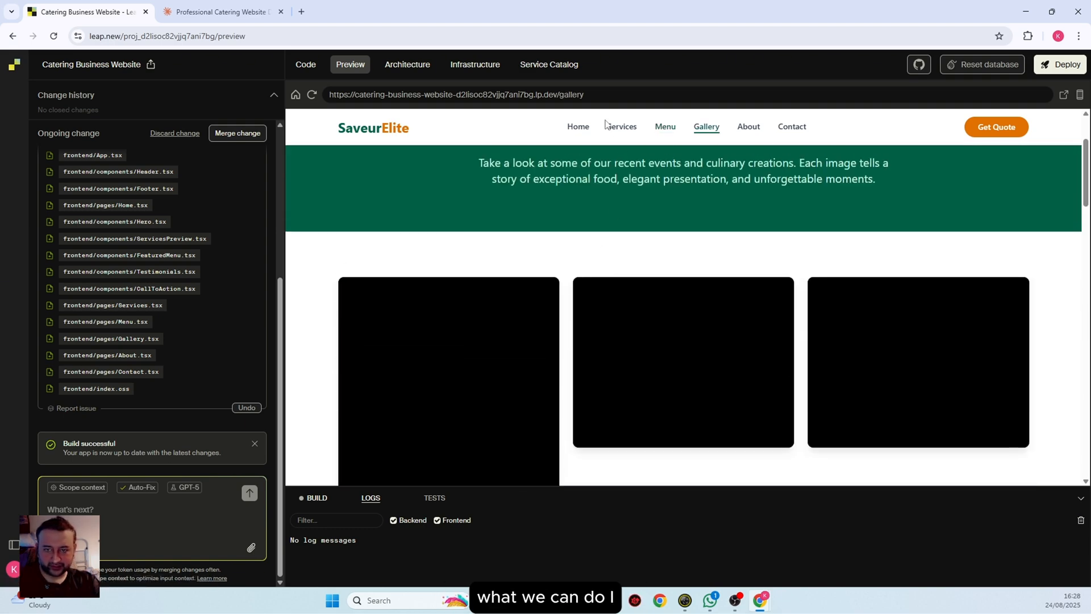
left_click(578, 127)
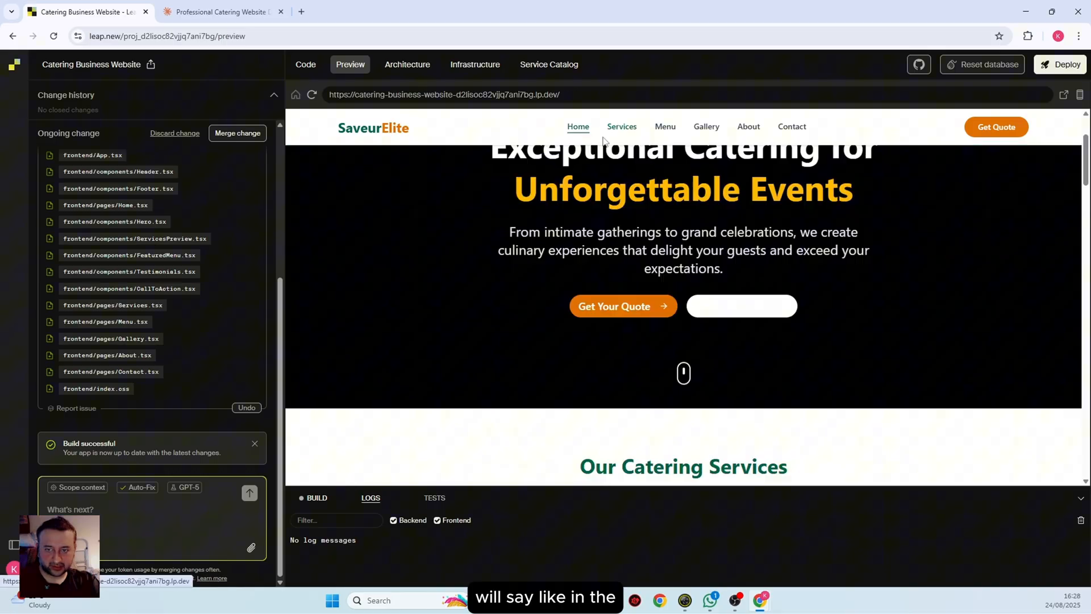
scroll("down", 3)
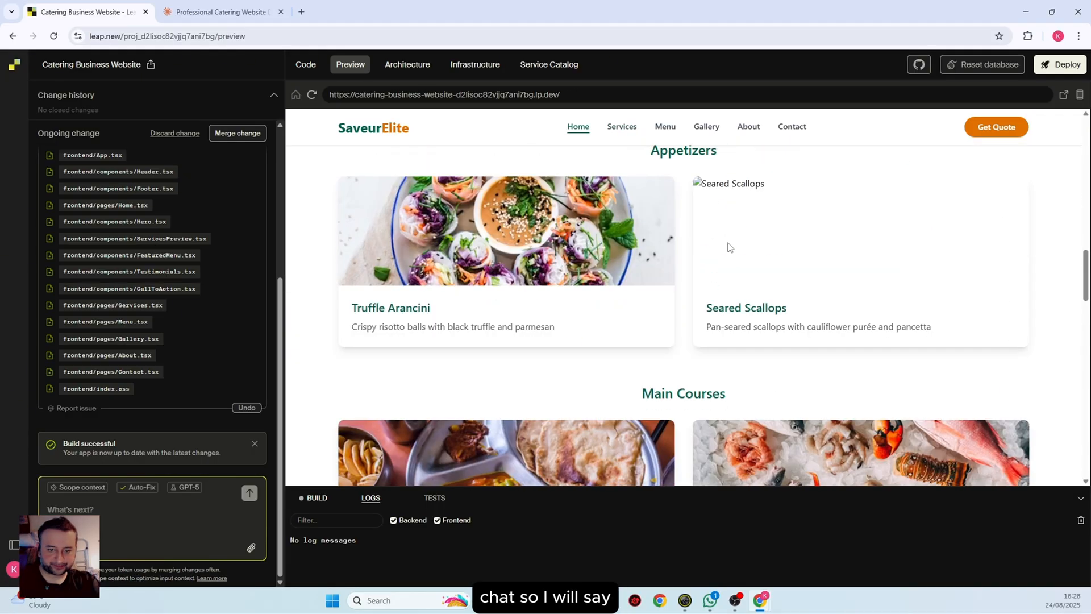
scroll("up", 3)
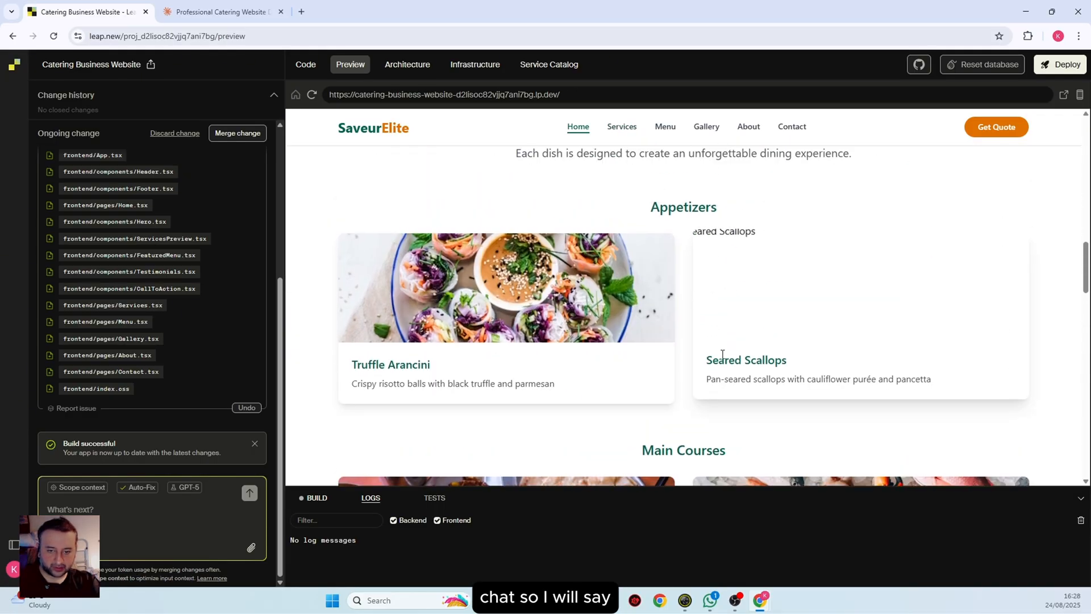
Draft a bug report naming the broken Seared Scallops image and the Gallery page's unloaded images
double_click(746, 360)
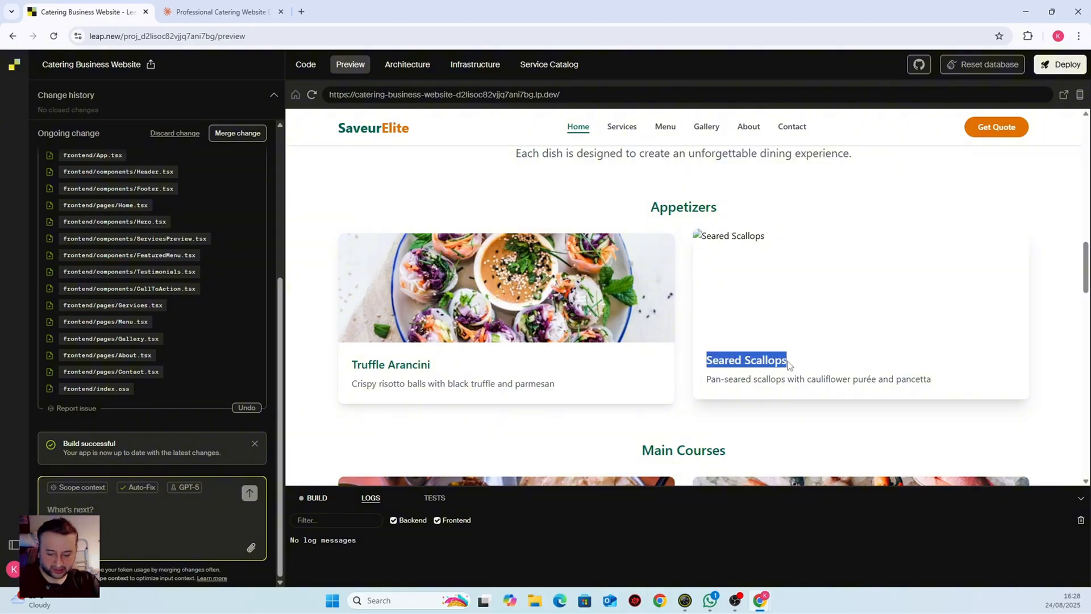
type("Seared Scallops")
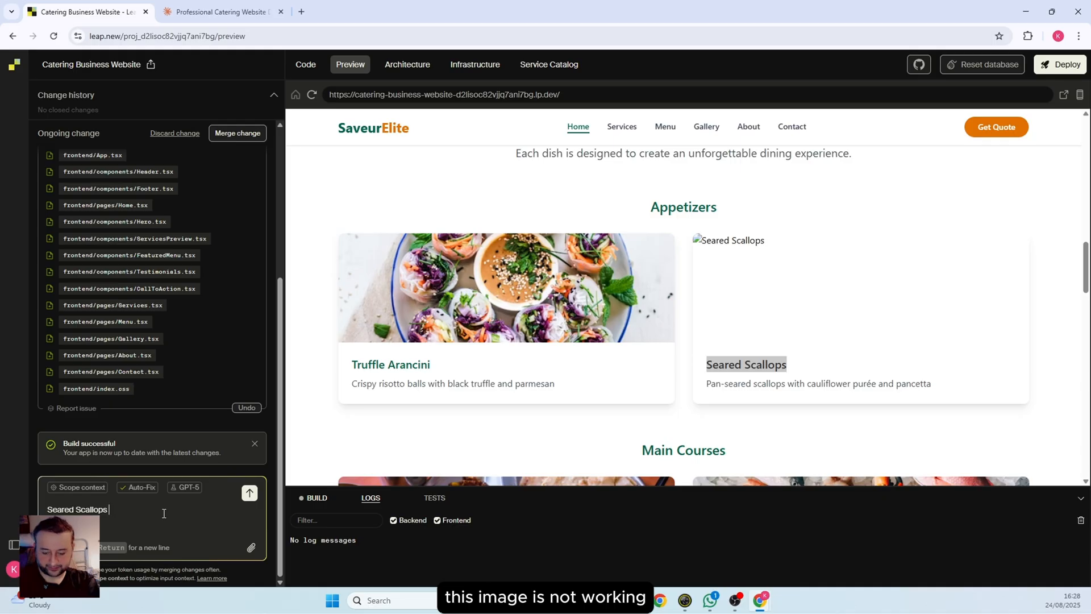
type("this image is not worki")
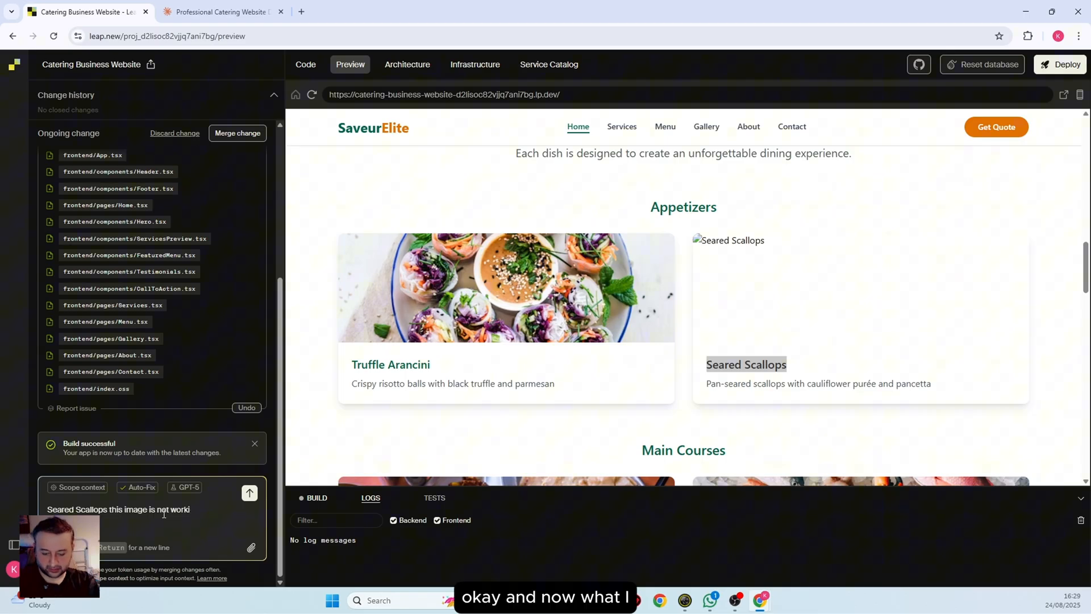
type("ng,")
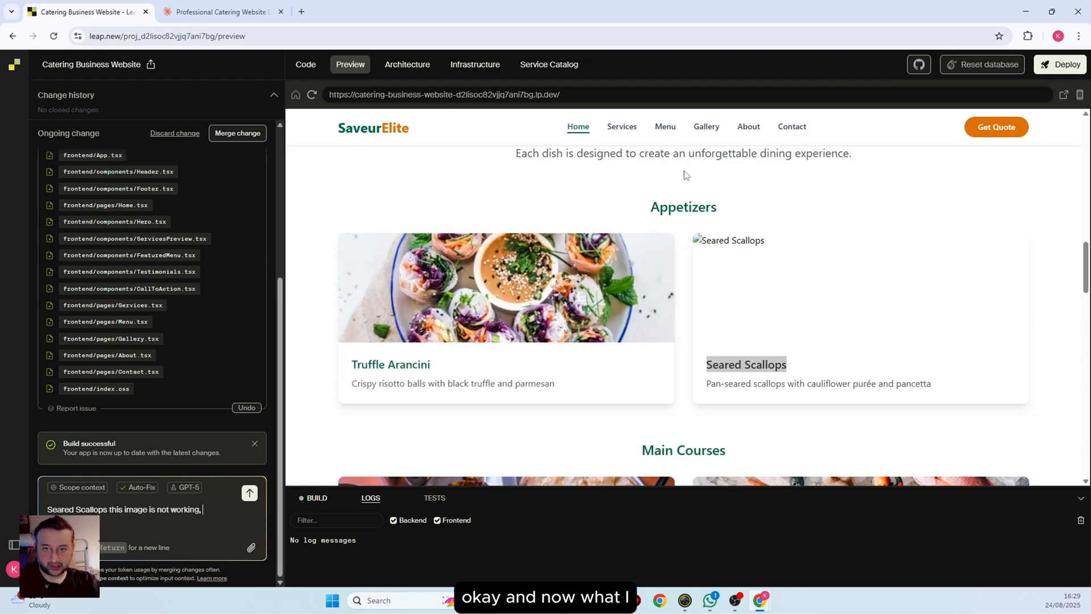
left_click(620, 126)
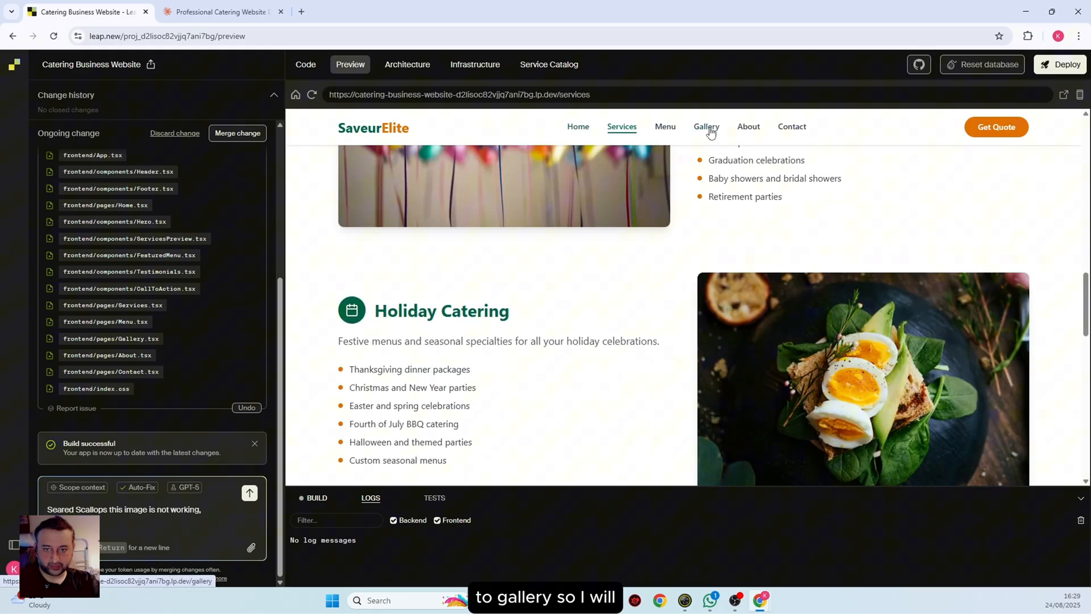
left_click(704, 126)
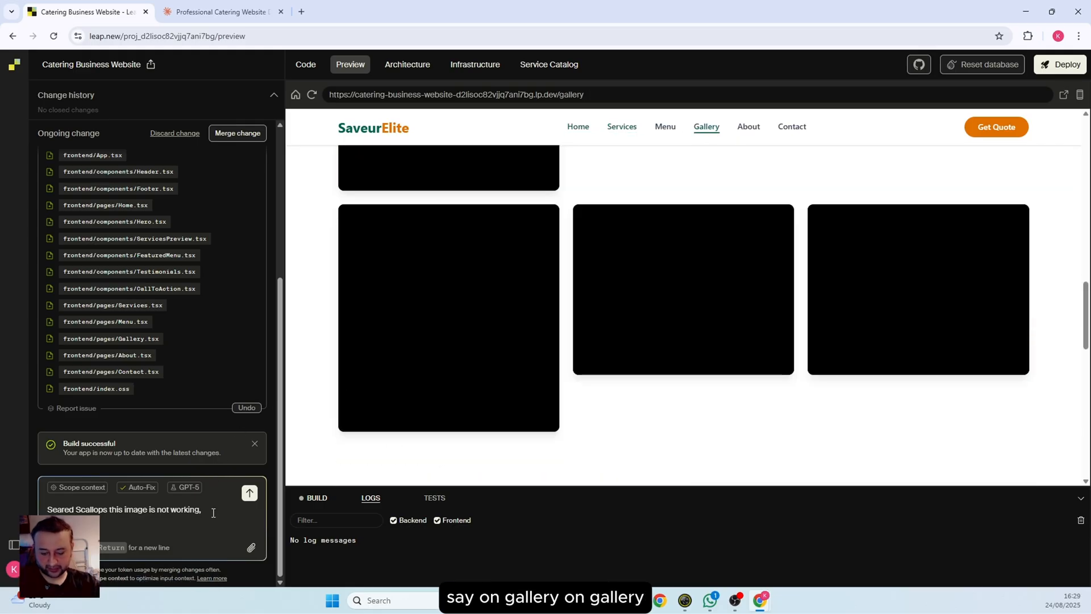
type("omga")
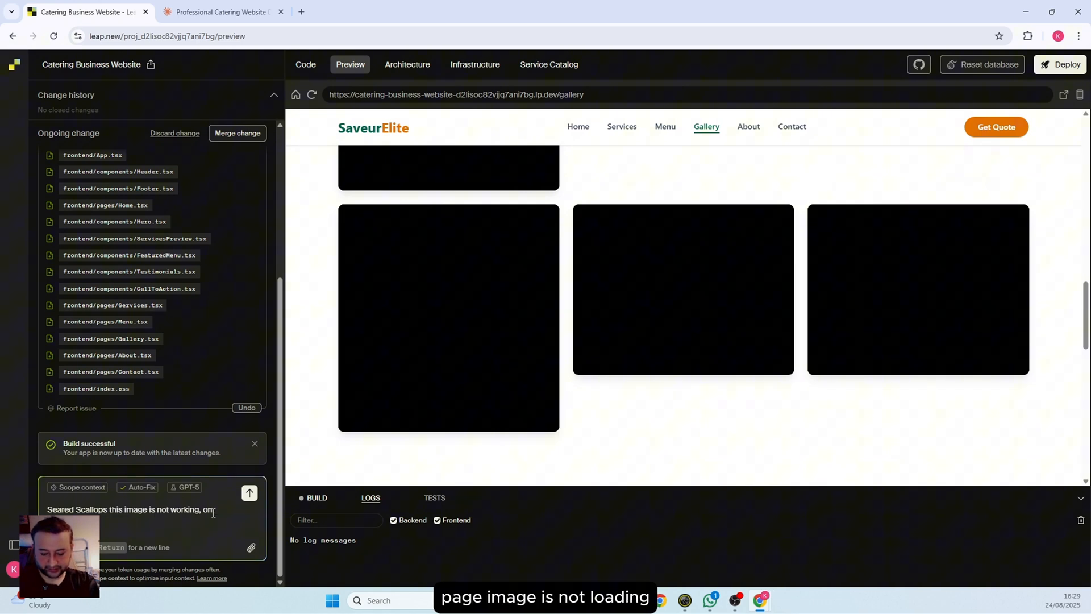
type("mages not loading")
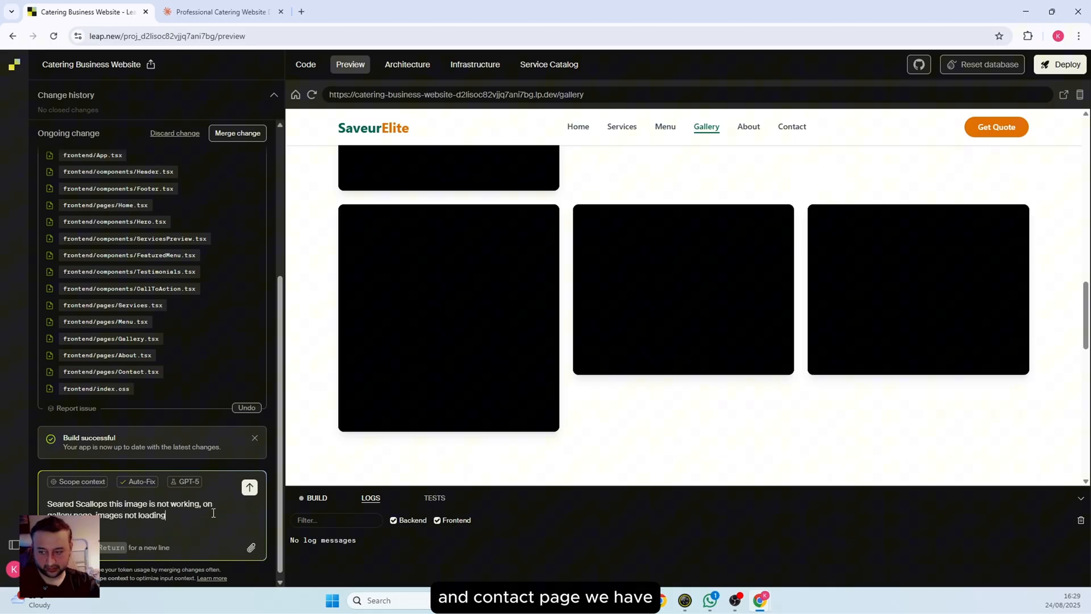
Add the non-working Contact page map to the report and send it to Leap
left_click(790, 127)
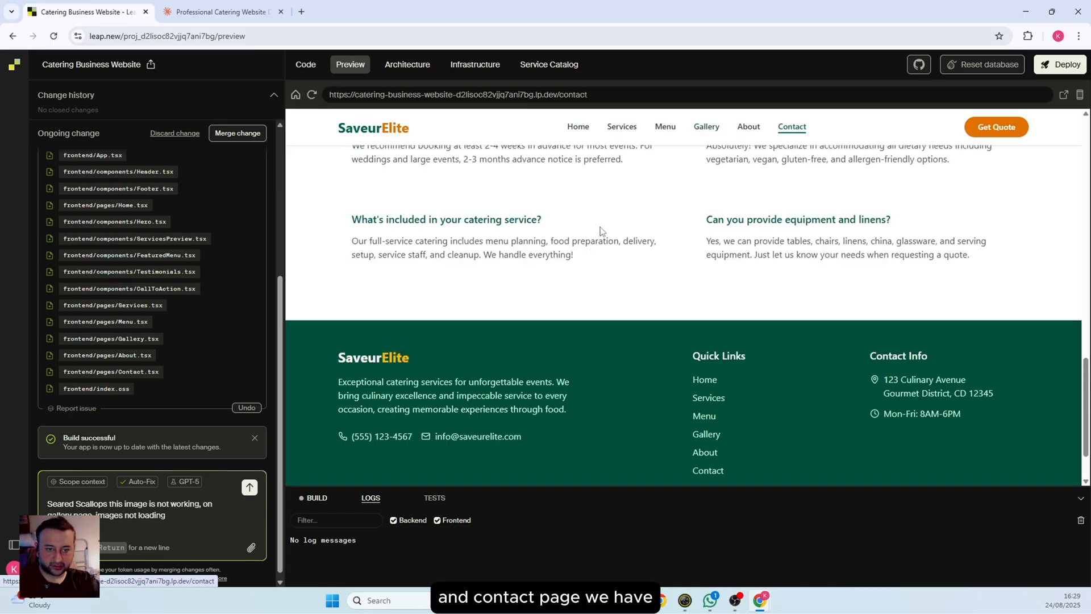
scroll("up", 3)
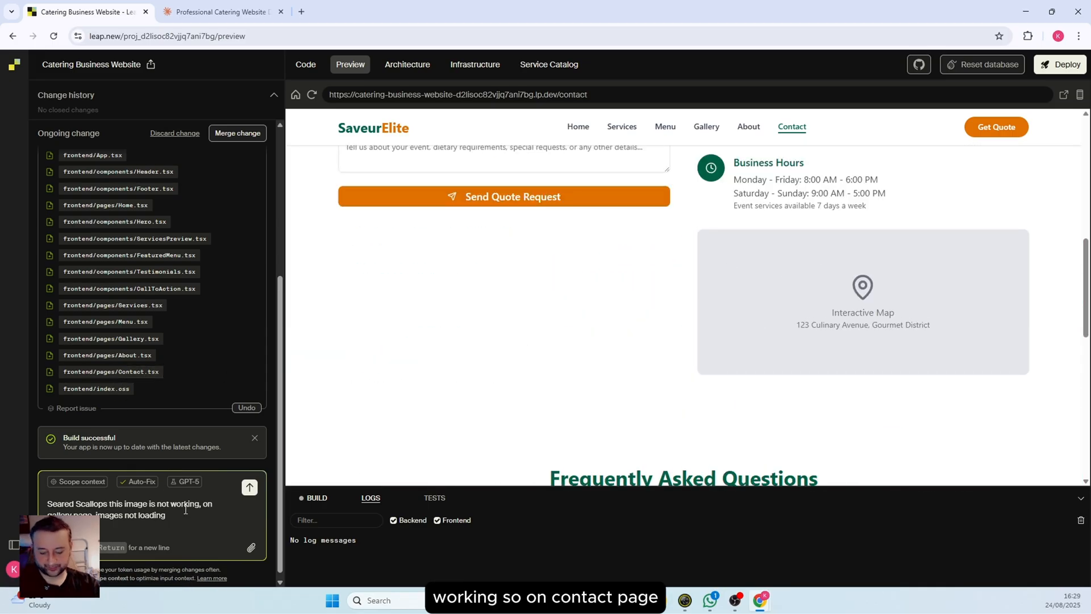
type(", on contact")
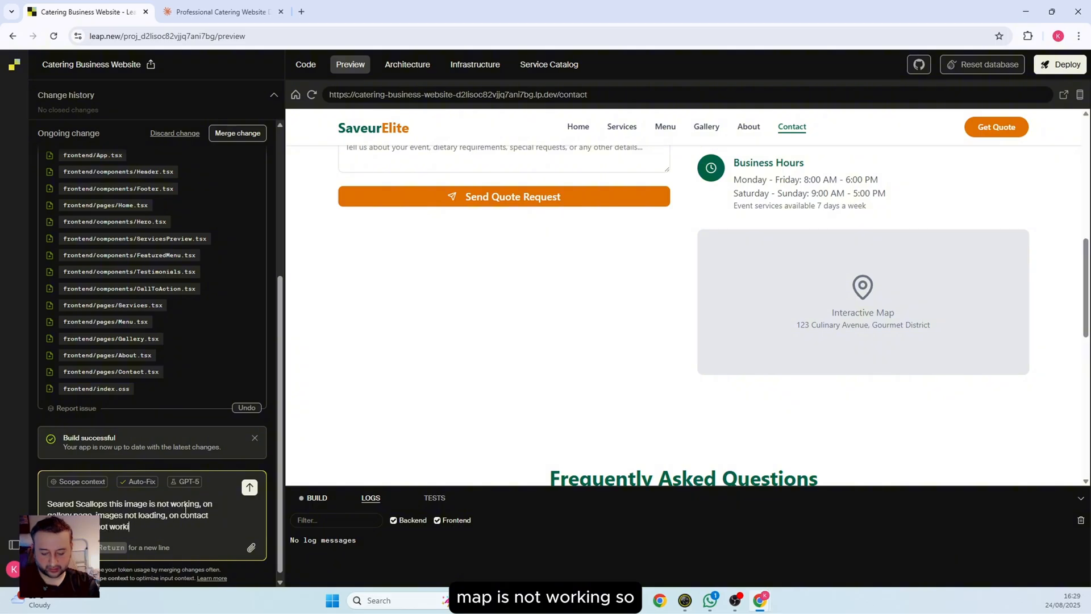
left_click(249, 486)
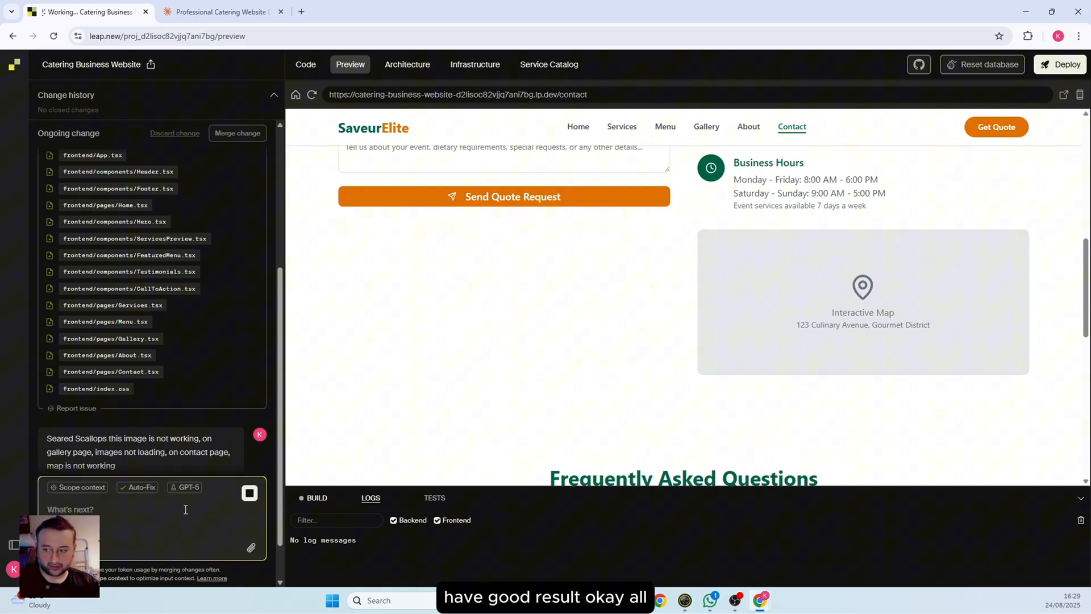
mouse_move(185, 487)
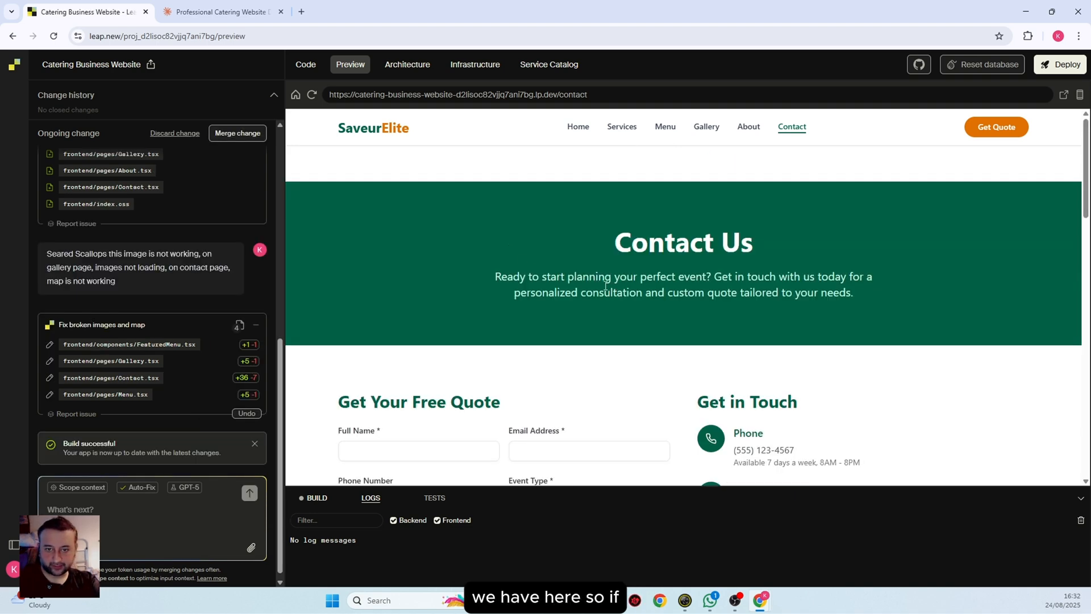
Recheck the rebuilt Home and Gallery previews, reloading Gallery where images still show as empty blocks
left_click(577, 126)
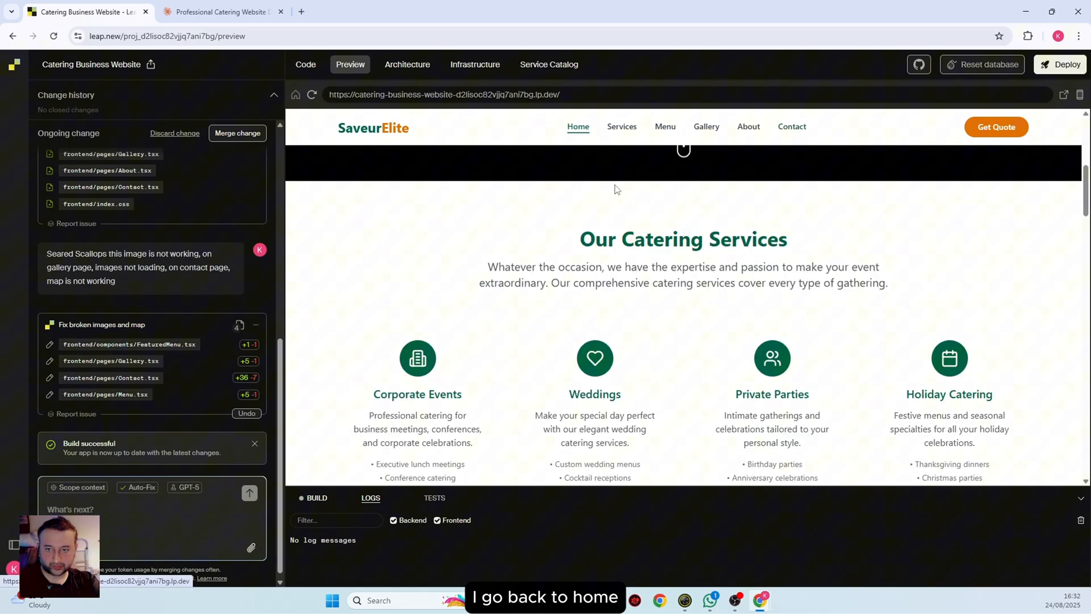
scroll("down", 3)
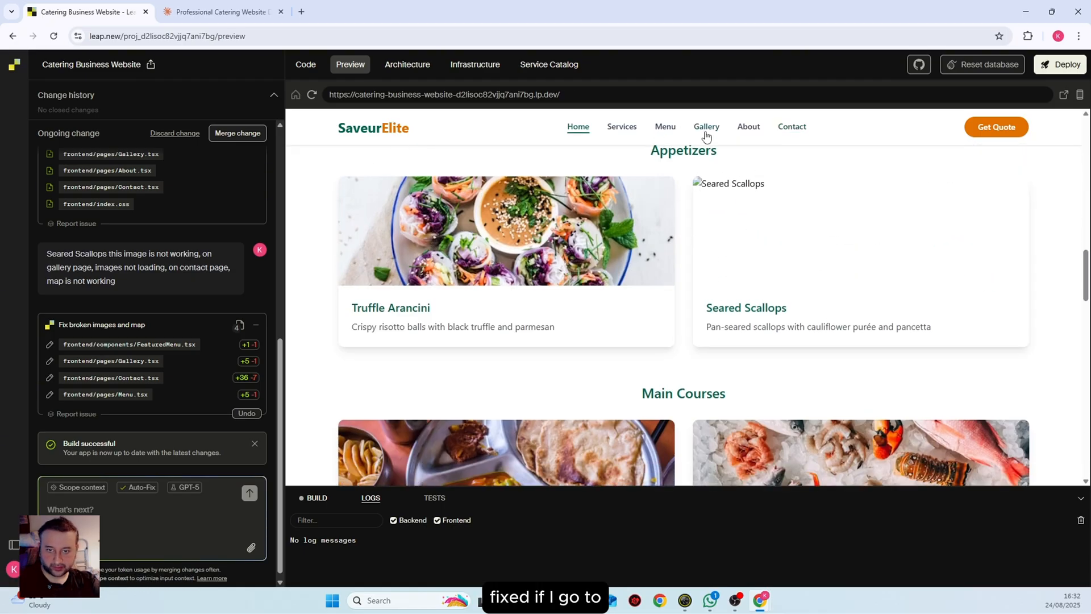
left_click(705, 126)
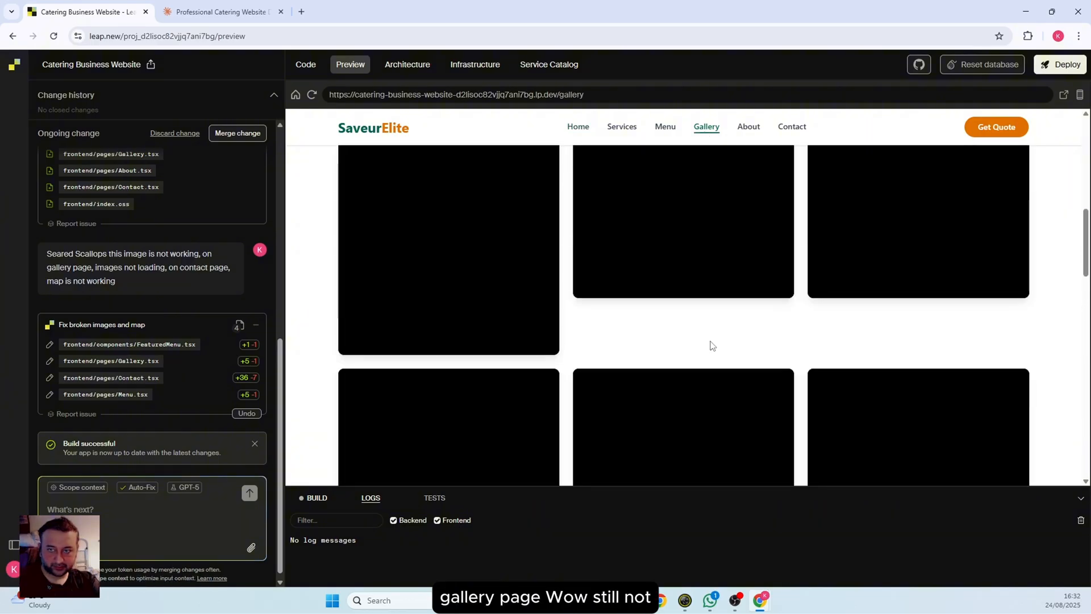
scroll("up", 3)
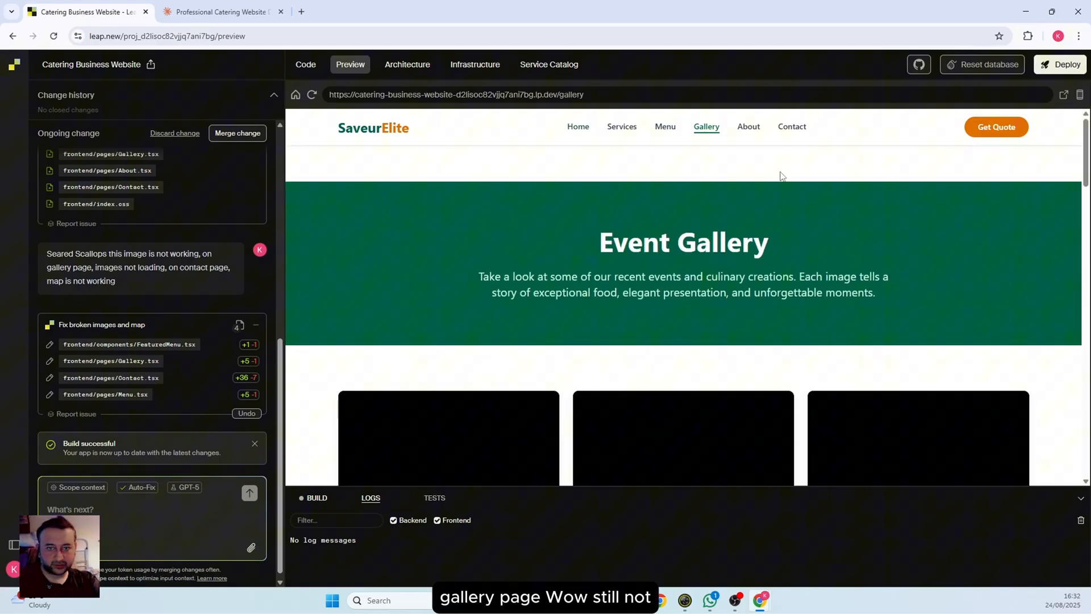
left_click(312, 94)
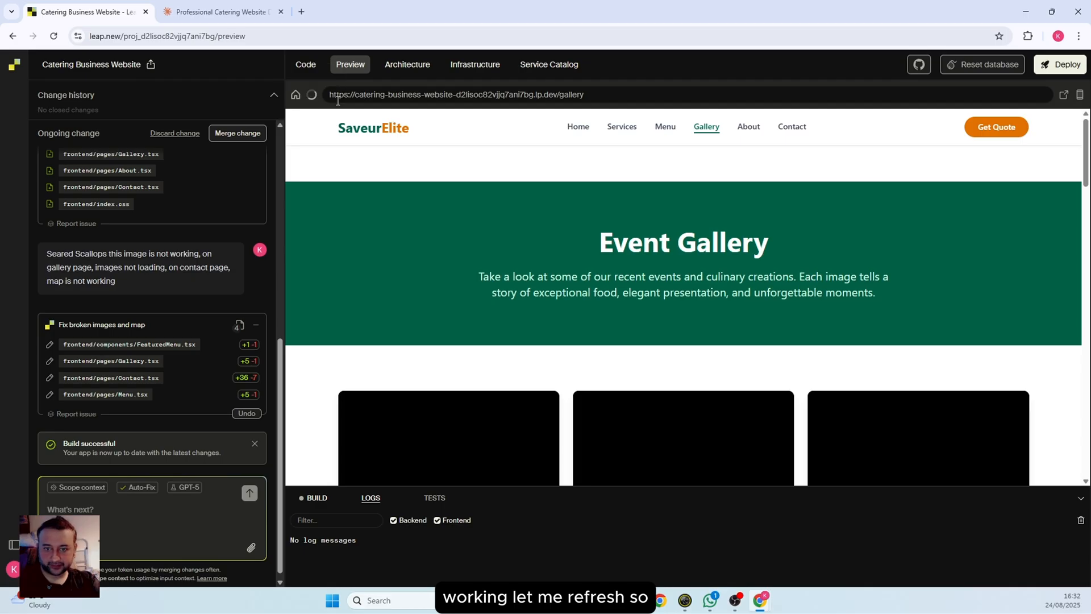
scroll("down", 3)
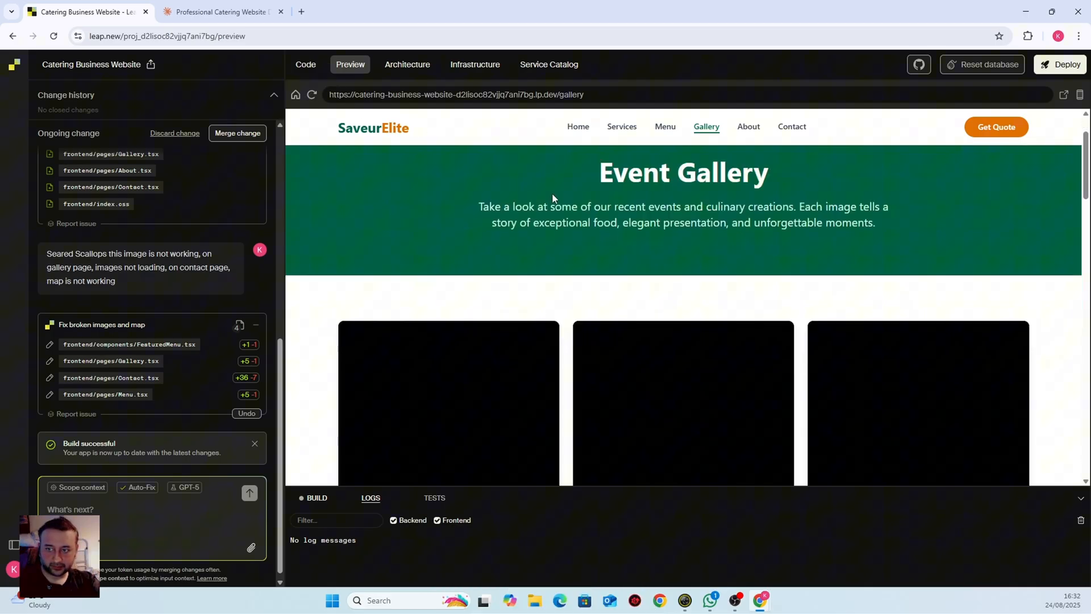
scroll("down", 3)
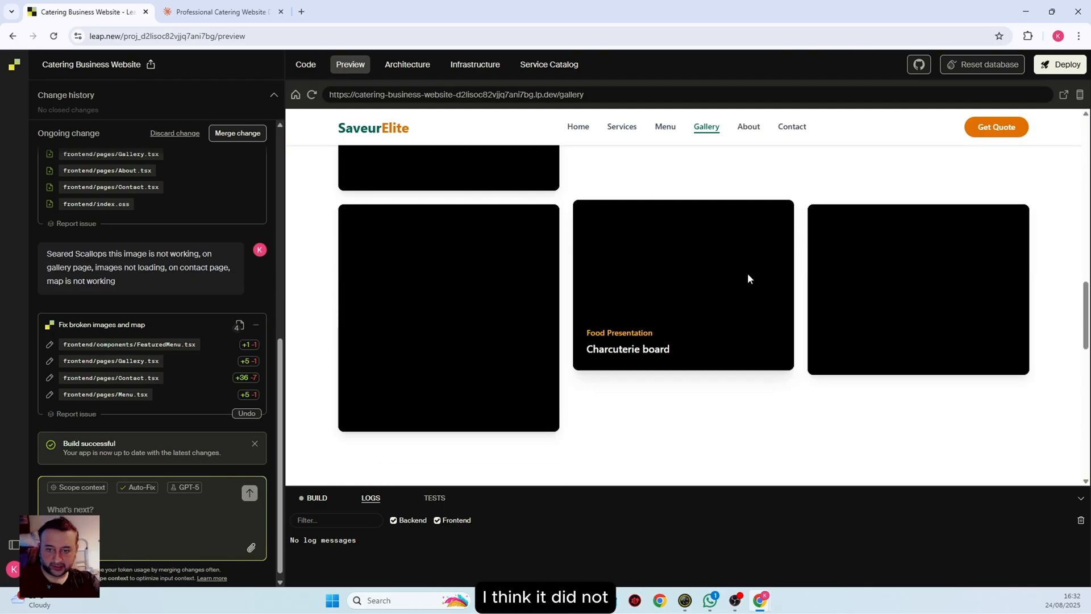
scroll("down", 3)
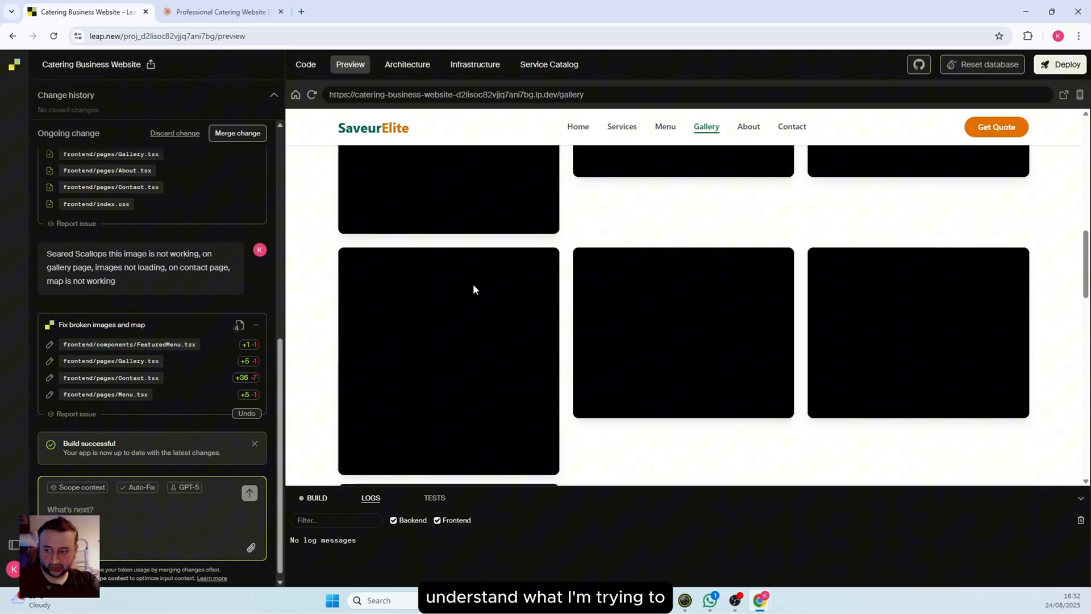
left_click(577, 127)
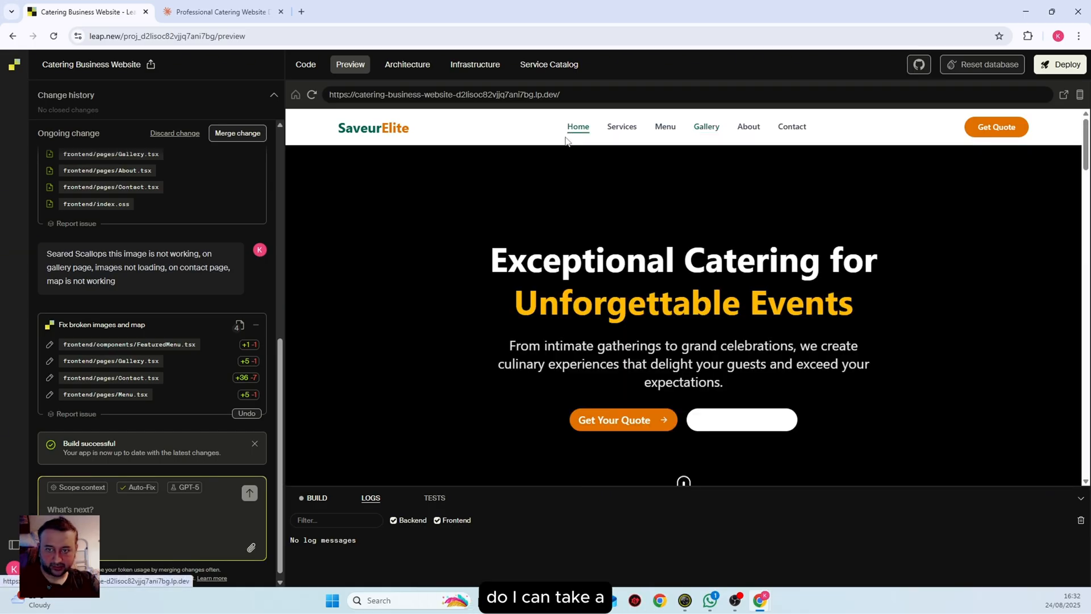
scroll("down", 3)
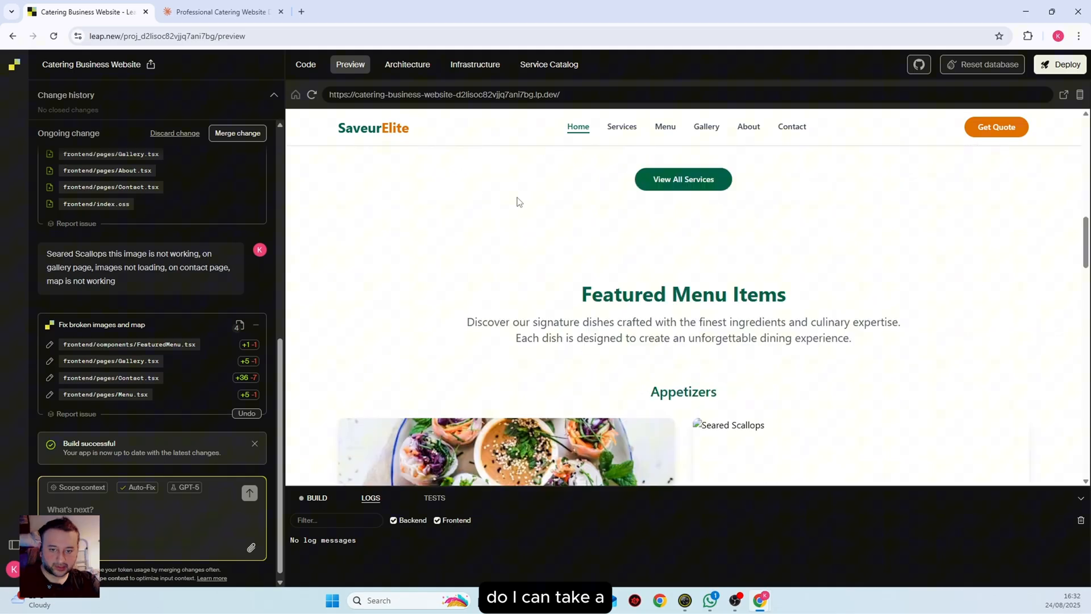
scroll("down", 3)
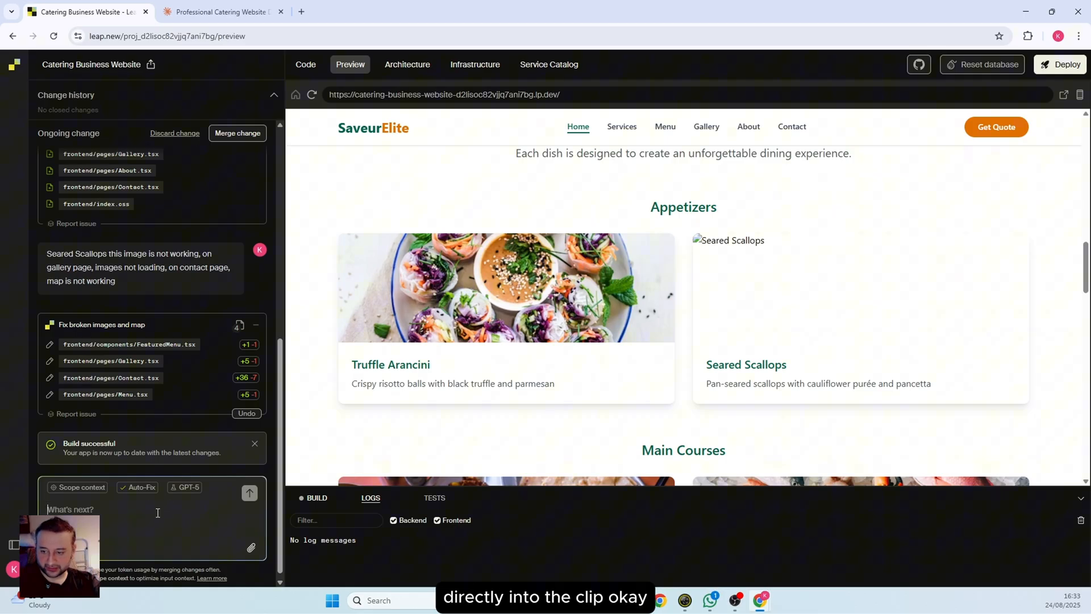
mouse_move(157, 537)
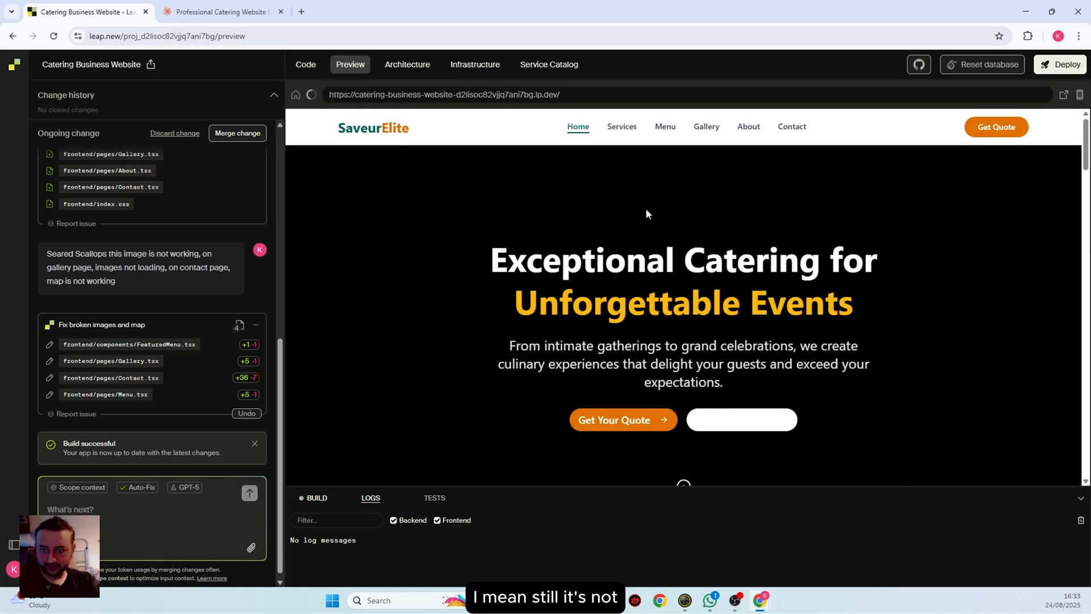
Inspect Gallery once more, return to Home and place the cursor in the 'What's next?' box
scroll("down", 3)
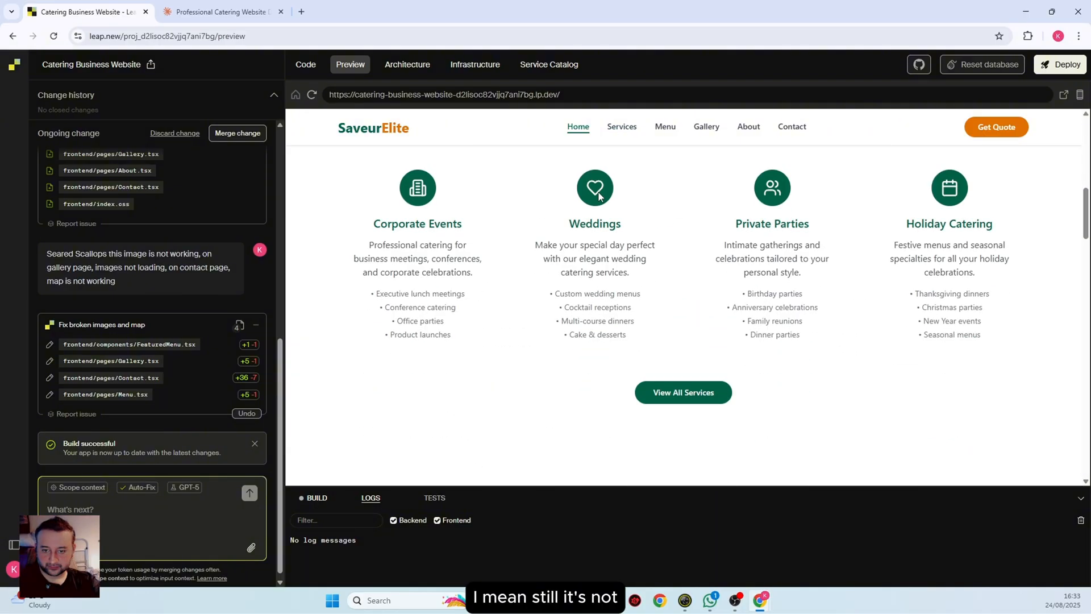
left_click(705, 127)
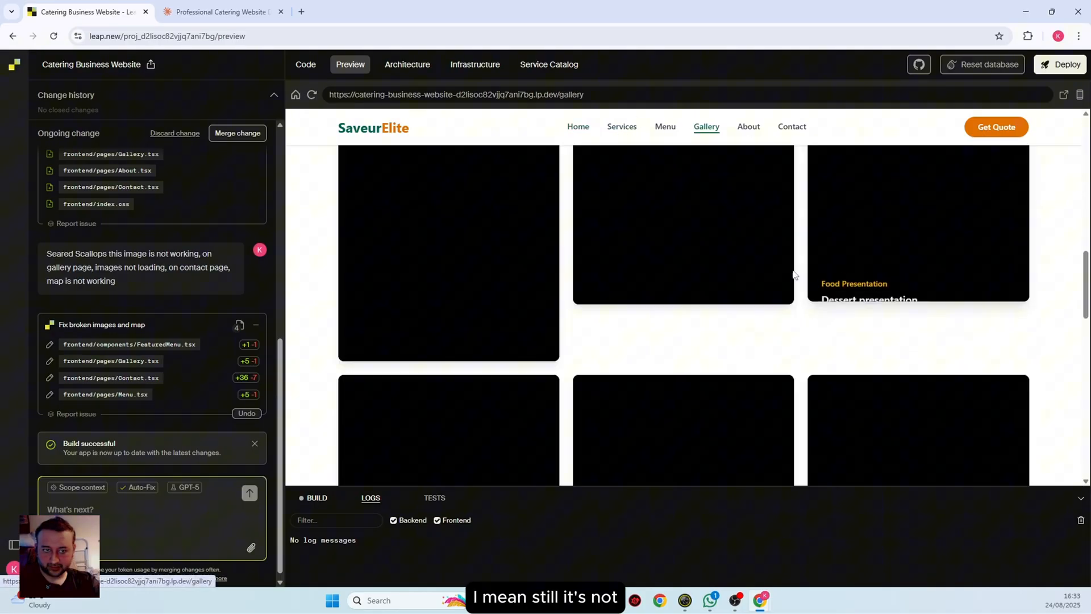
scroll("down", 3)
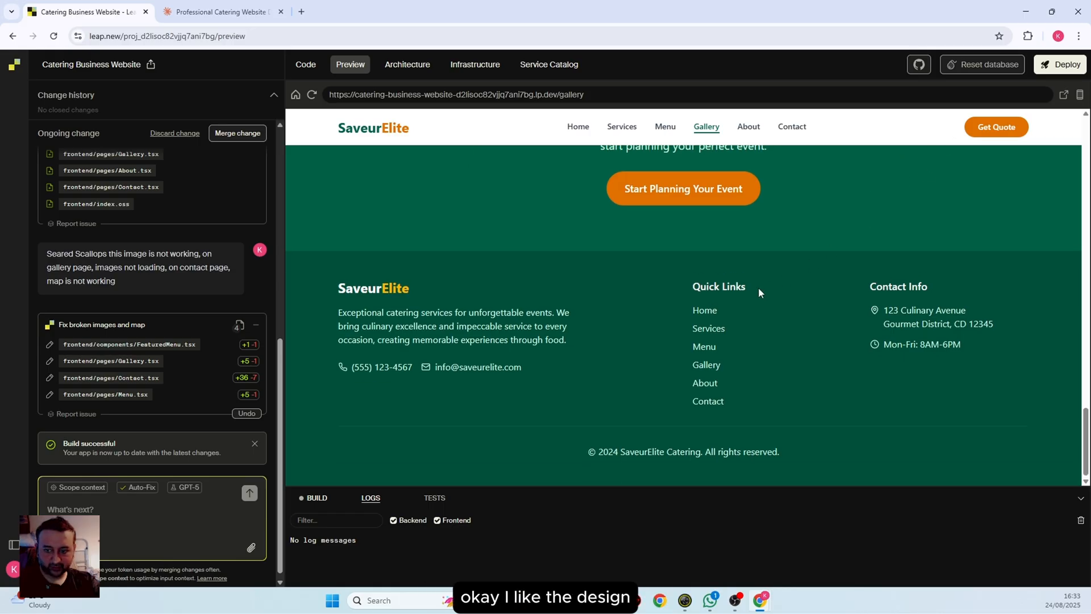
scroll("up", 3)
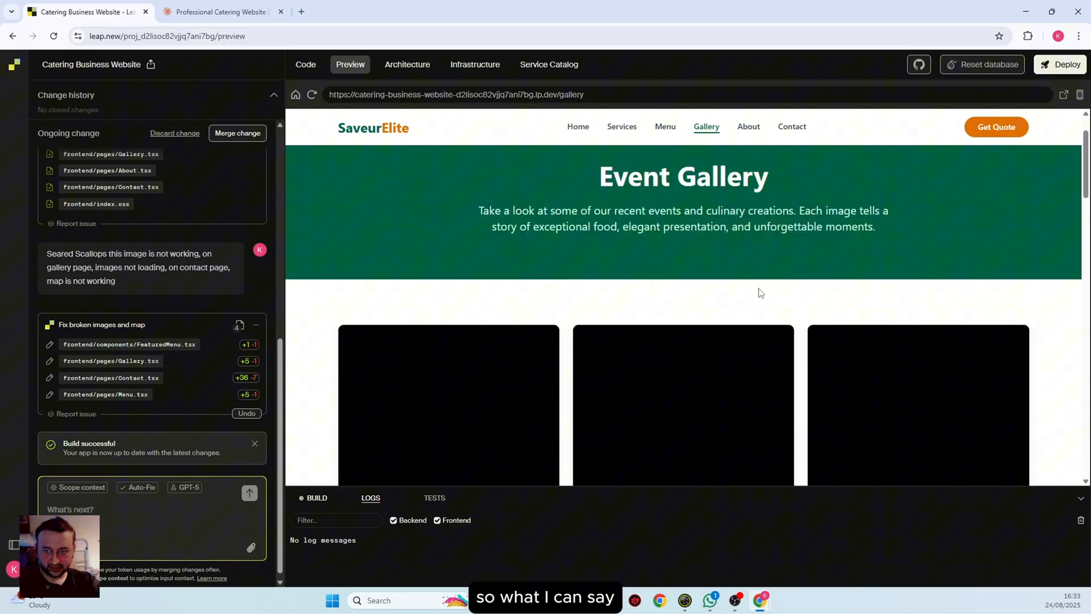
scroll("down", 3)
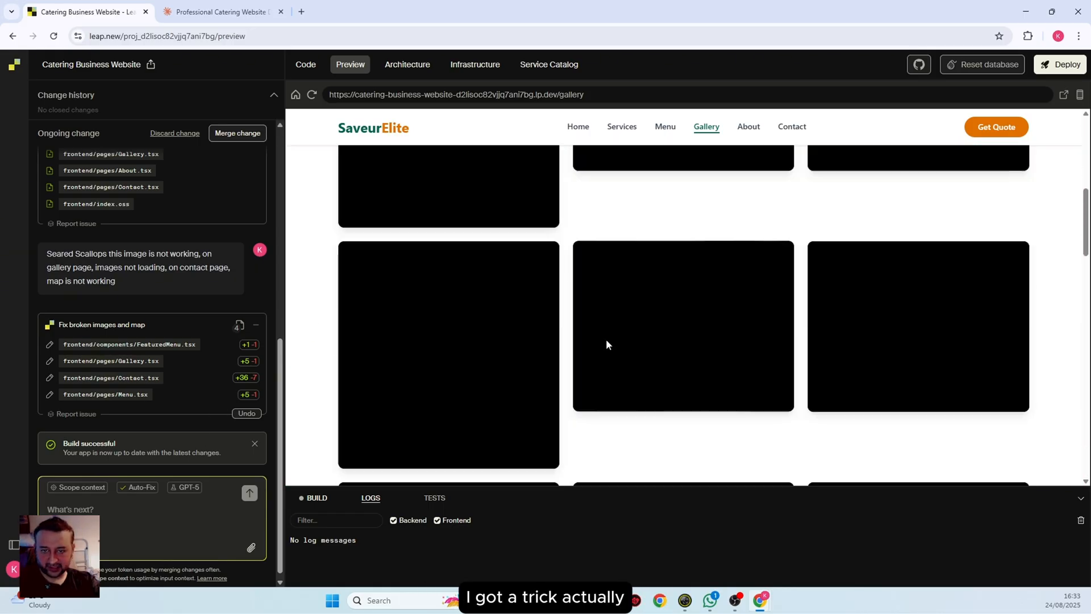
left_click(577, 126)
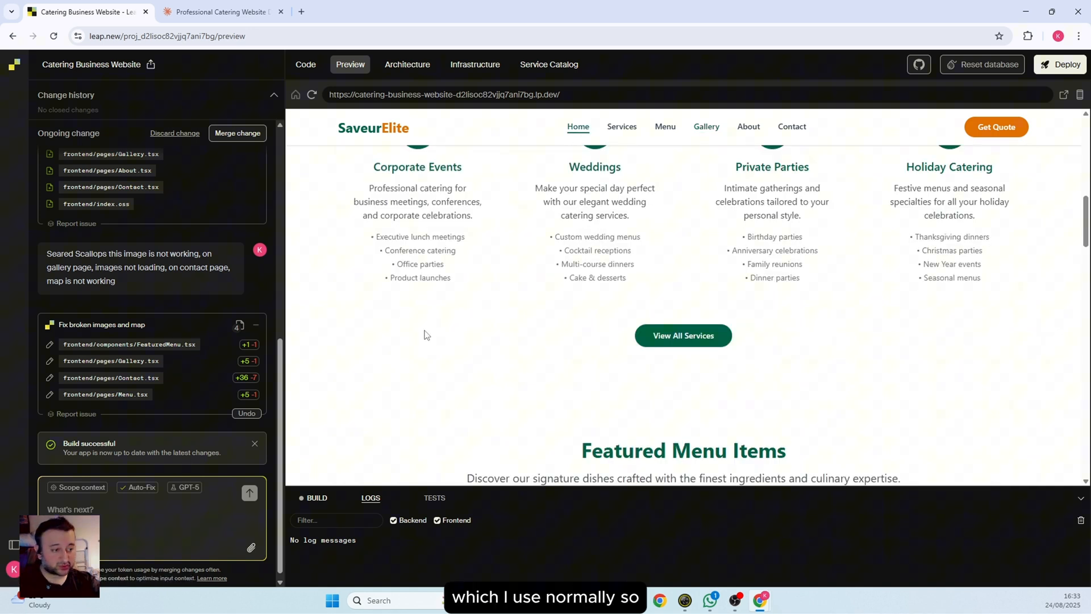
left_click(153, 507)
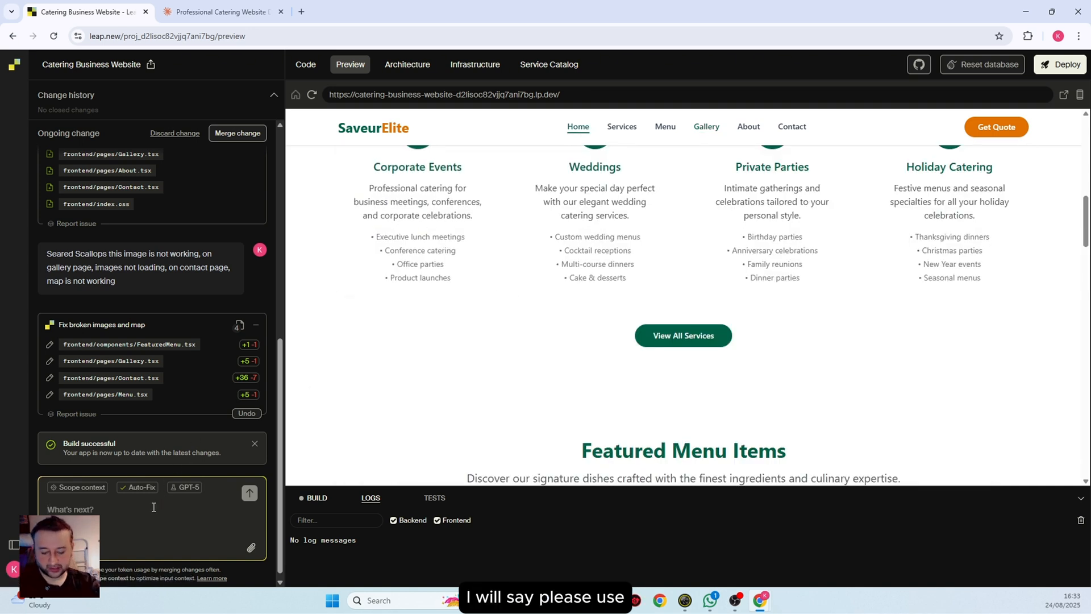
Send the request 'please use pexels.com images for all the images on the website'
type("please us")
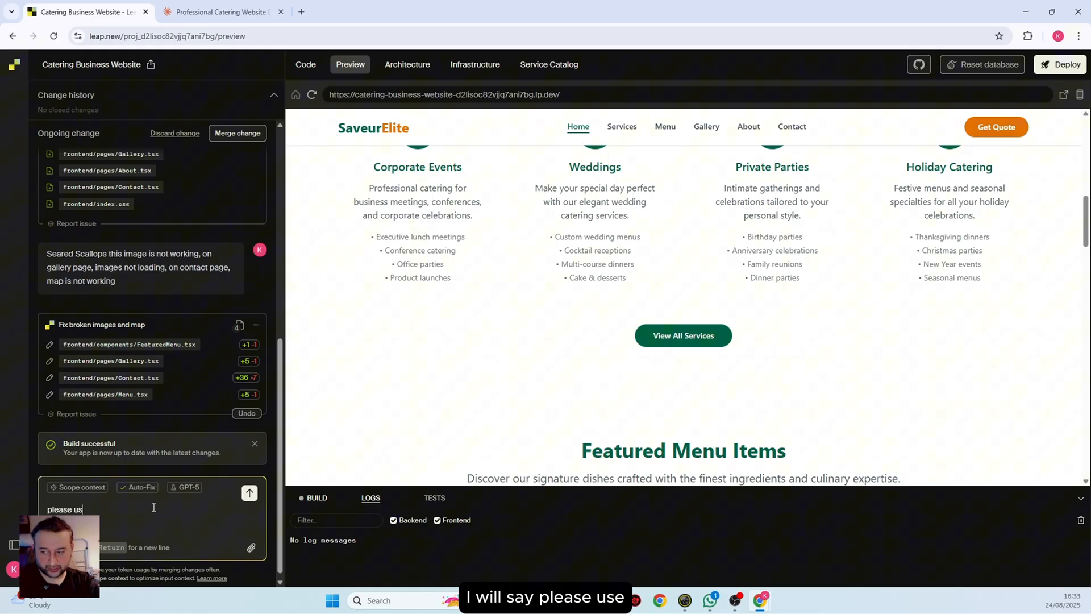
type("e pex")
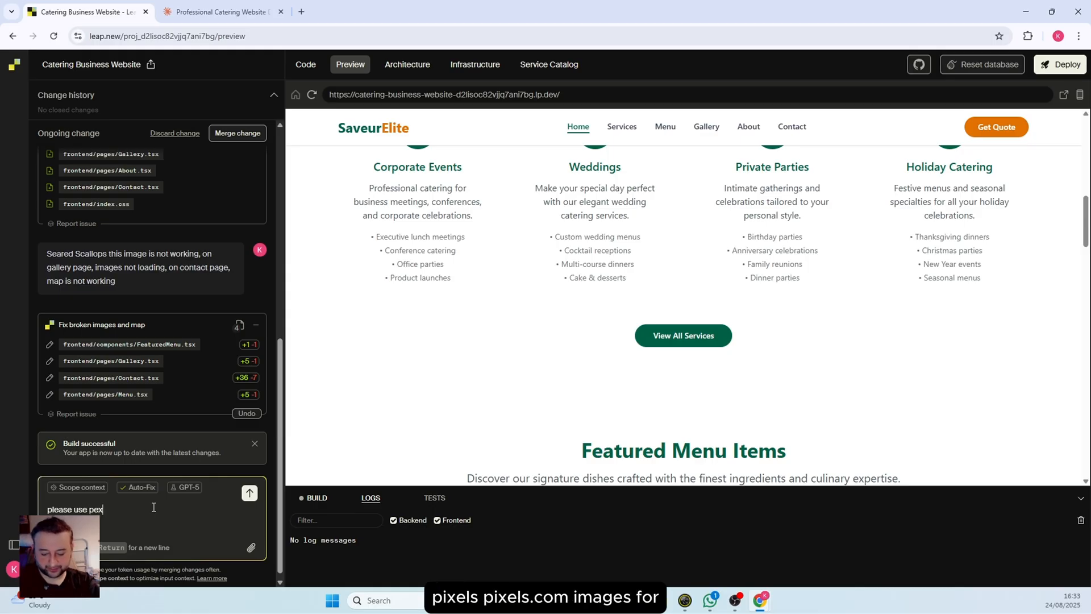
type("els.com")
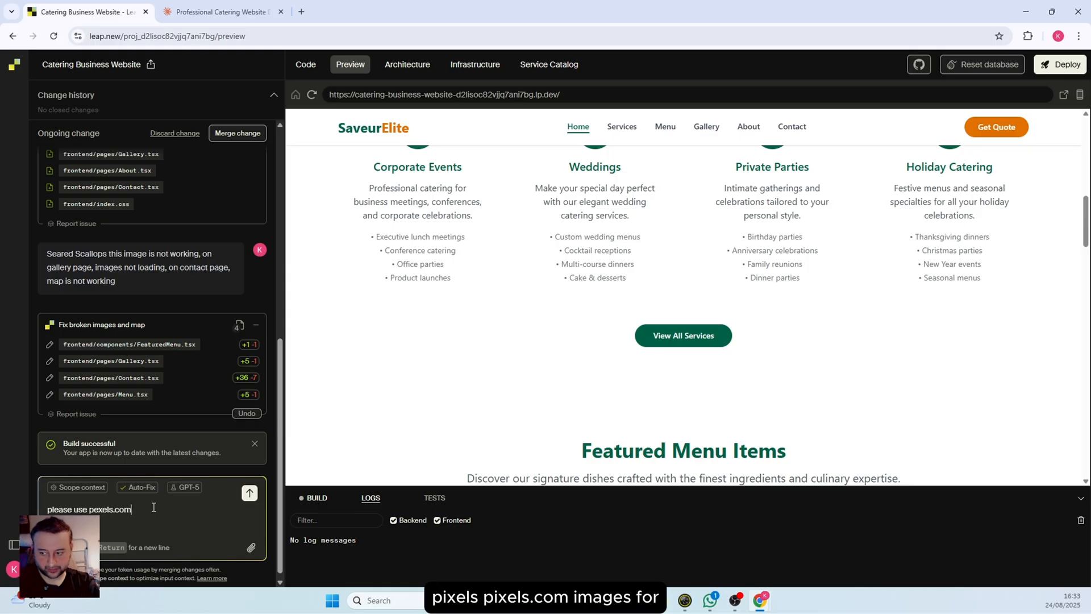
type("images")
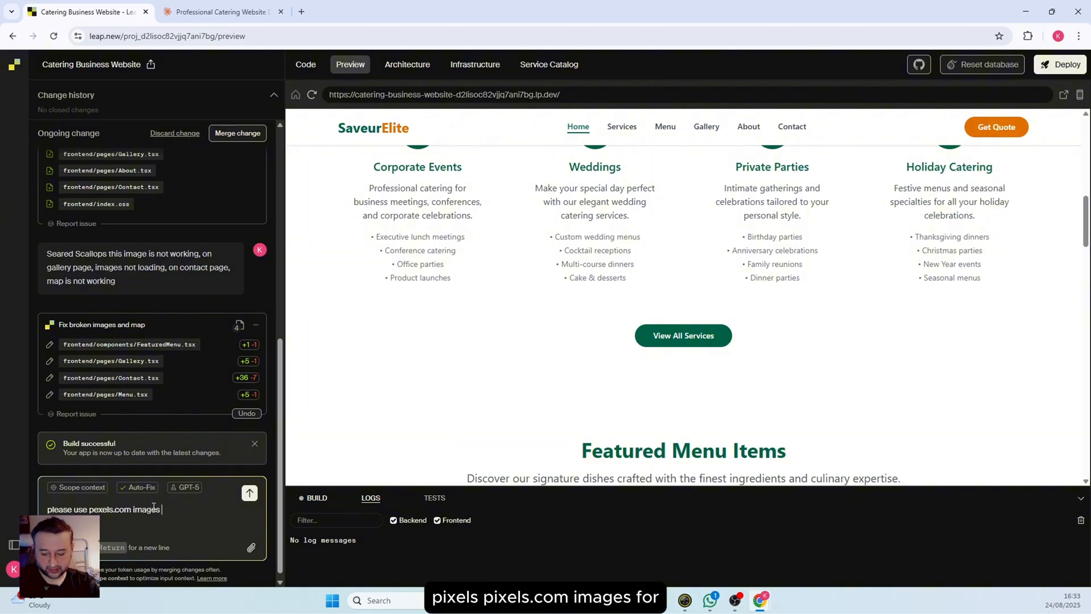
type("for all the")
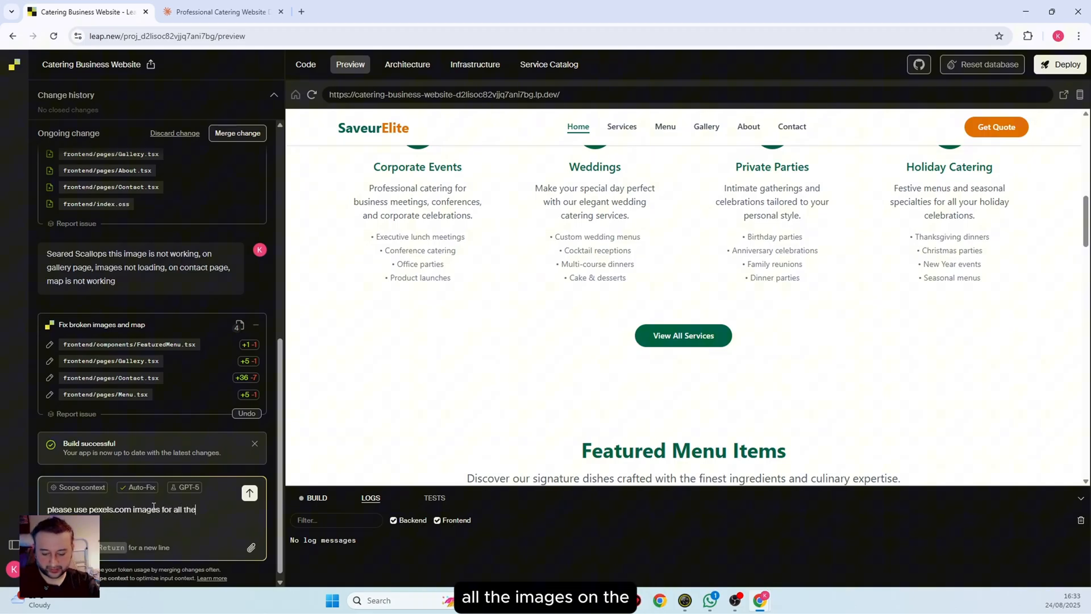
type("images")
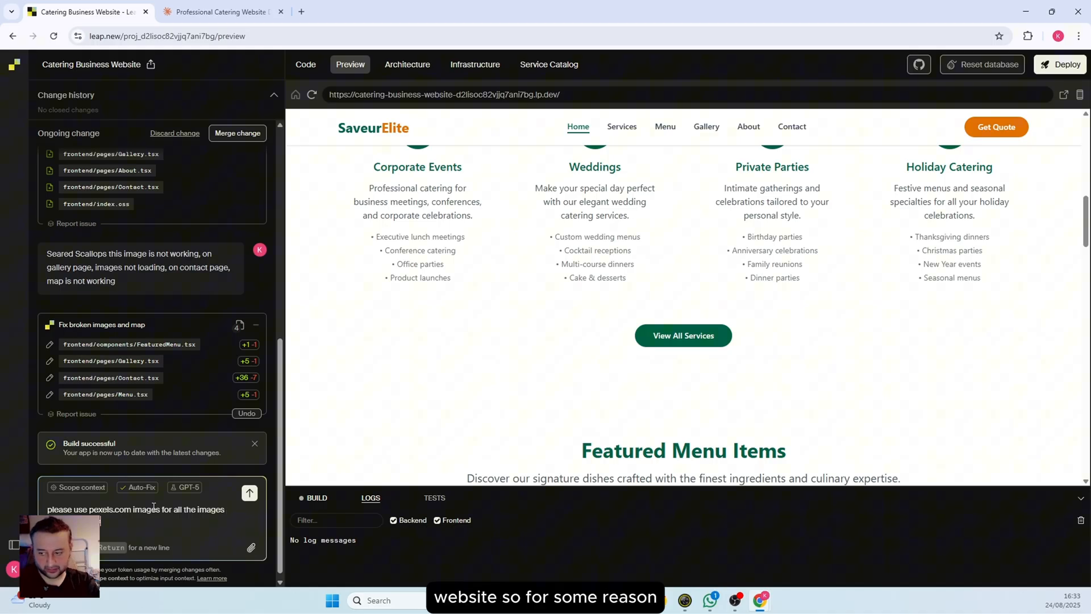
left_click(249, 492)
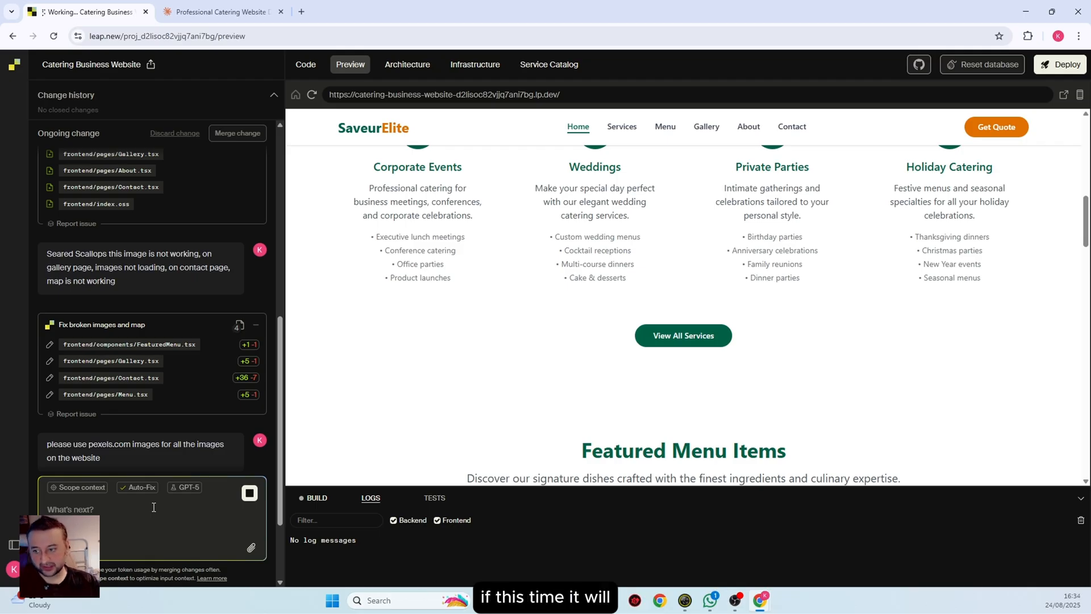
Browse Contact, Services and Home in the preview while the Pexels image replacement builds
scroll("down", 3)
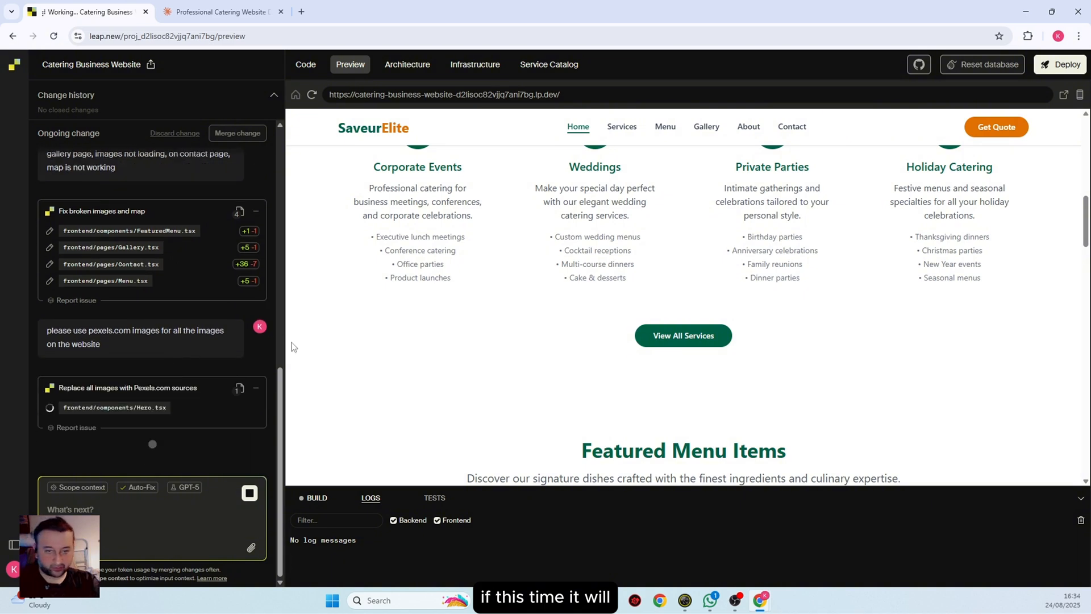
left_click(790, 126)
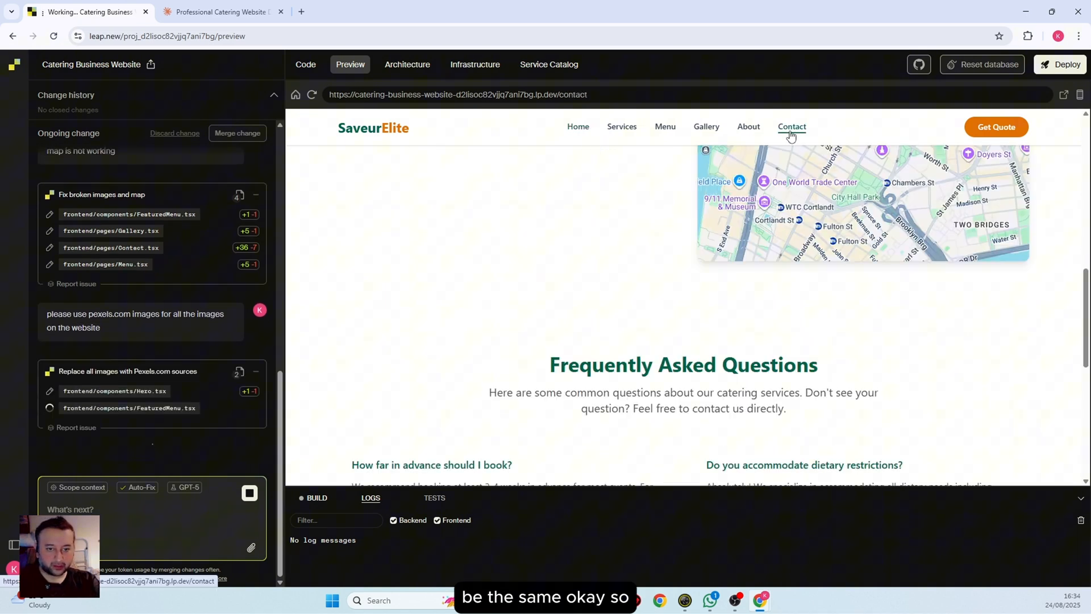
scroll("up", 3)
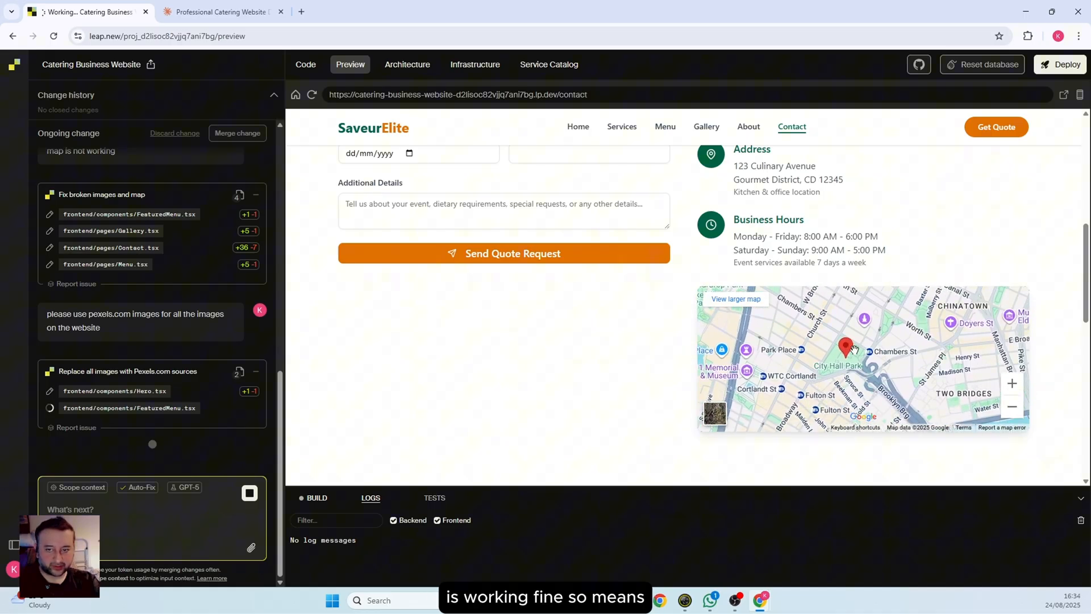
mouse_move(681, 132)
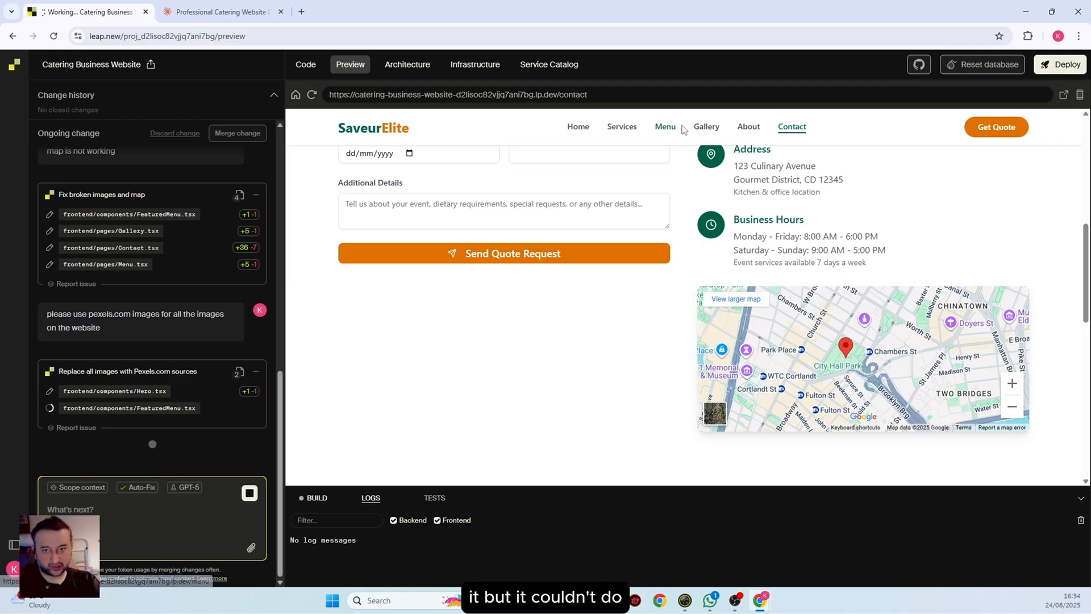
left_click(621, 126)
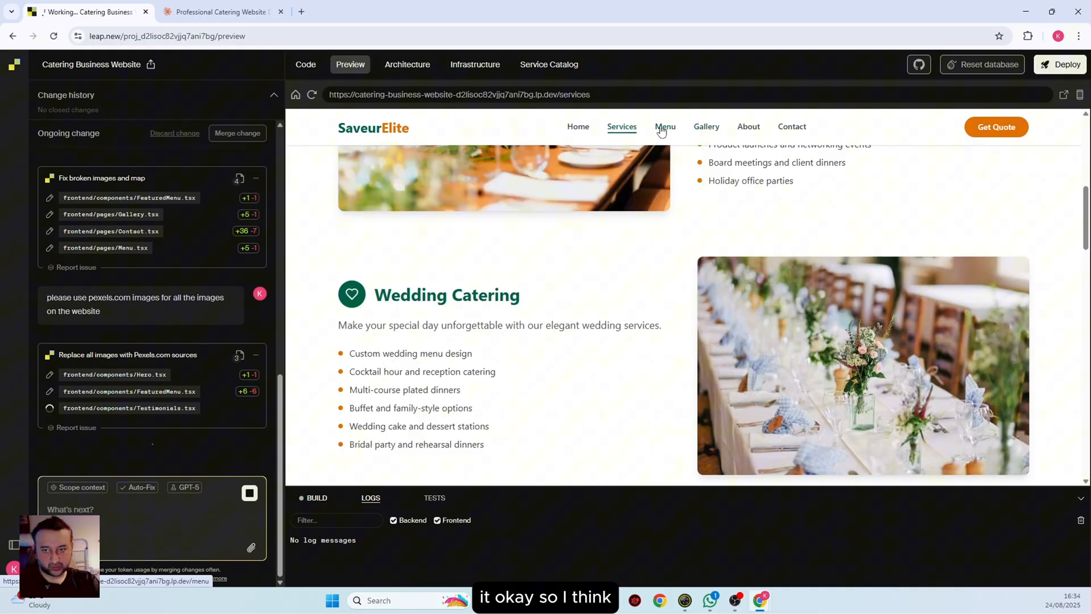
left_click(577, 126)
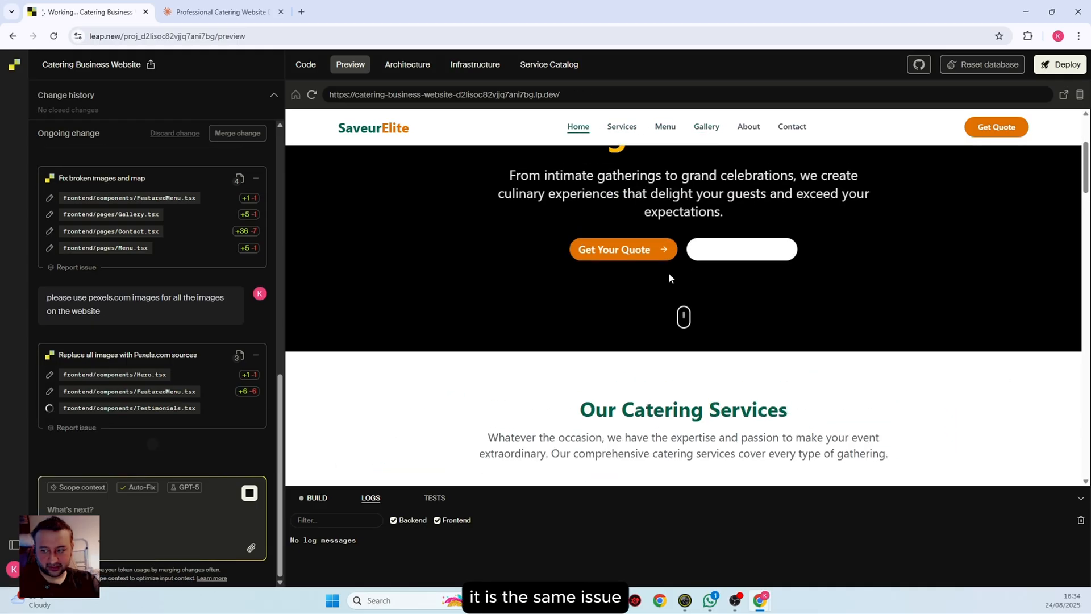
scroll("down", 3)
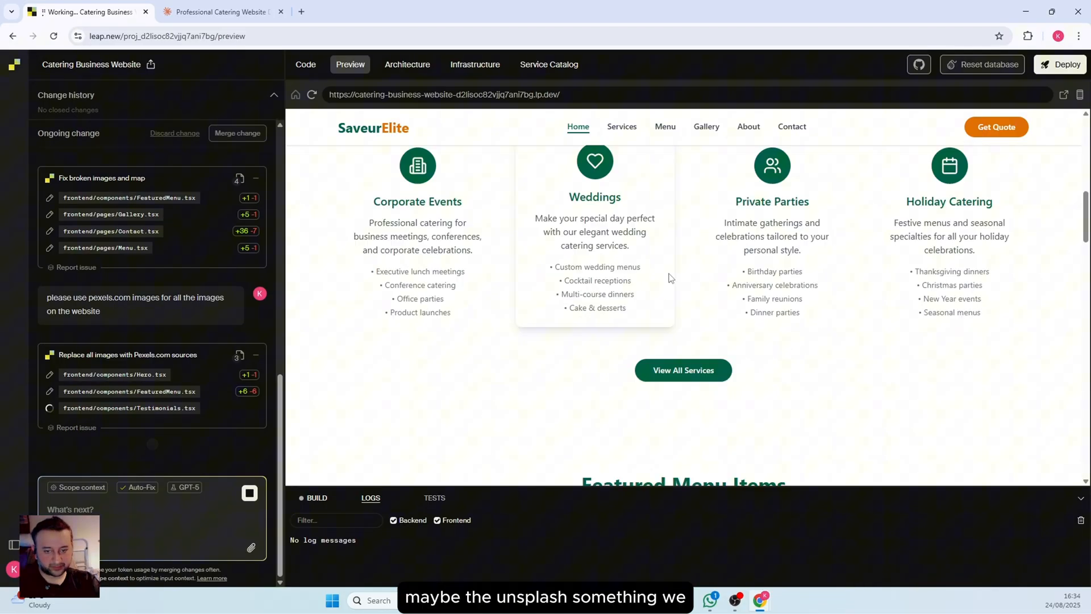
scroll("down", 3)
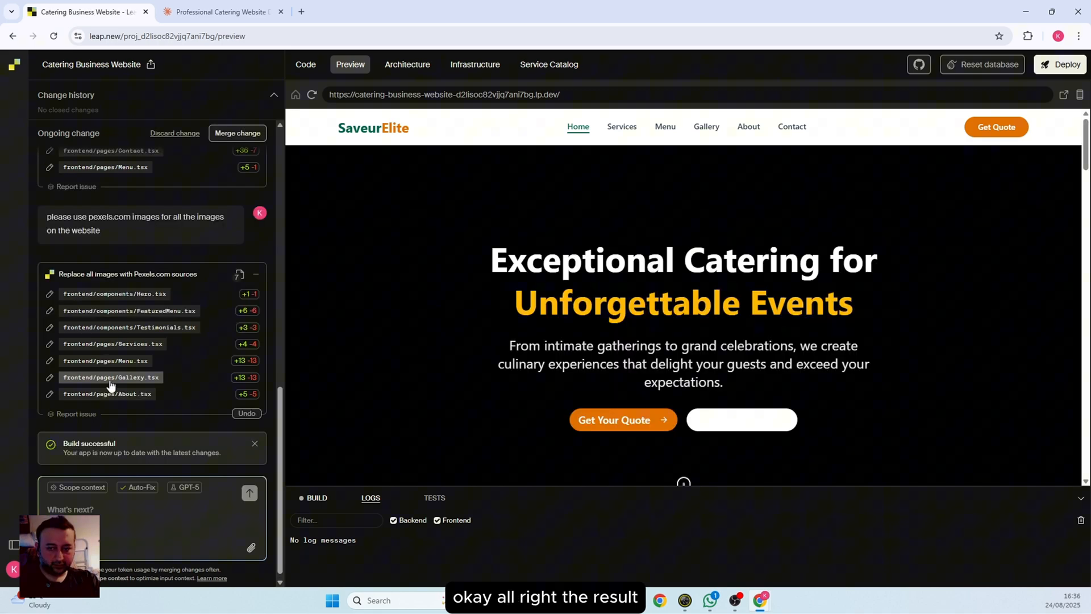
Confirm the Home page's Featured Menu Items photos now load, then move to the Gallery page
scroll("down", 3)
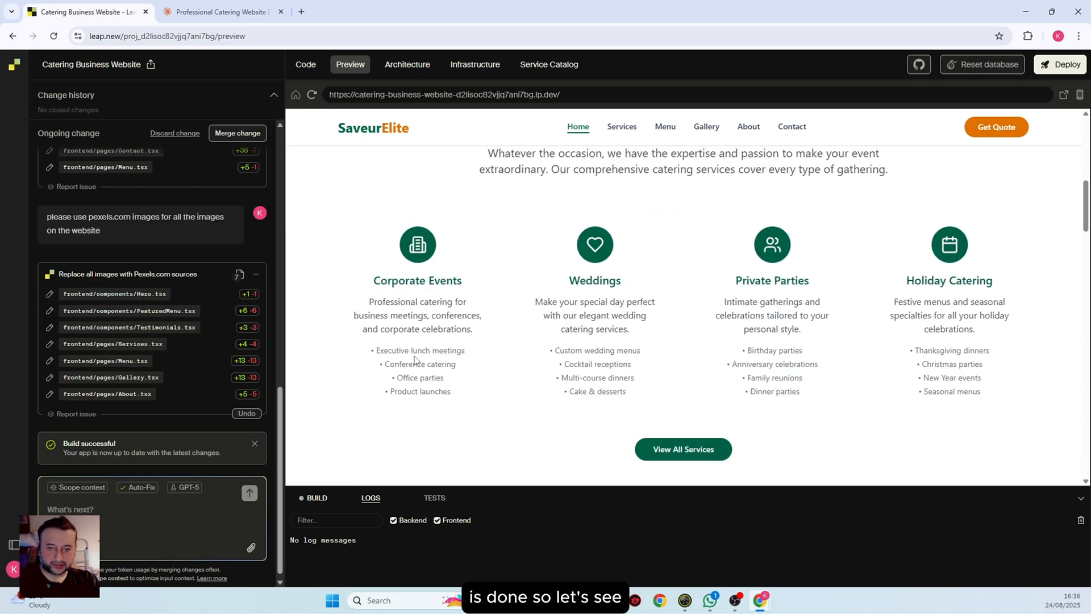
scroll("down", 3)
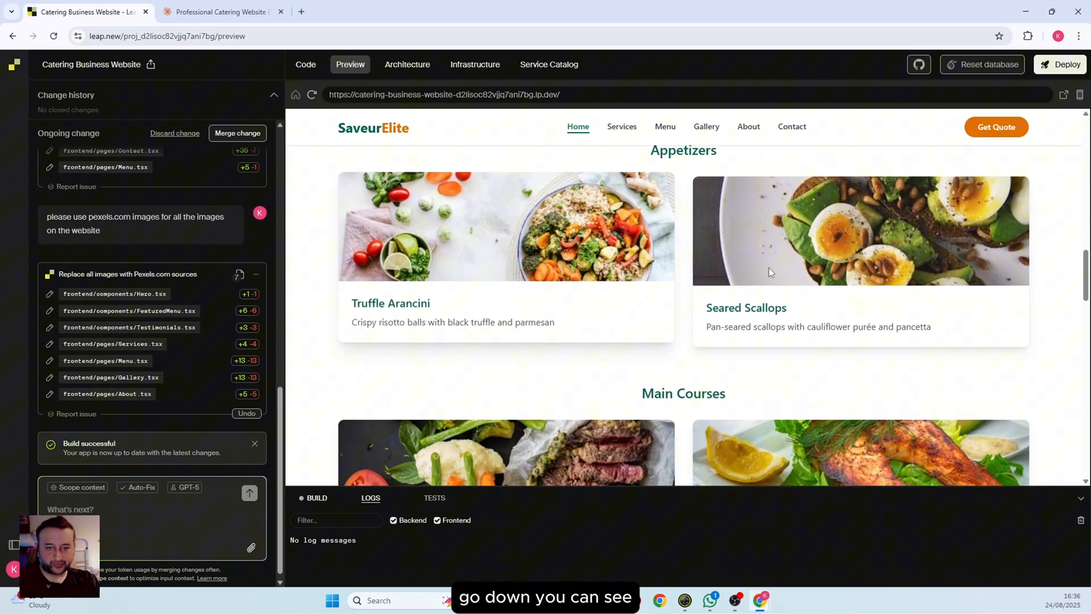
scroll("down", 3)
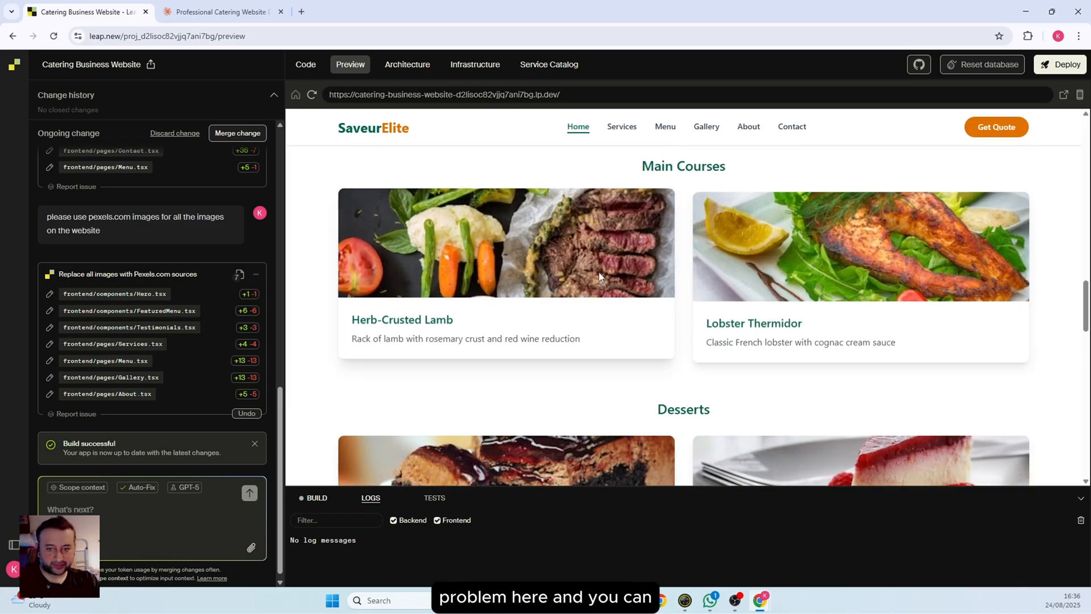
scroll("down", 3)
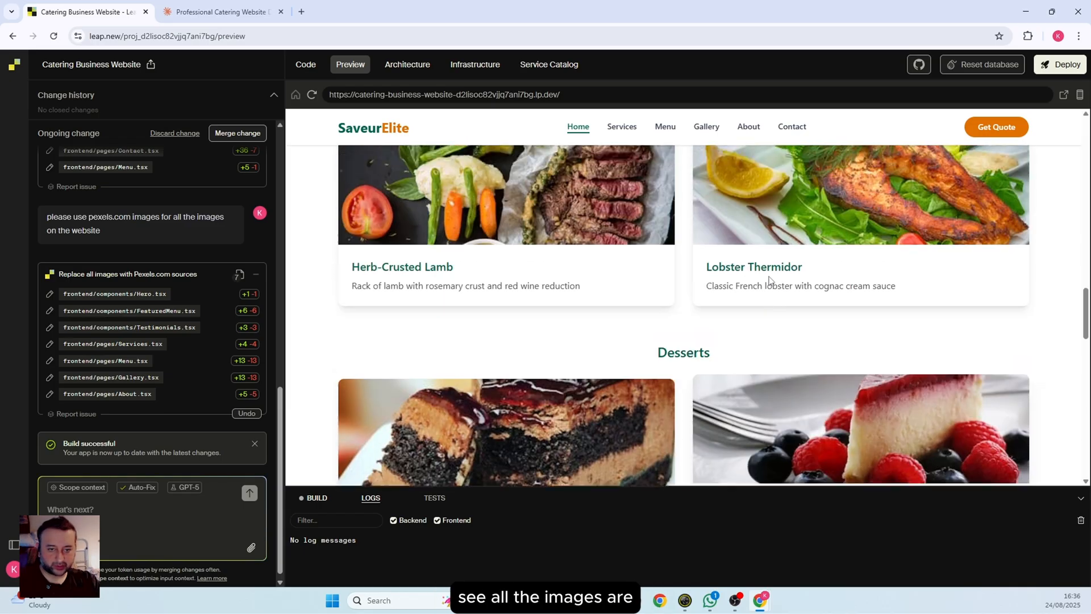
scroll("up", 3)
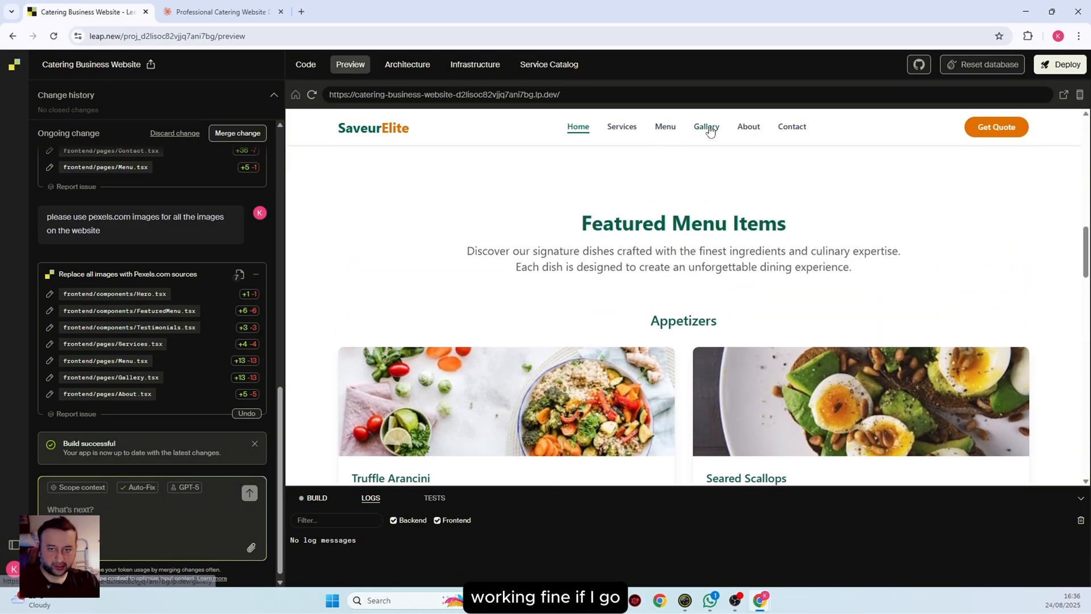
left_click(704, 127)
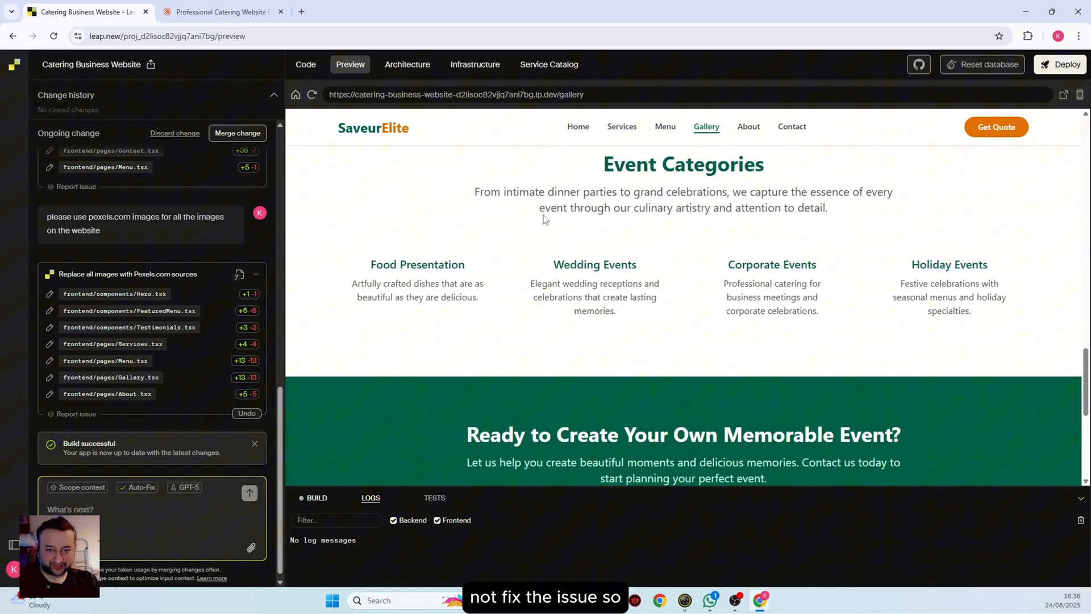
right_click(545, 219)
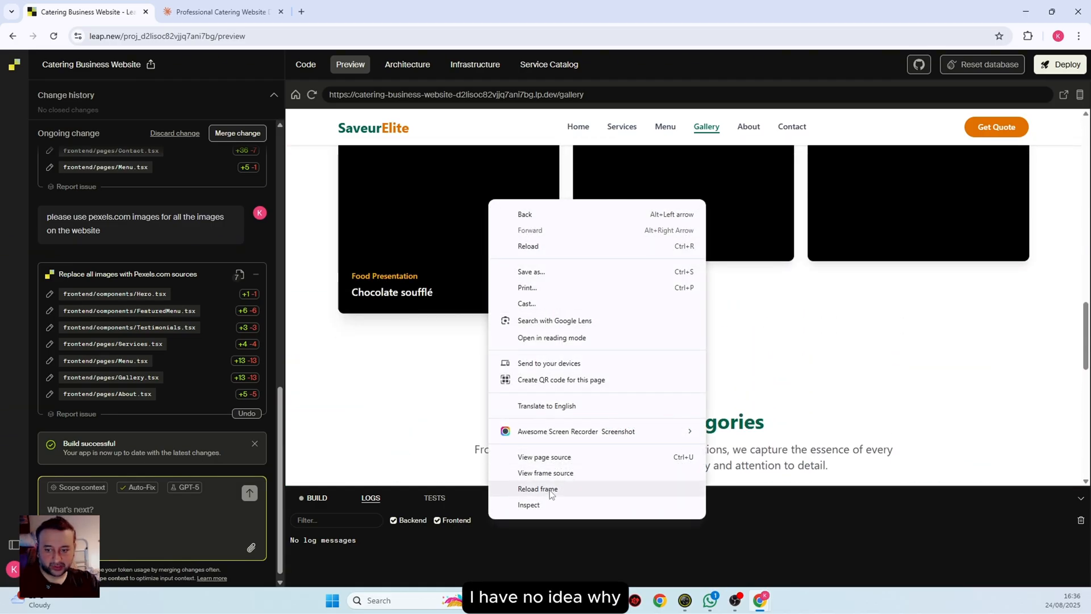
left_click(529, 505)
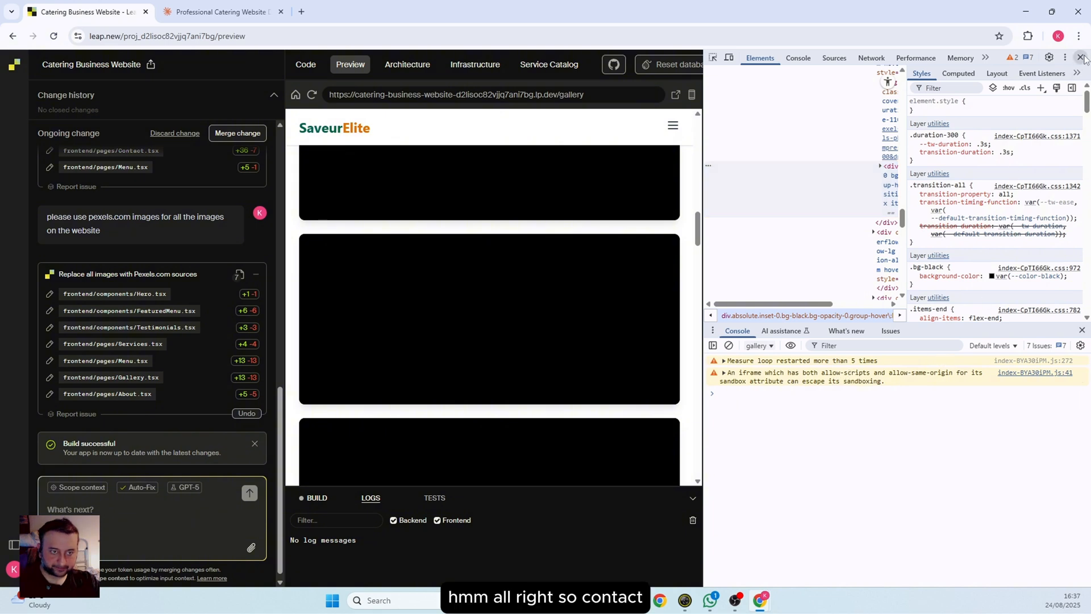
left_click(1082, 56)
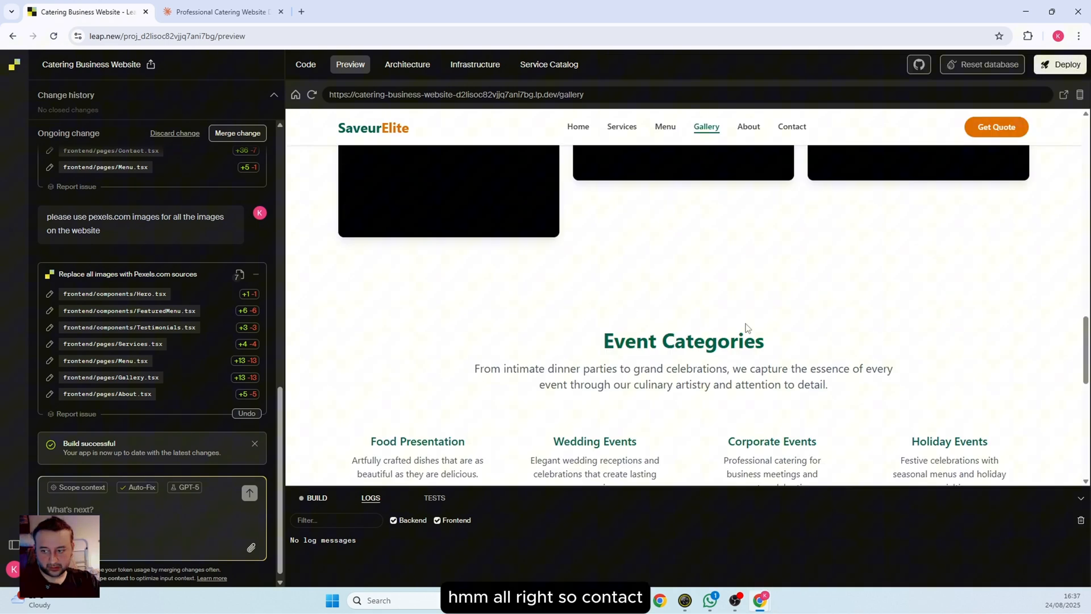
scroll("up", 3)
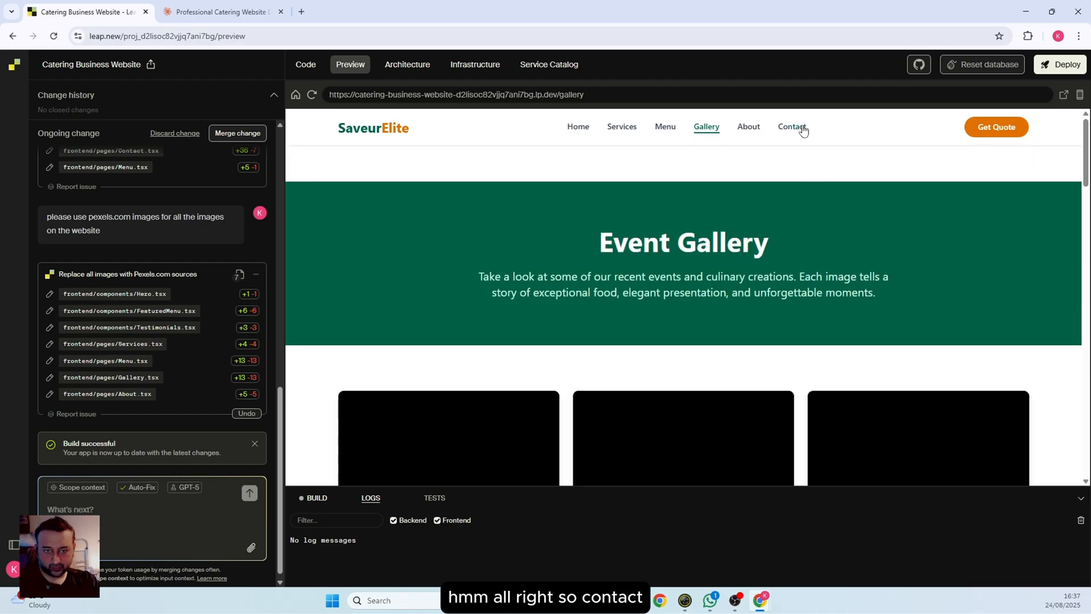
left_click(791, 126)
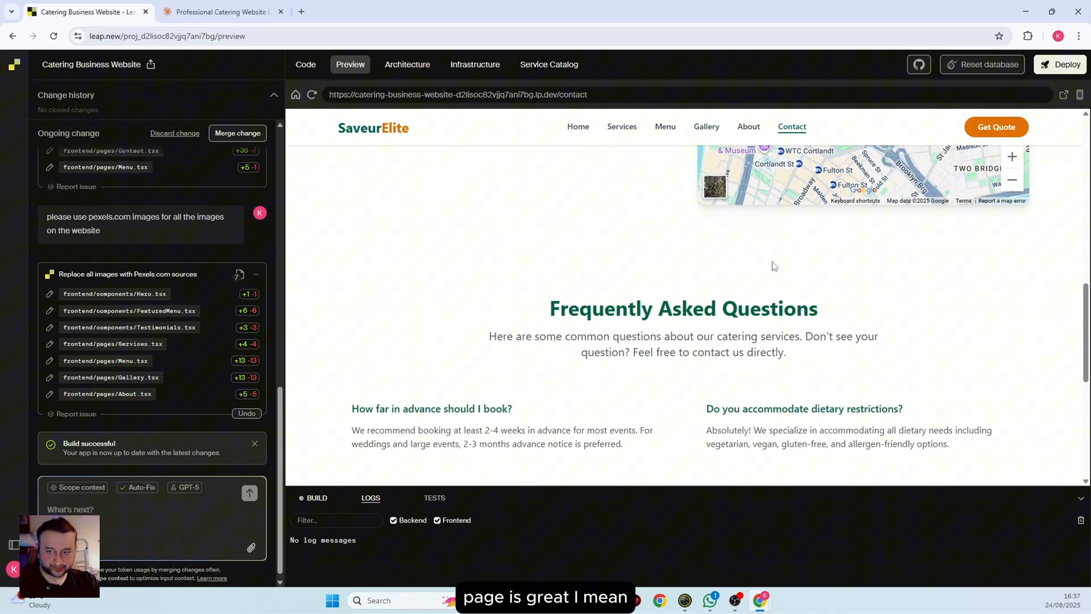
scroll("up", 3)
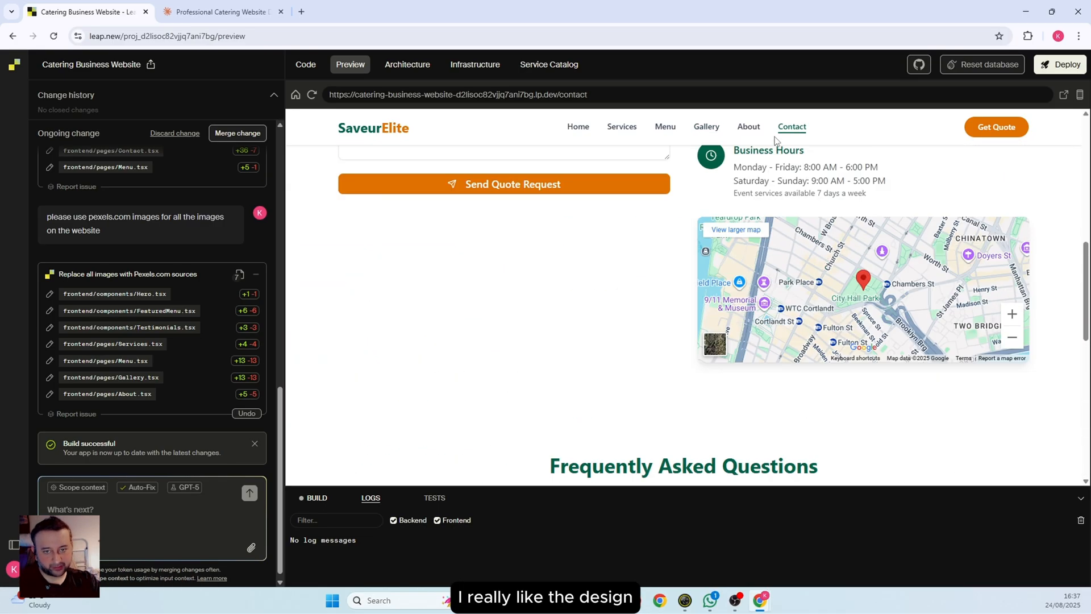
left_click(705, 126)
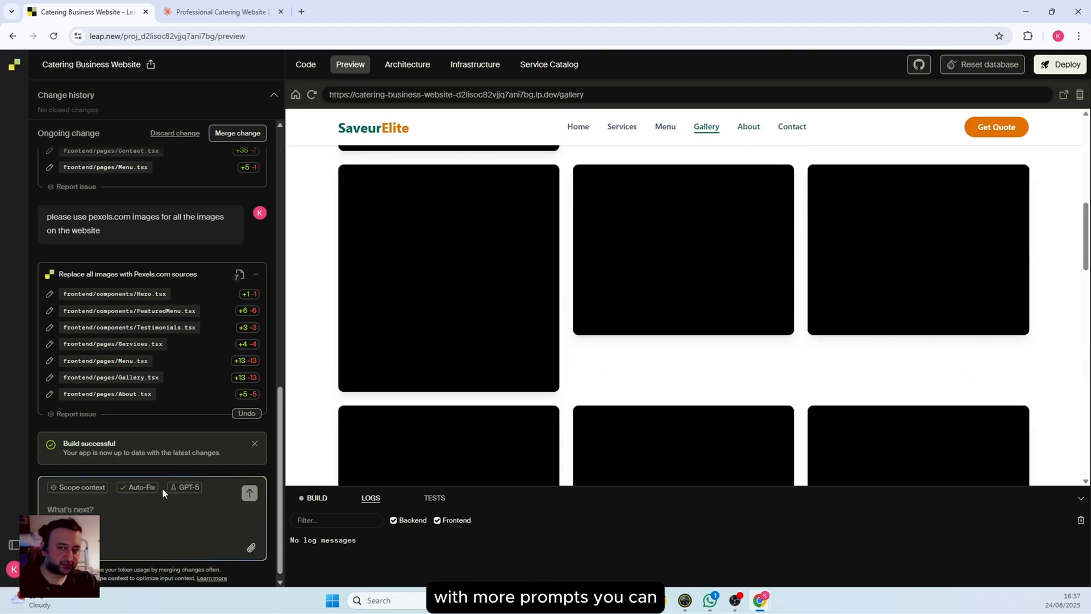
scroll("down", 3)
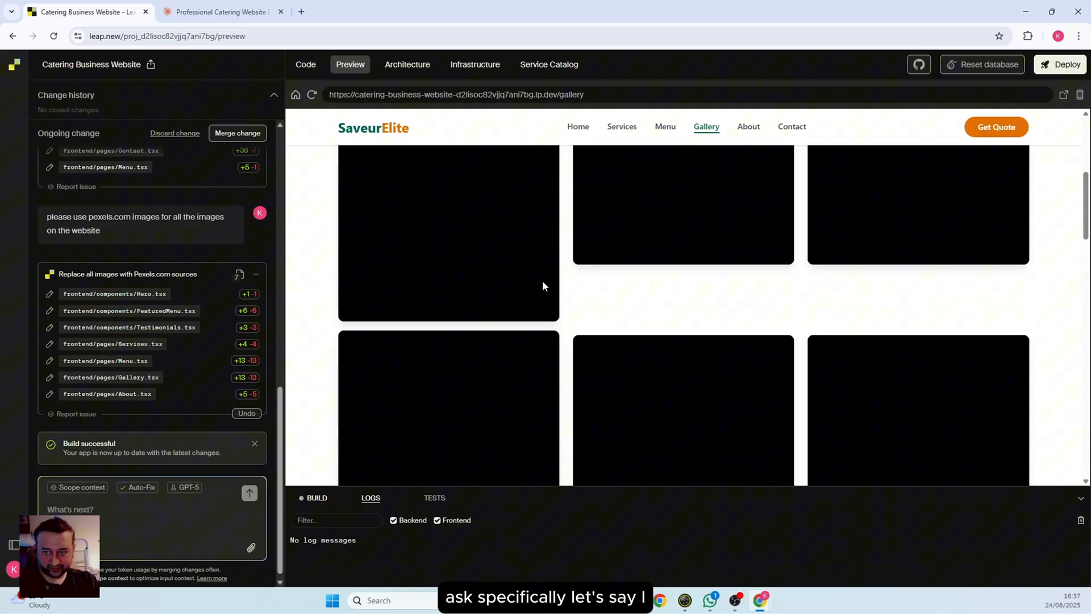
scroll("up", 3)
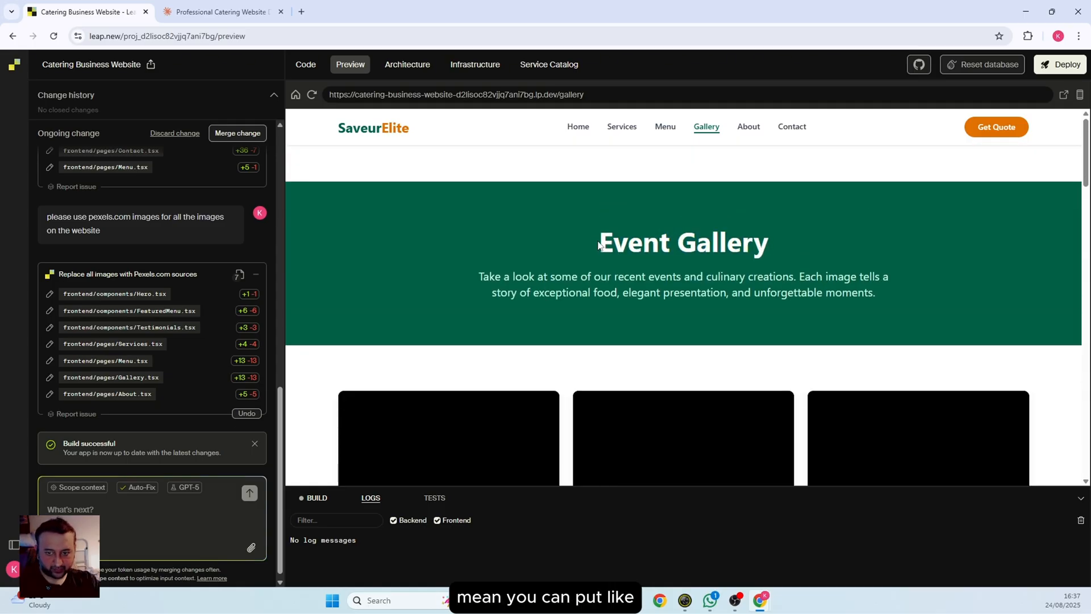
mouse_move(732, 147)
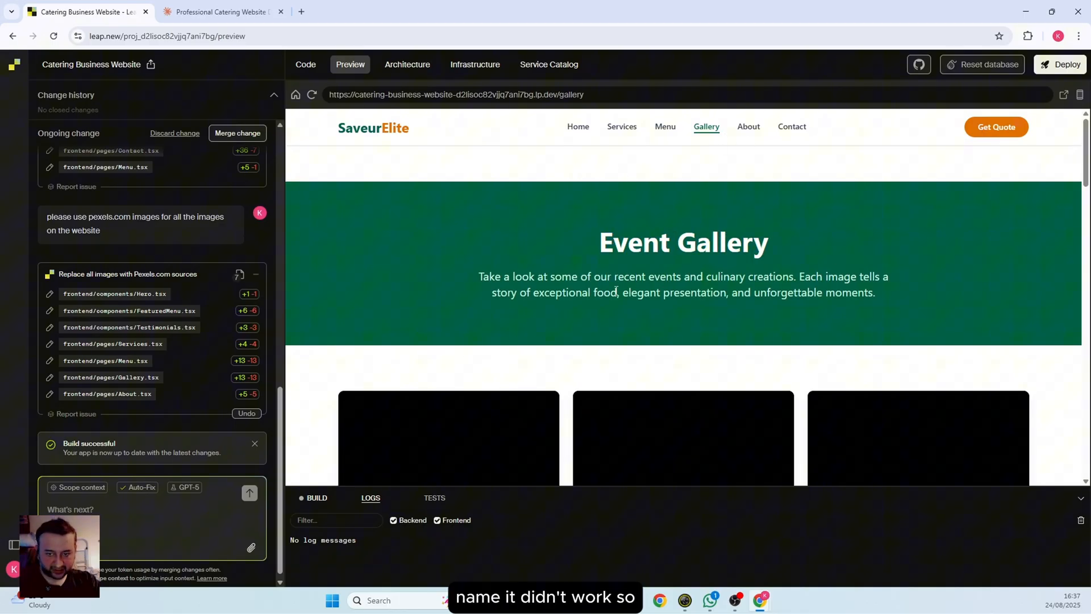
scroll("down", 3)
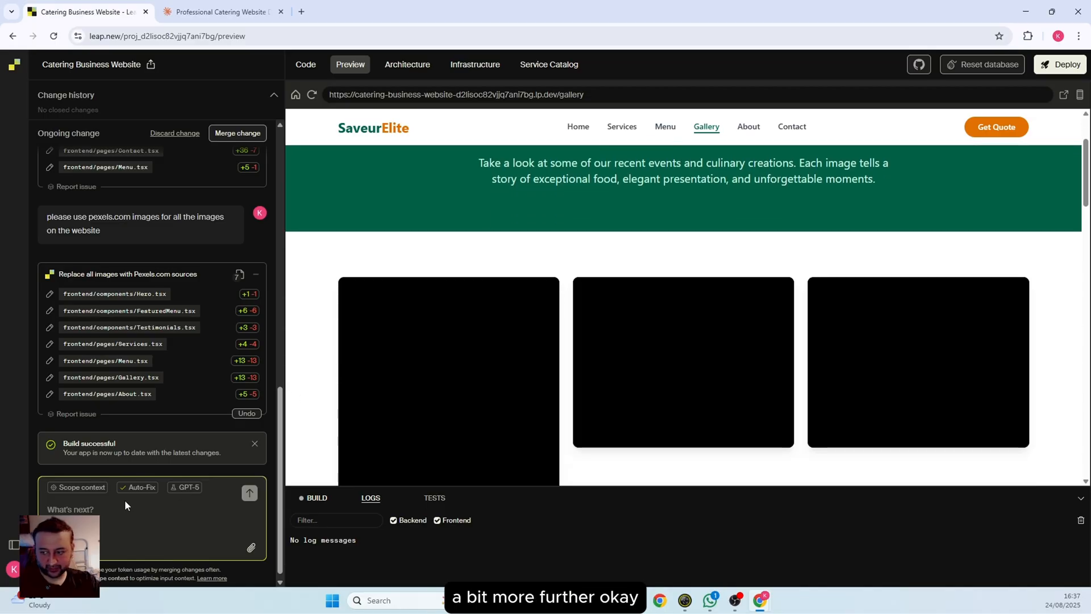
mouse_move(664, 126)
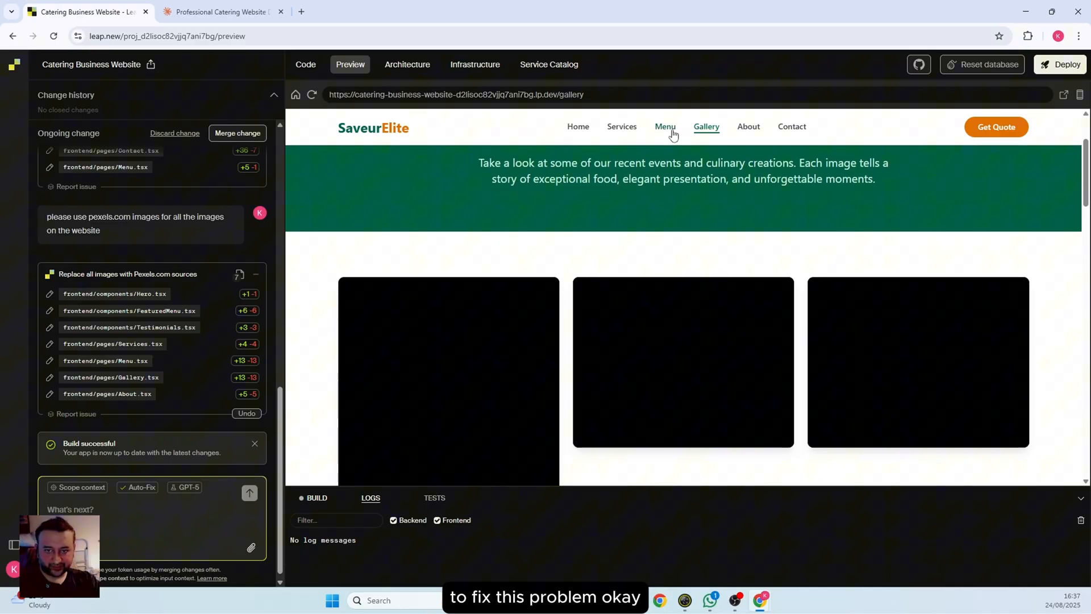
left_click(664, 126)
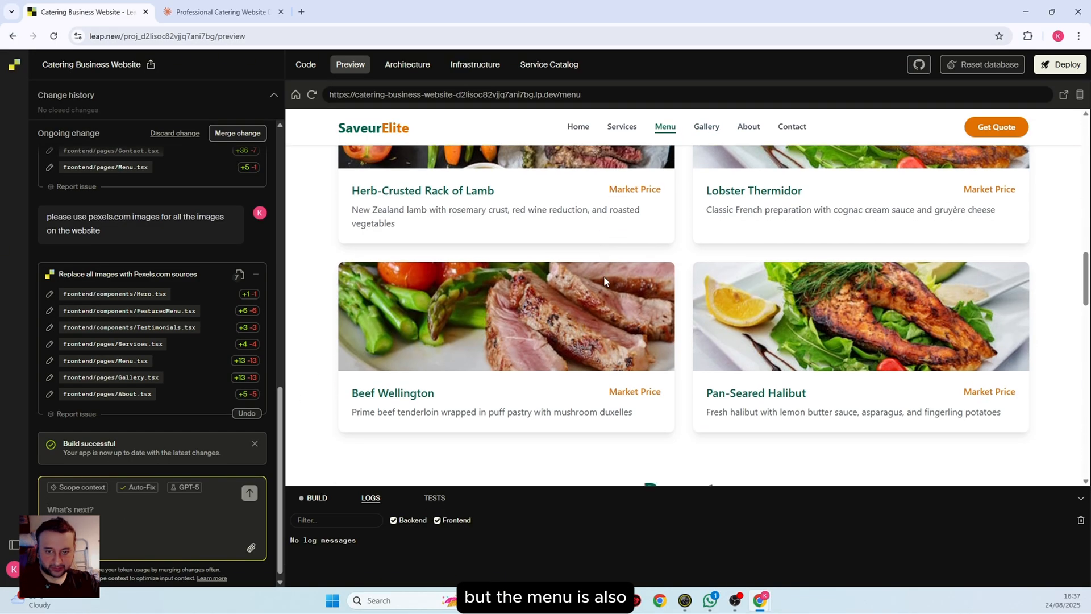
left_click(621, 126)
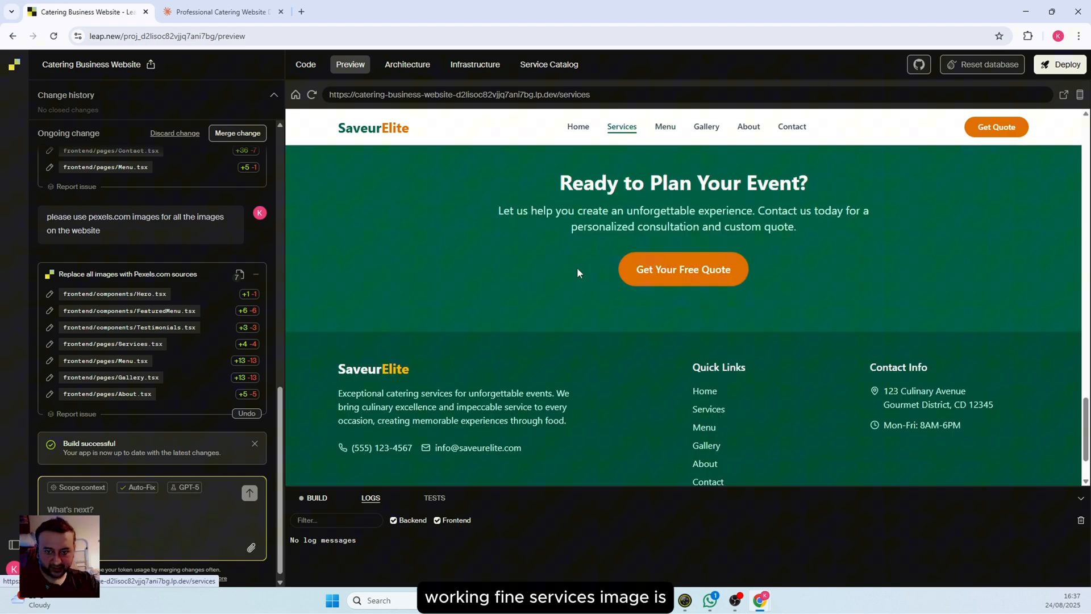
scroll("up", 3)
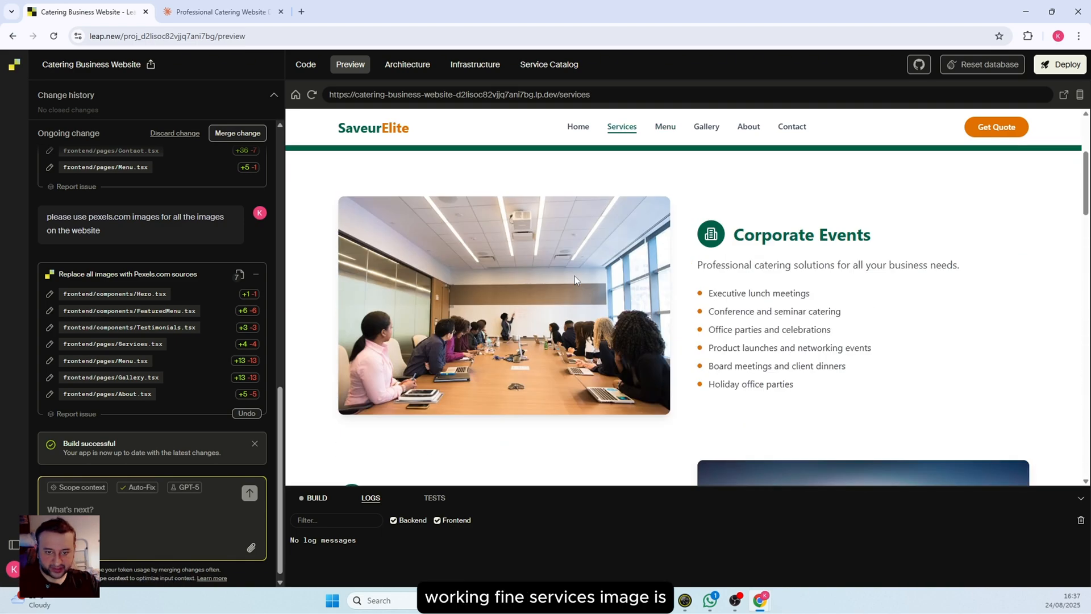
left_click(577, 126)
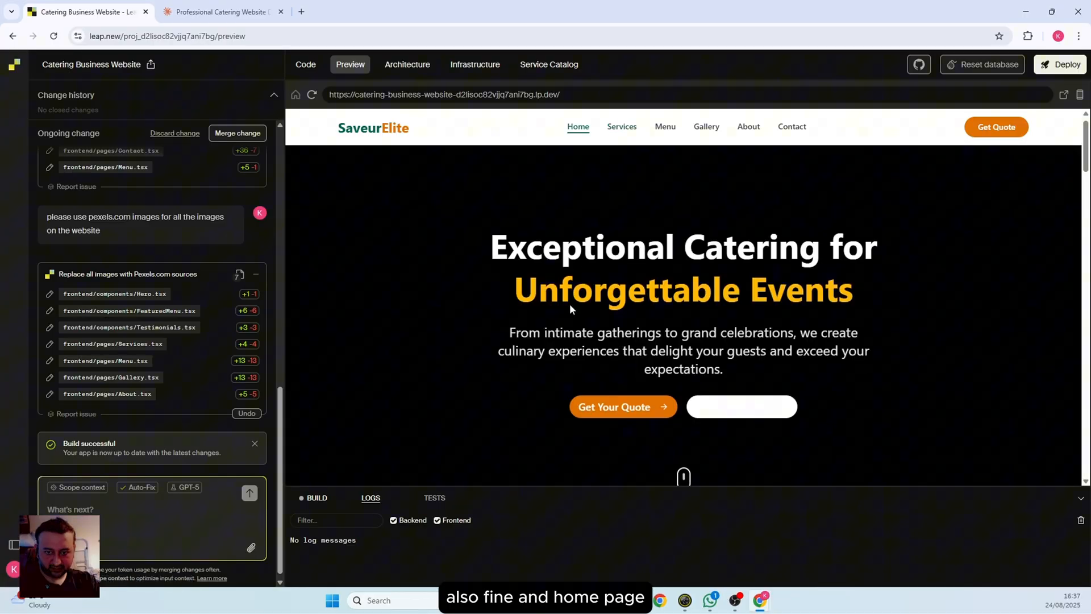
scroll("down", 3)
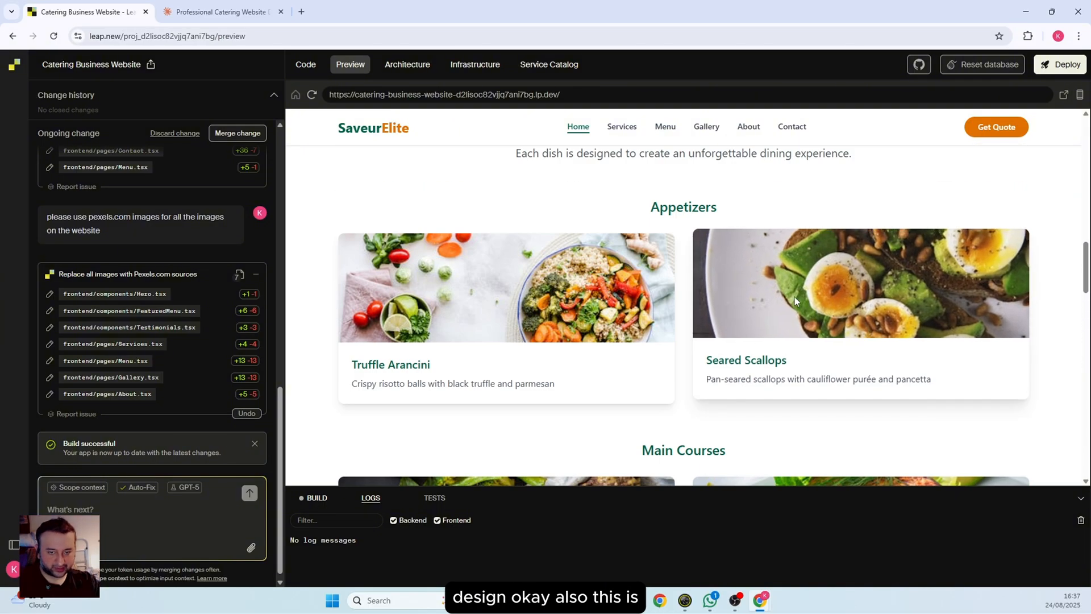
scroll("up", 3)
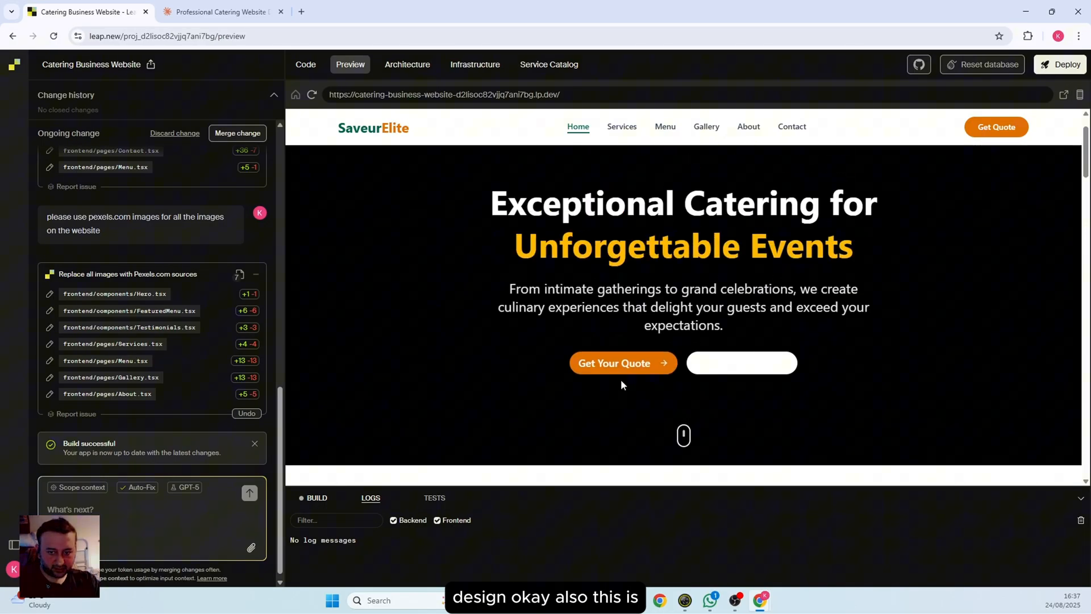
mouse_move(741, 372)
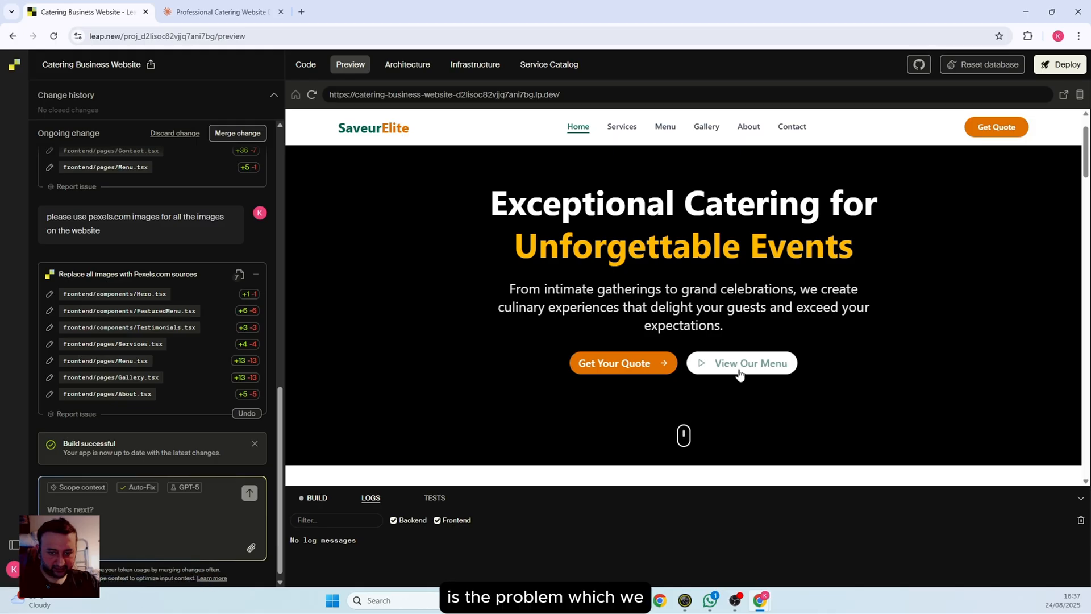
mouse_move(750, 362)
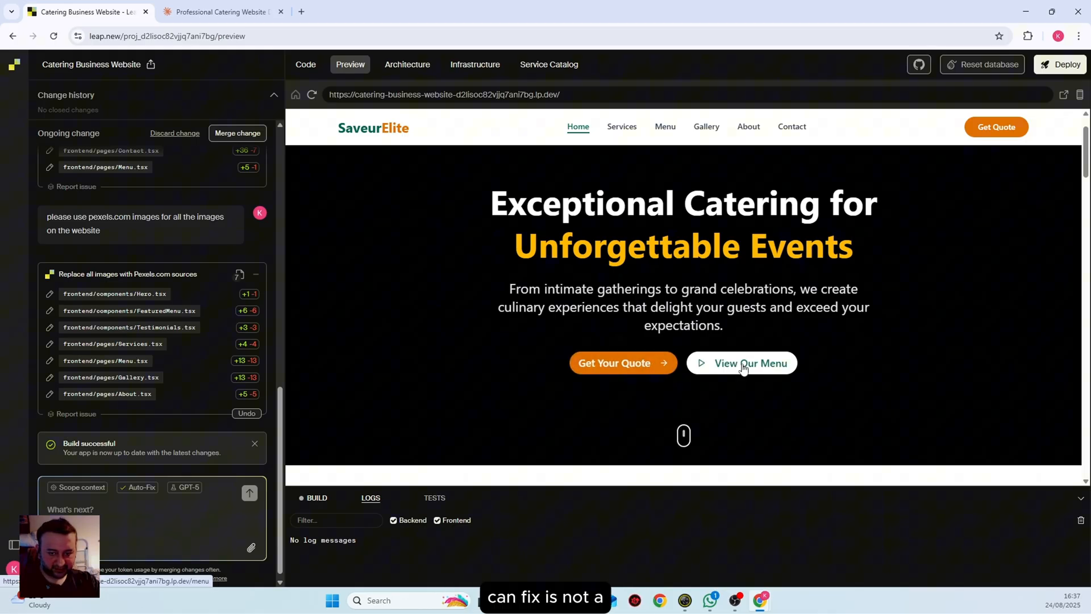
left_click(706, 126)
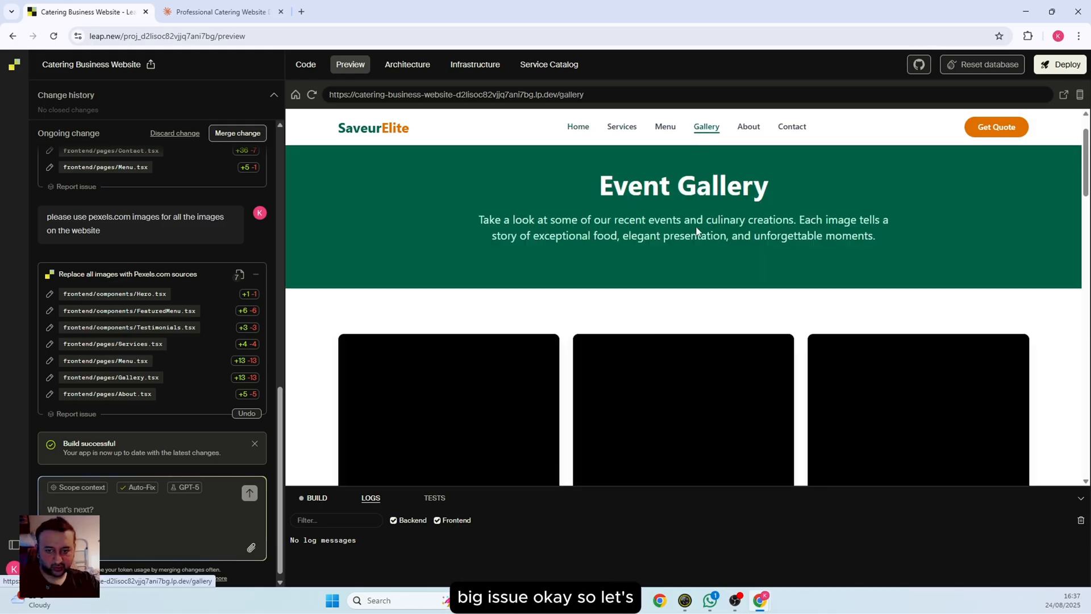
mouse_move(610, 168)
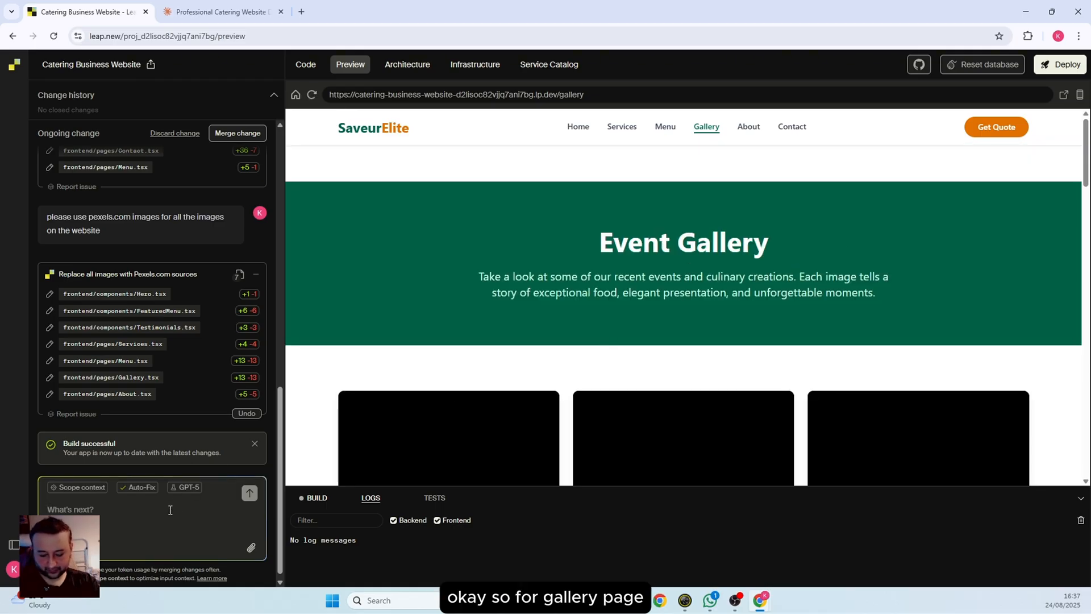
Send the request 'got gallery page, also use pexels.com images'
type("got gallery")
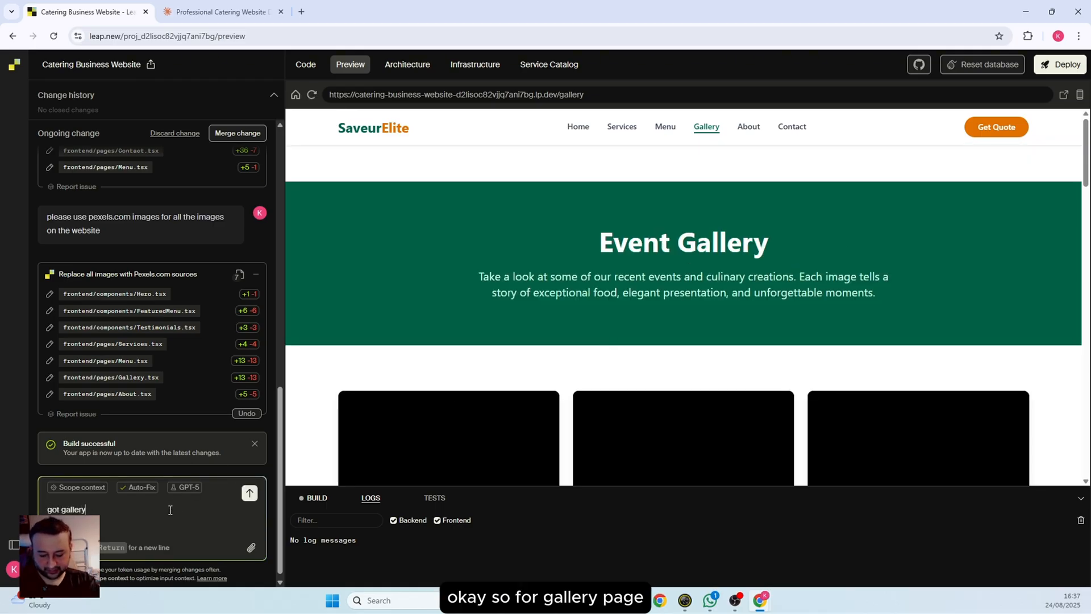
type("page,")
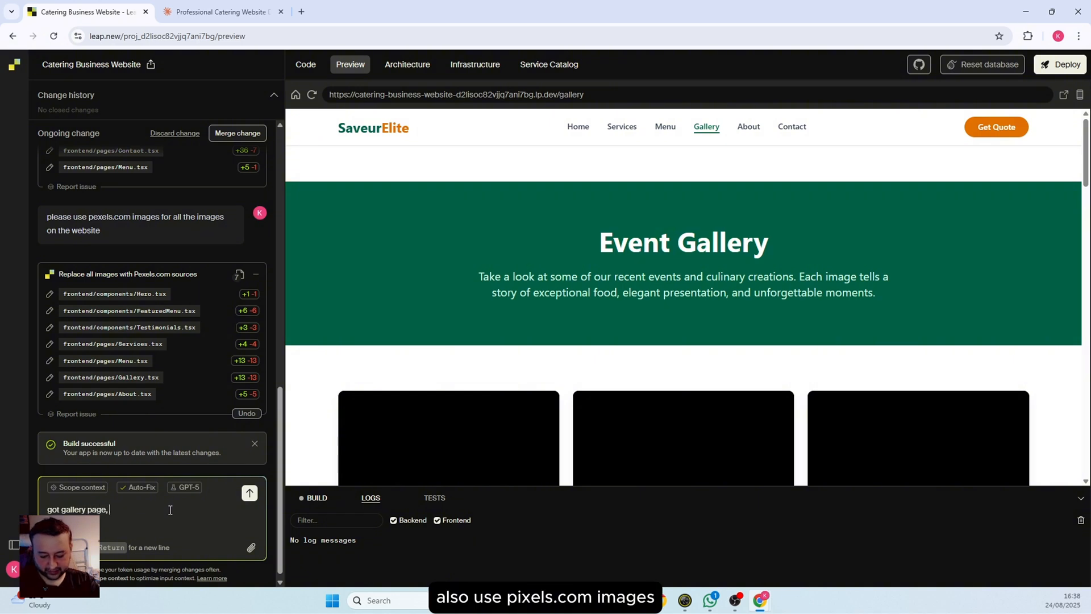
type("also use")
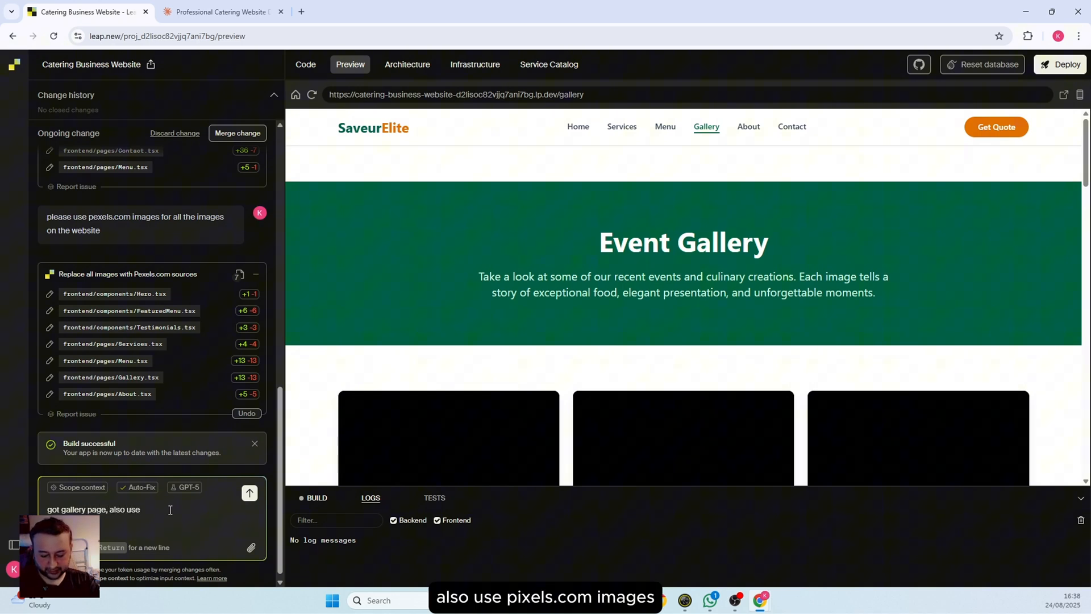
type("pexels.co")
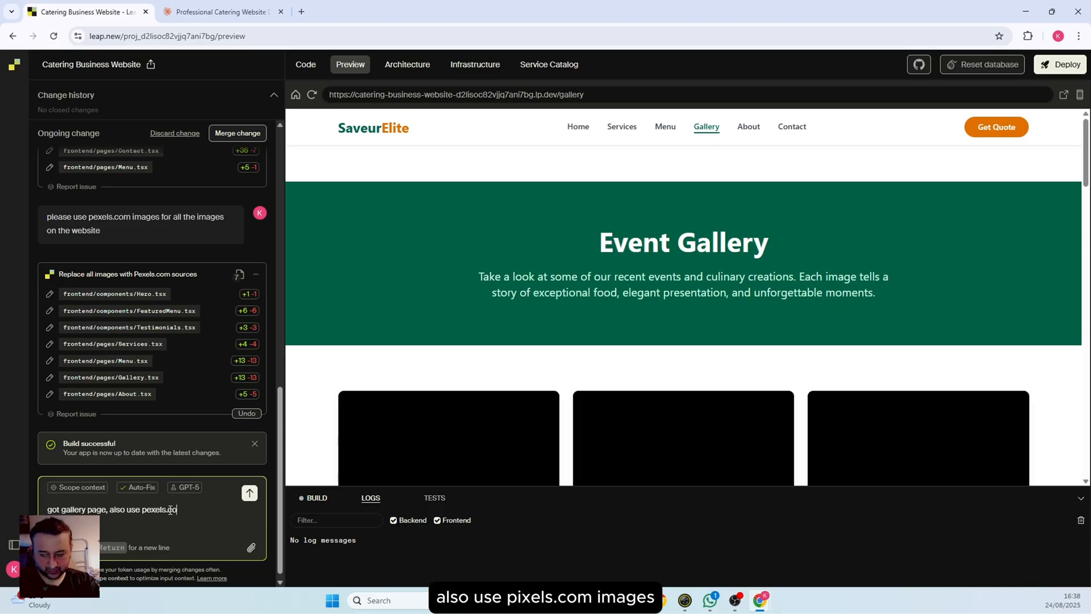
left_click(249, 492)
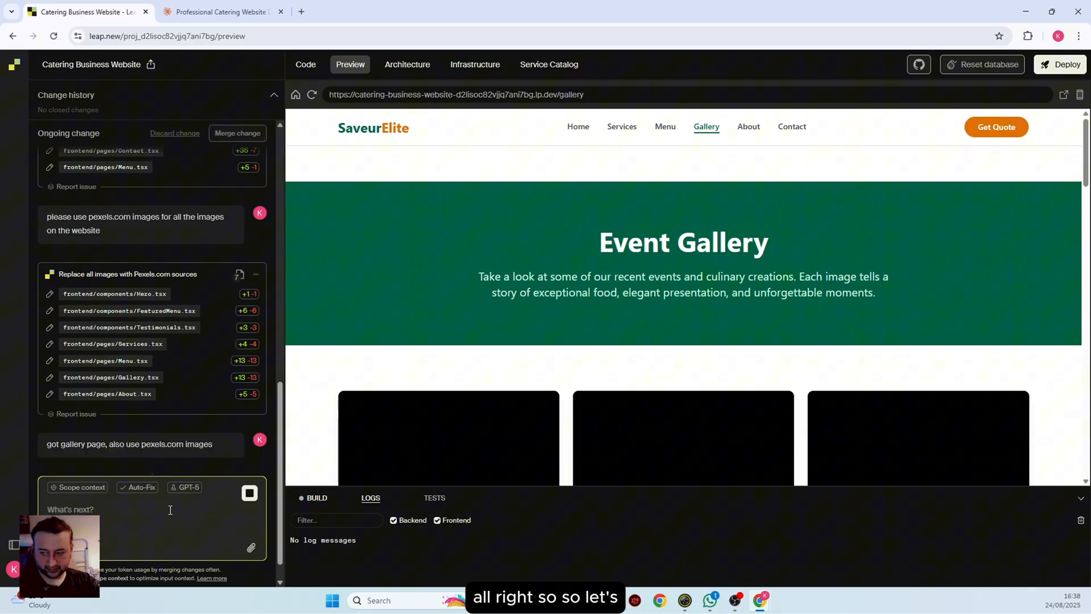
Review About, the still-black Gallery cards and the Menu page images after the gallery update builds
scroll("down", 3)
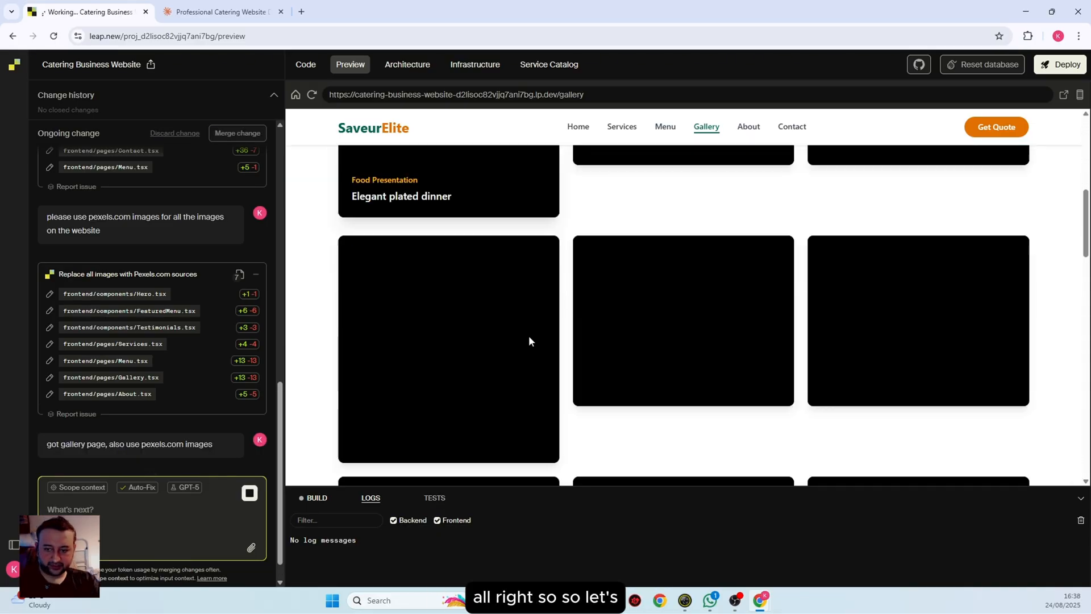
scroll("up", 3)
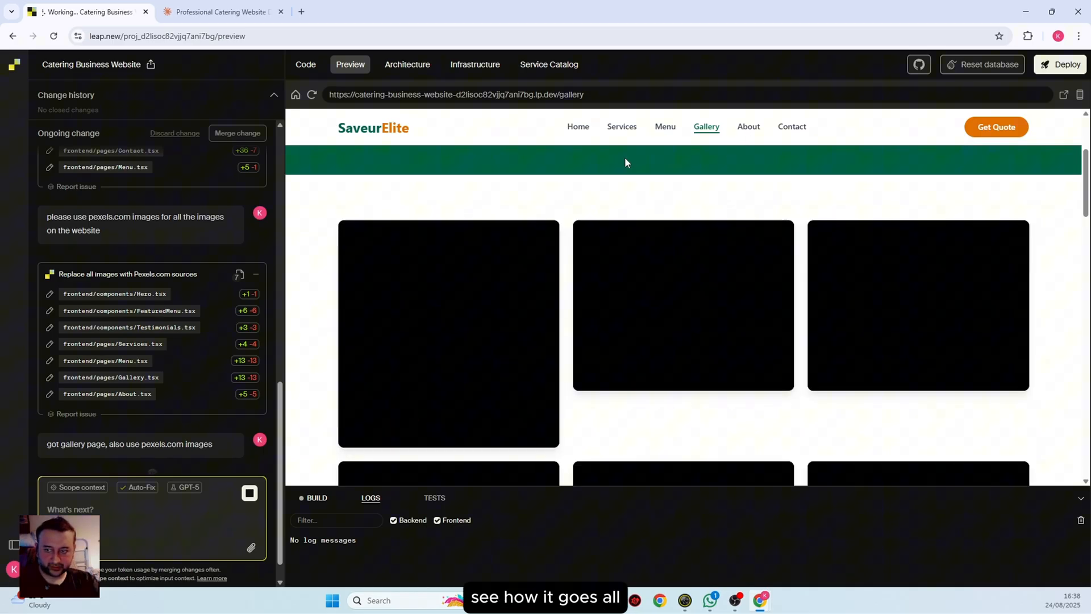
left_click(747, 126)
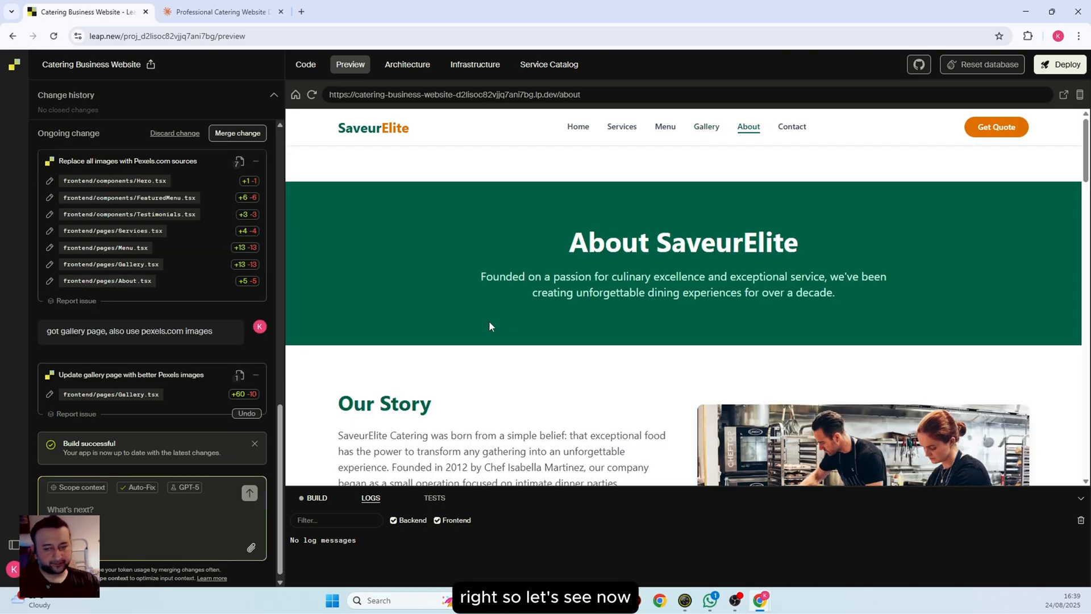
left_click(706, 127)
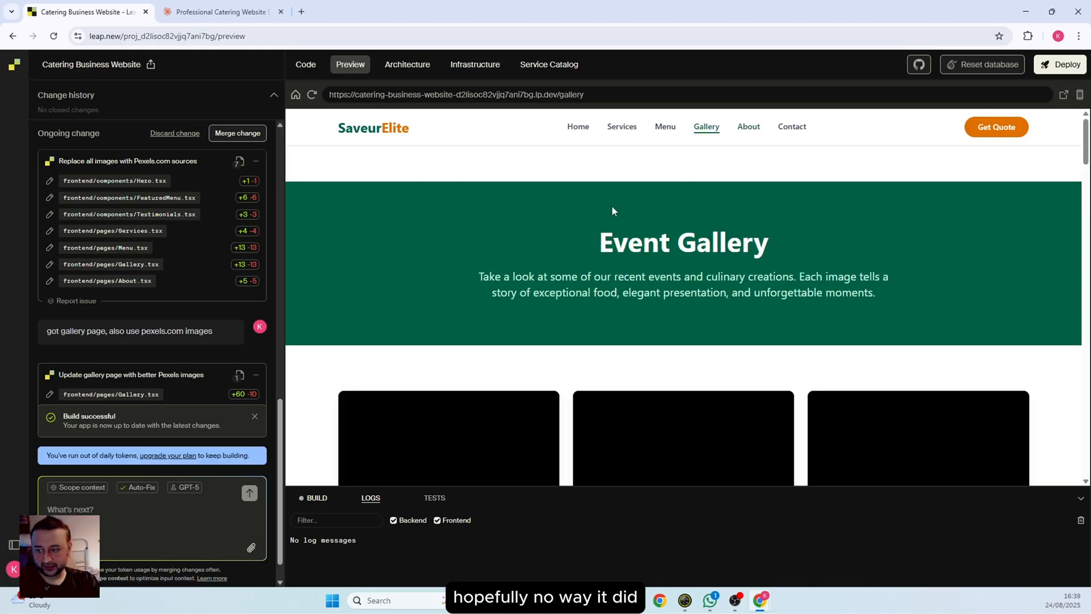
scroll("down", 3)
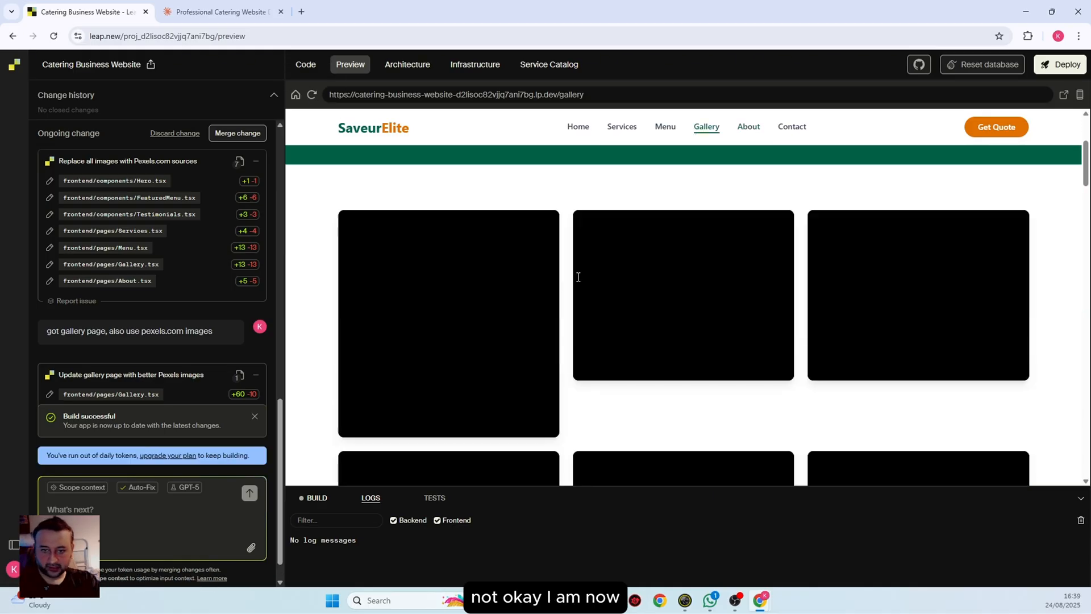
scroll("down", 3)
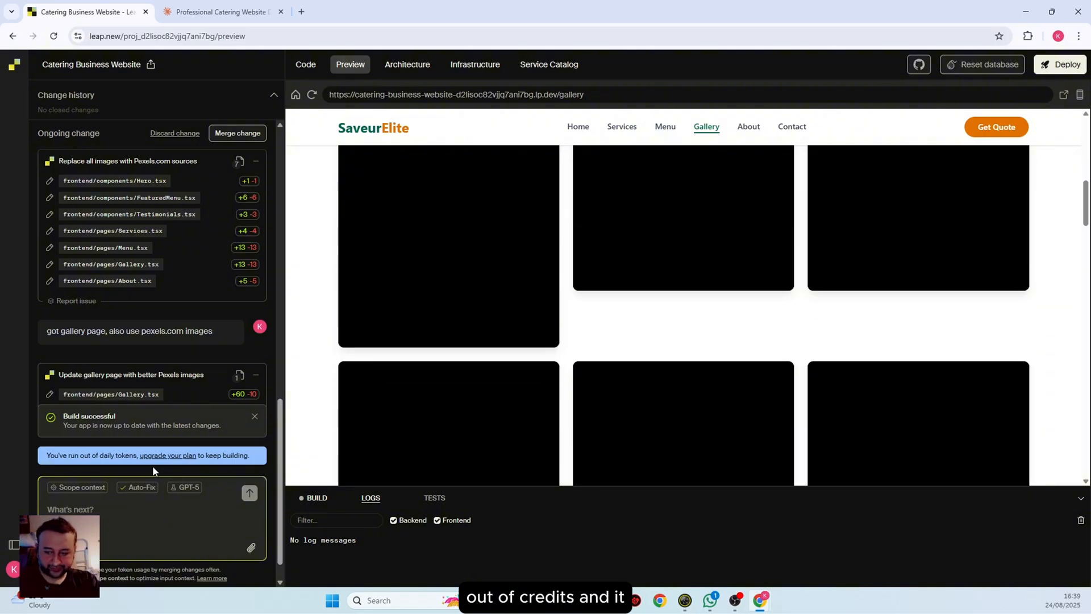
scroll("up", 3)
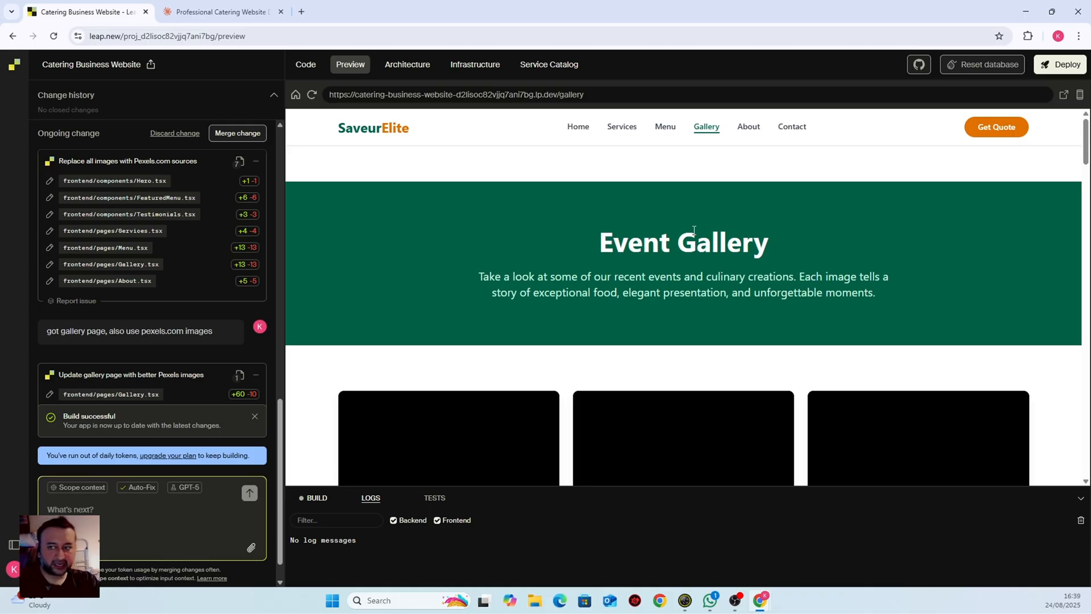
mouse_move(664, 130)
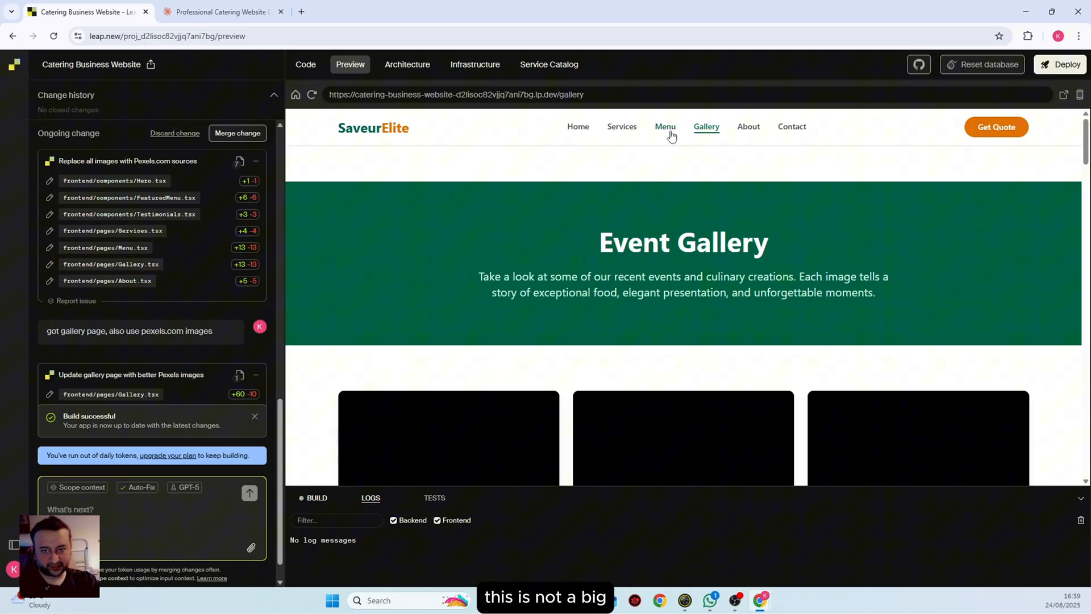
left_click(663, 126)
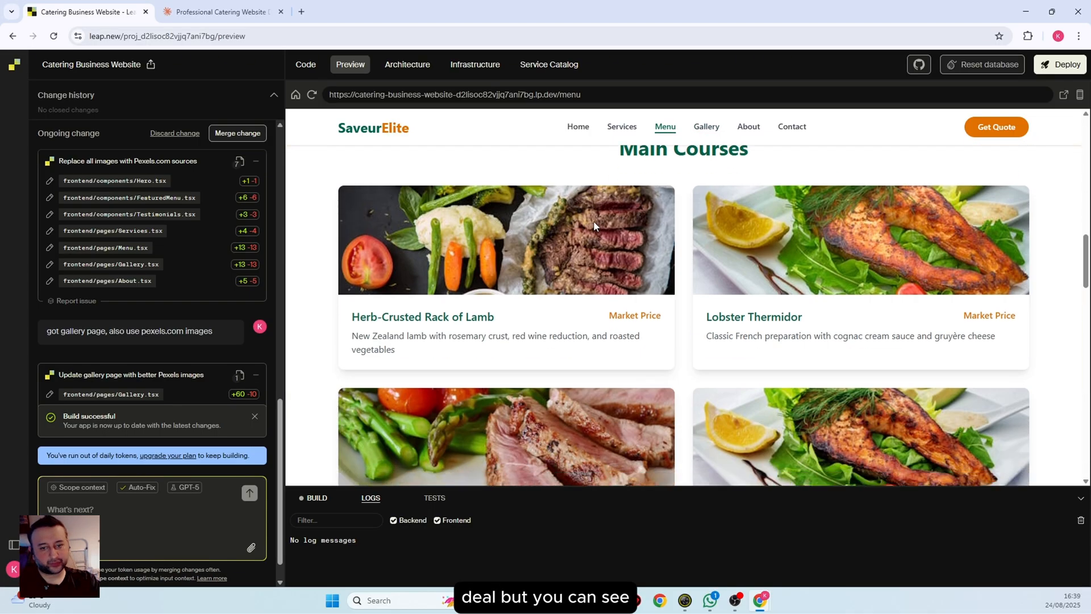
scroll("down", 3)
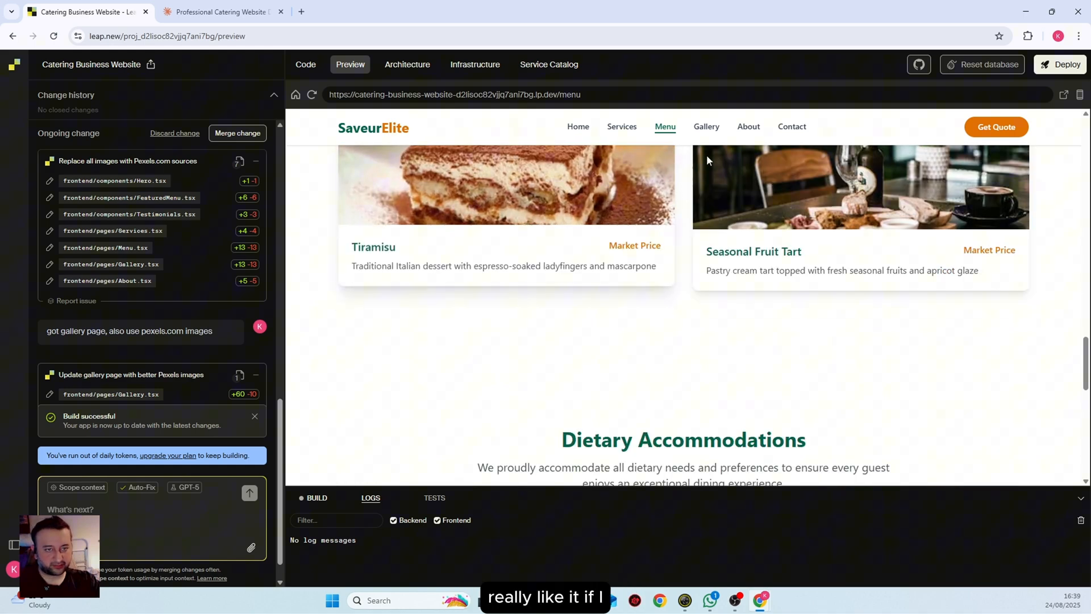
mouse_move(1062, 95)
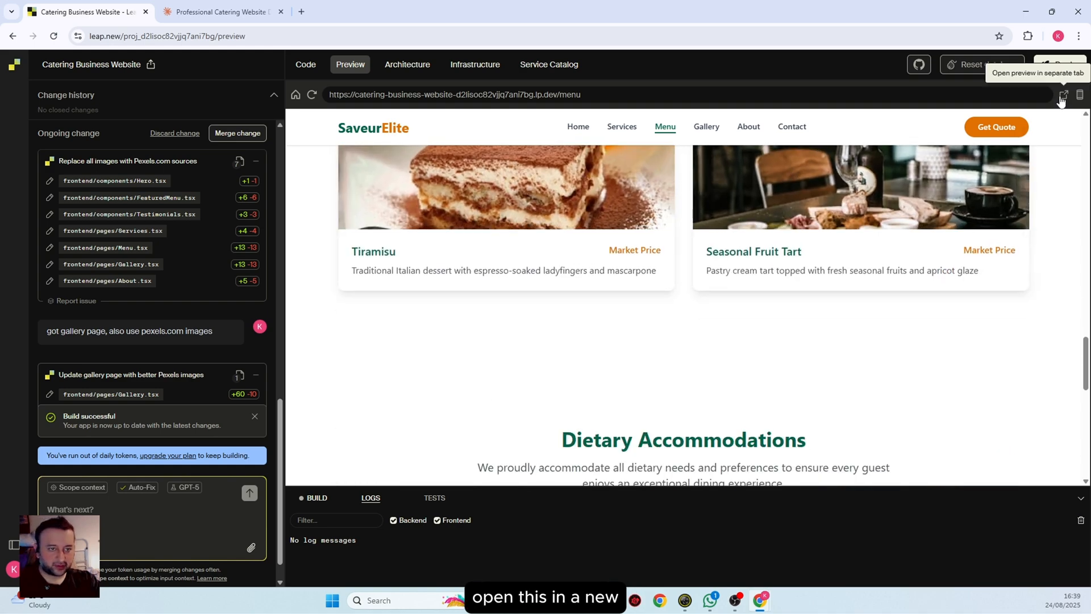
Open the SaveurElite preview in its own browser tab and review the Gallery and Home pages
left_click(1063, 94)
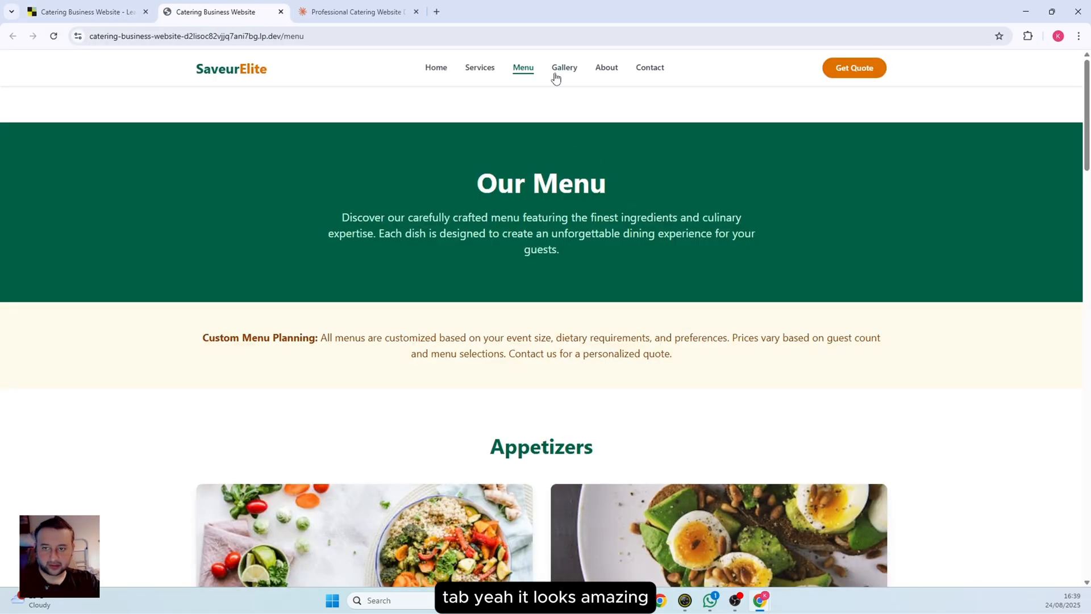
left_click(564, 67)
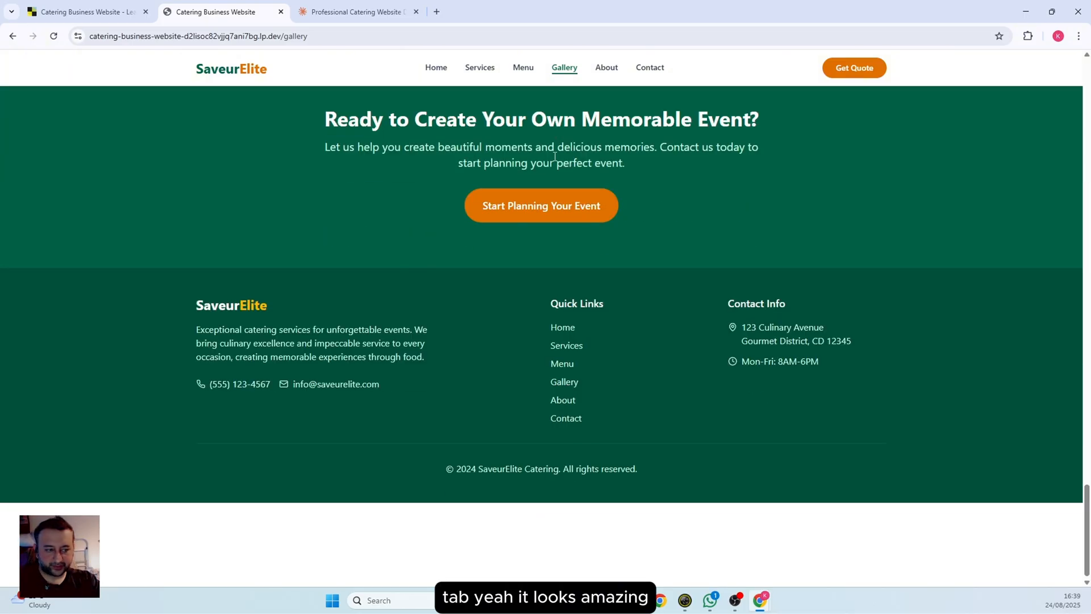
scroll("up", 3)
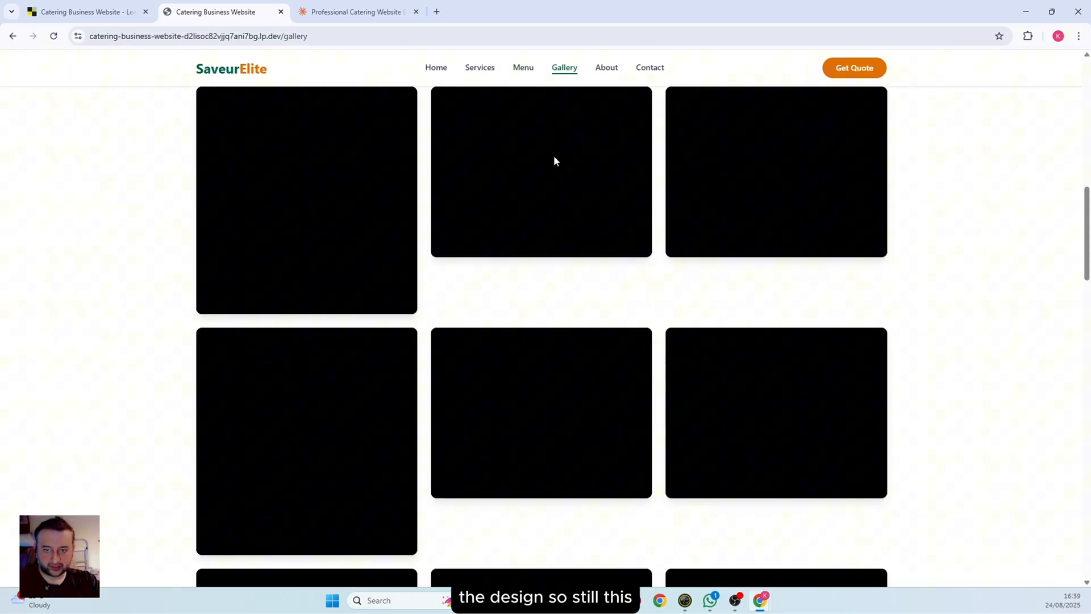
left_click(435, 67)
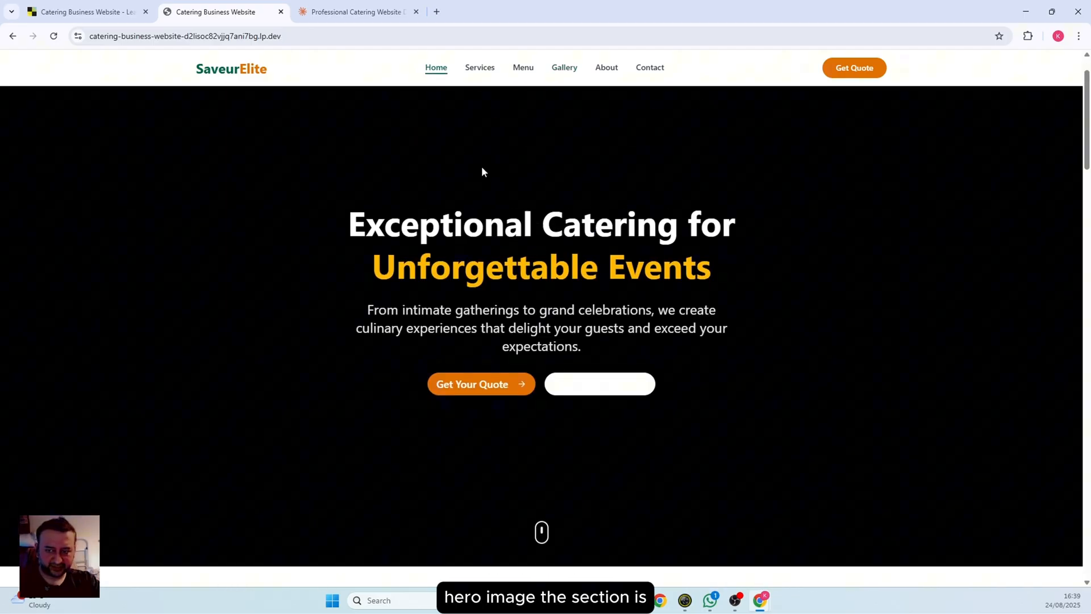
scroll("down", 3)
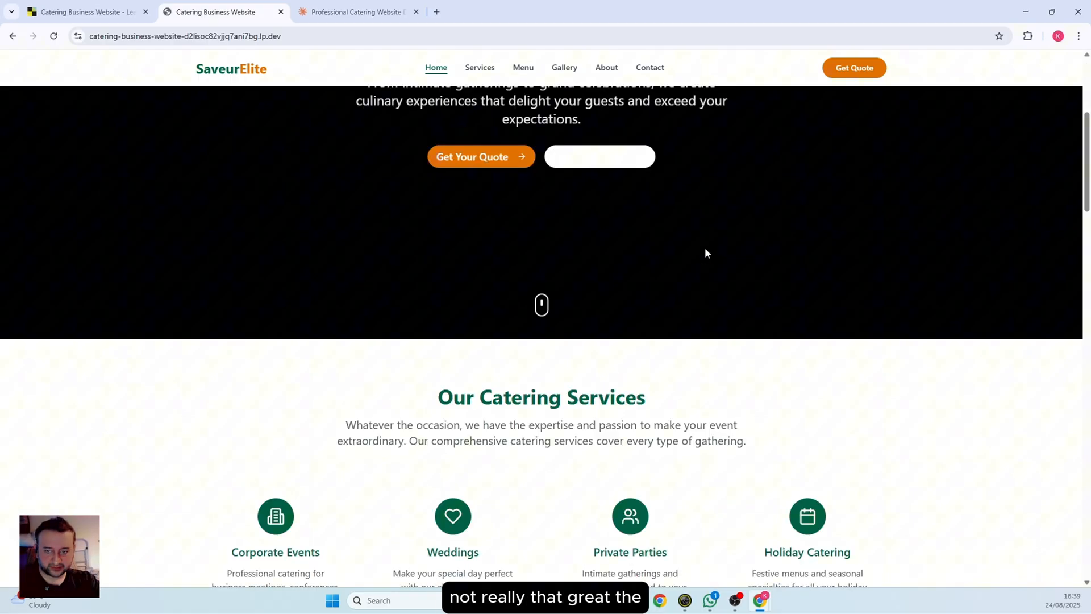
scroll("down", 3)
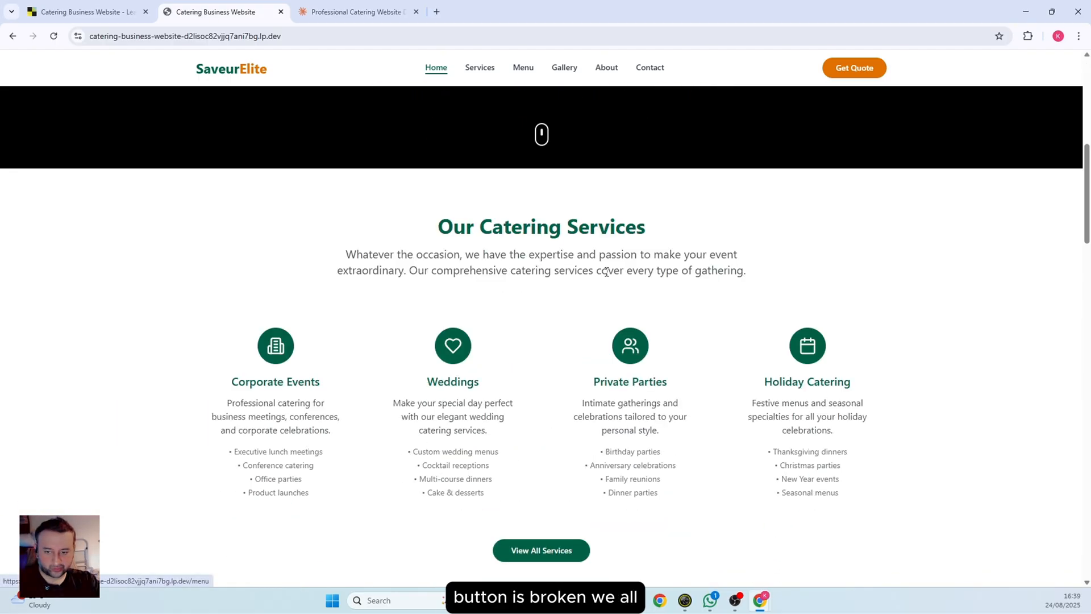
scroll("down", 3)
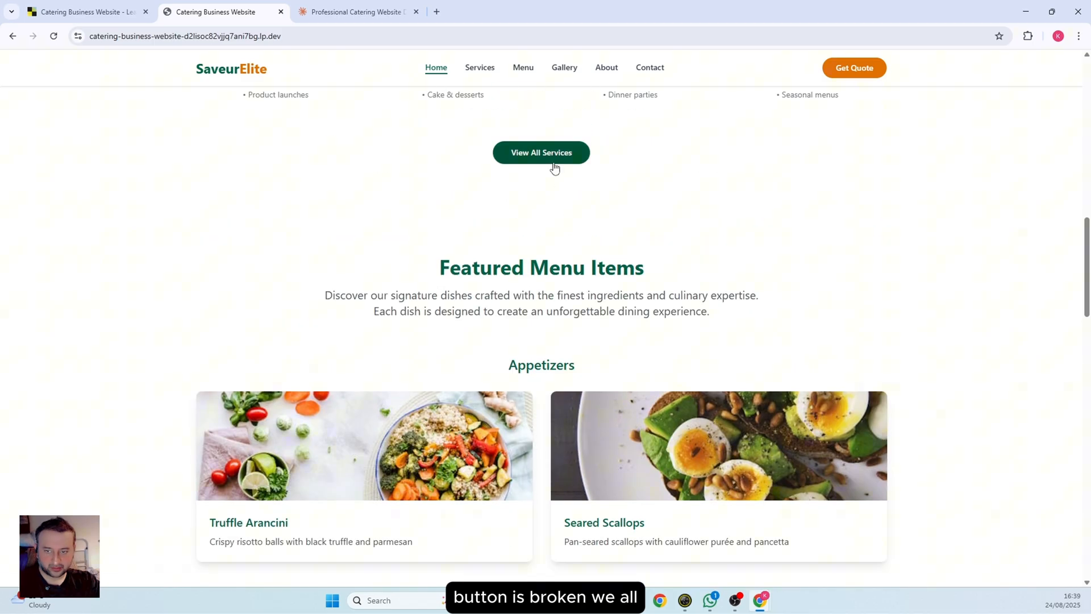
Review the full services list and the Menu page from Home, returning Home each time
left_click(541, 153)
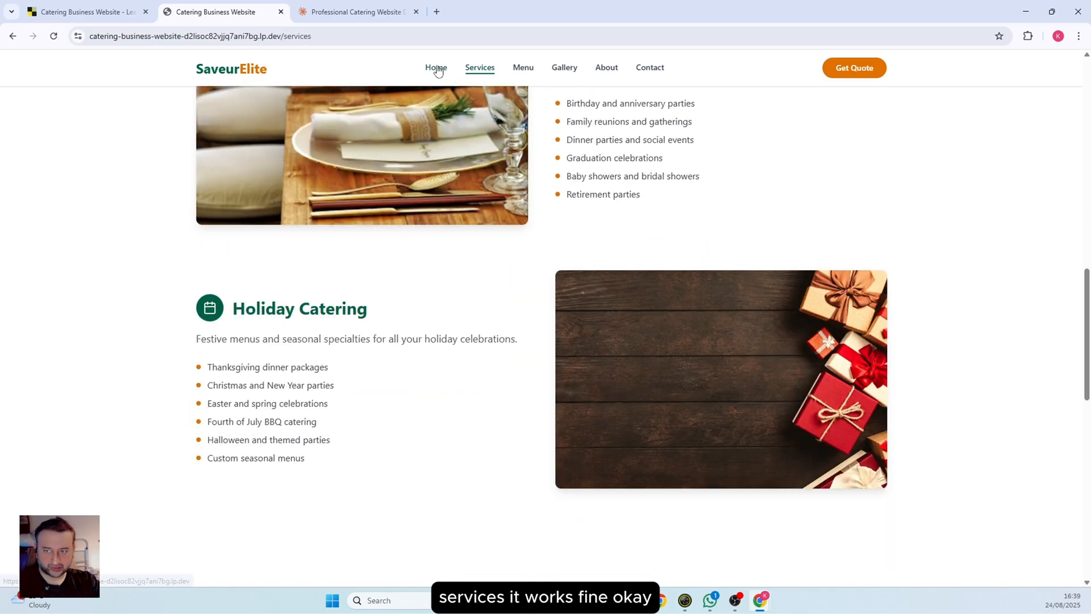
left_click(436, 67)
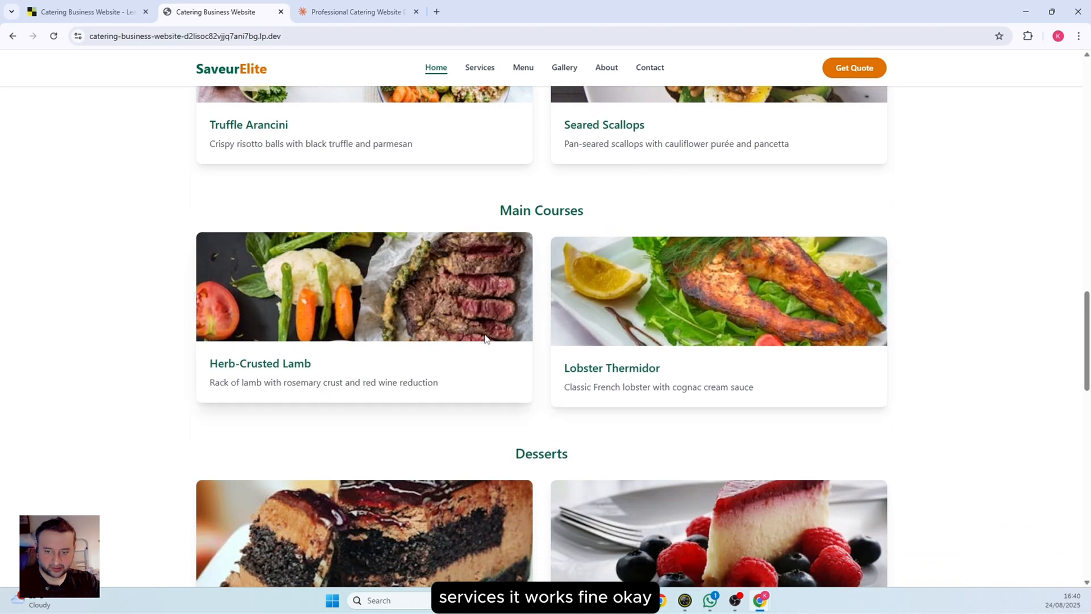
left_click(523, 67)
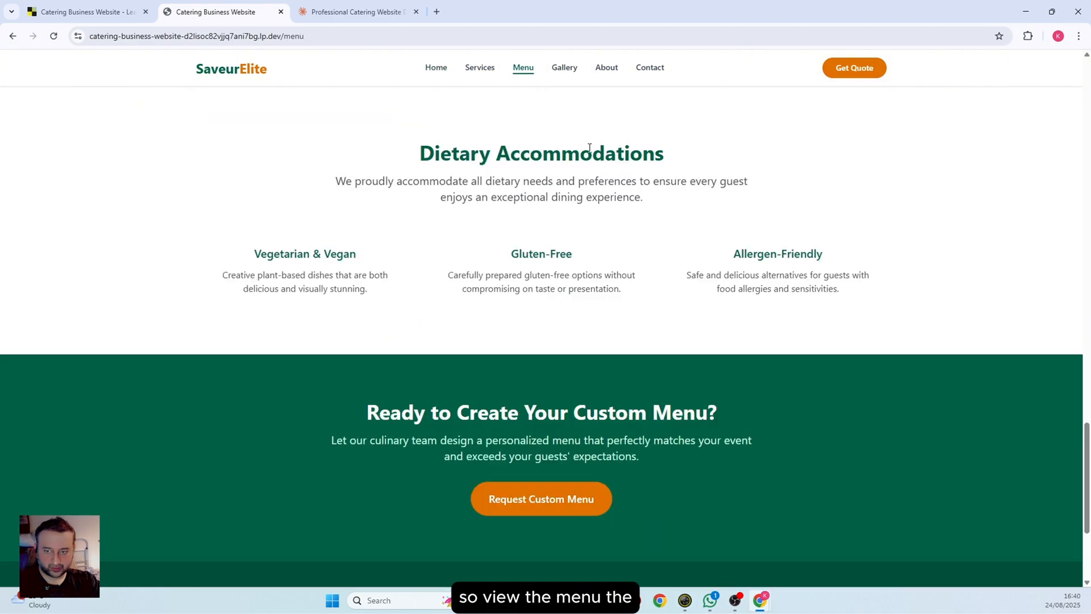
left_click(435, 67)
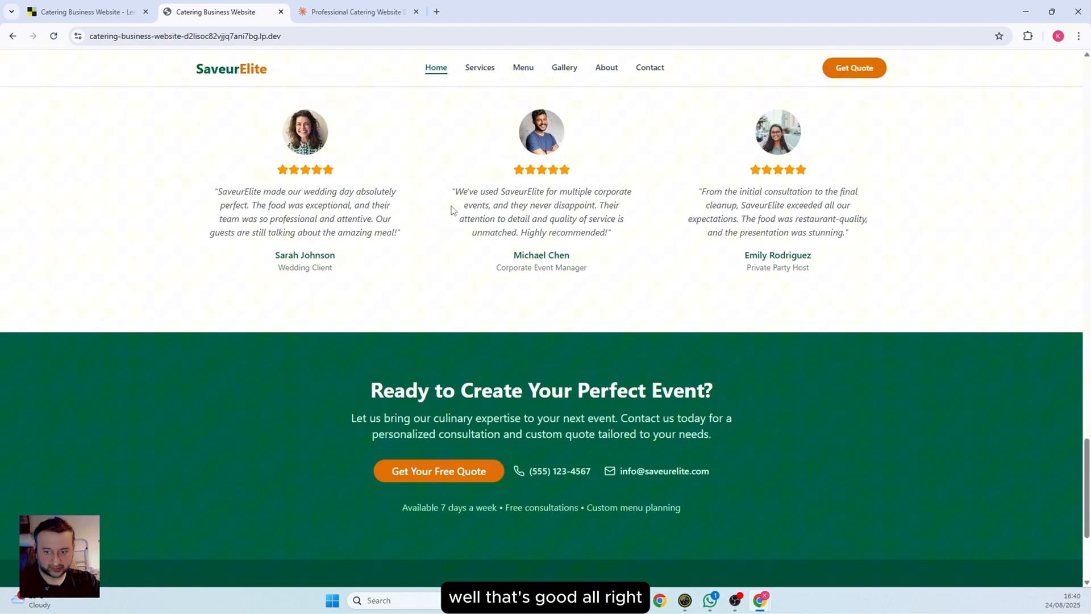
scroll("up", 3)
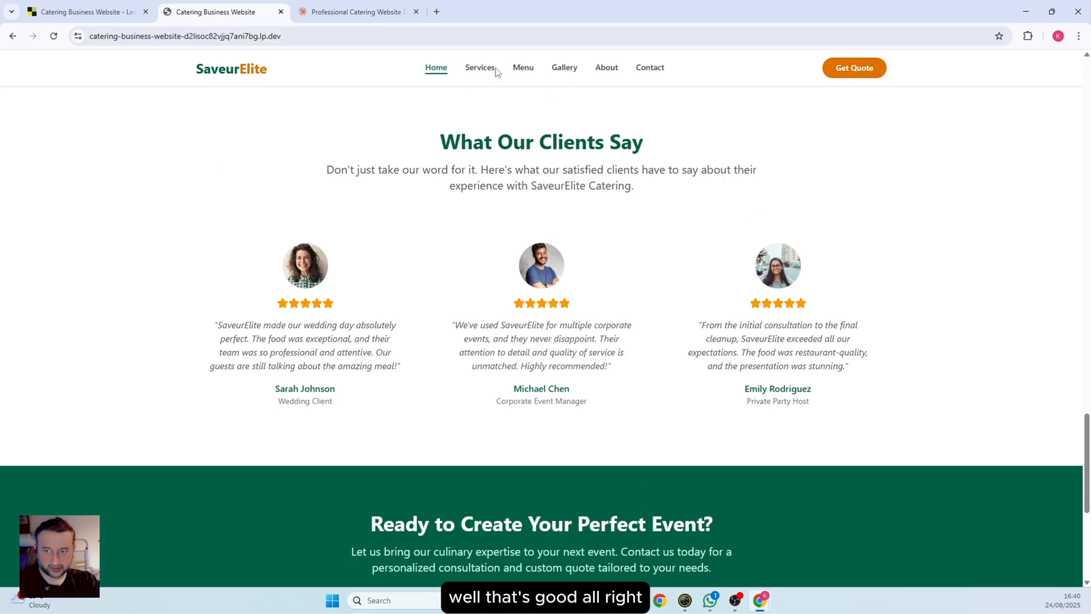
Review the Services, Menu and About pages via the nav bar, checking team photos load
left_click(478, 67)
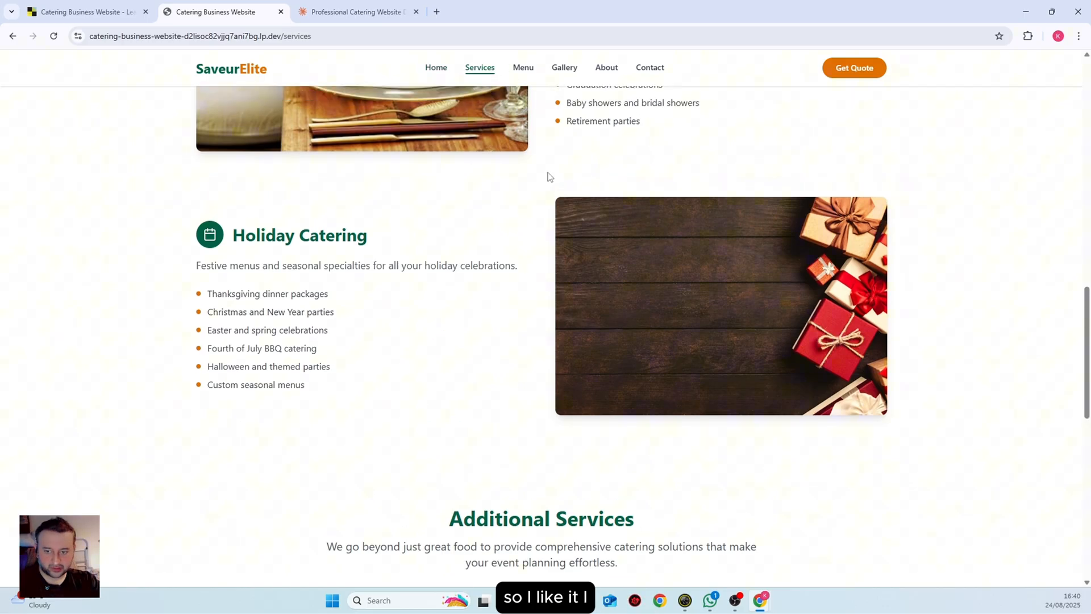
scroll("up", 3)
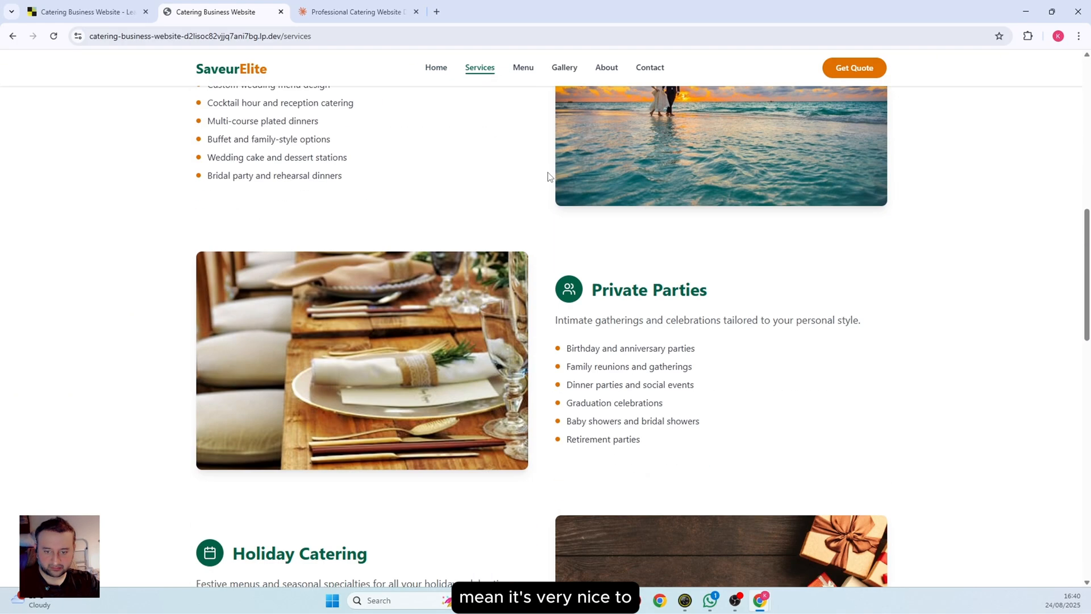
scroll("down", 3)
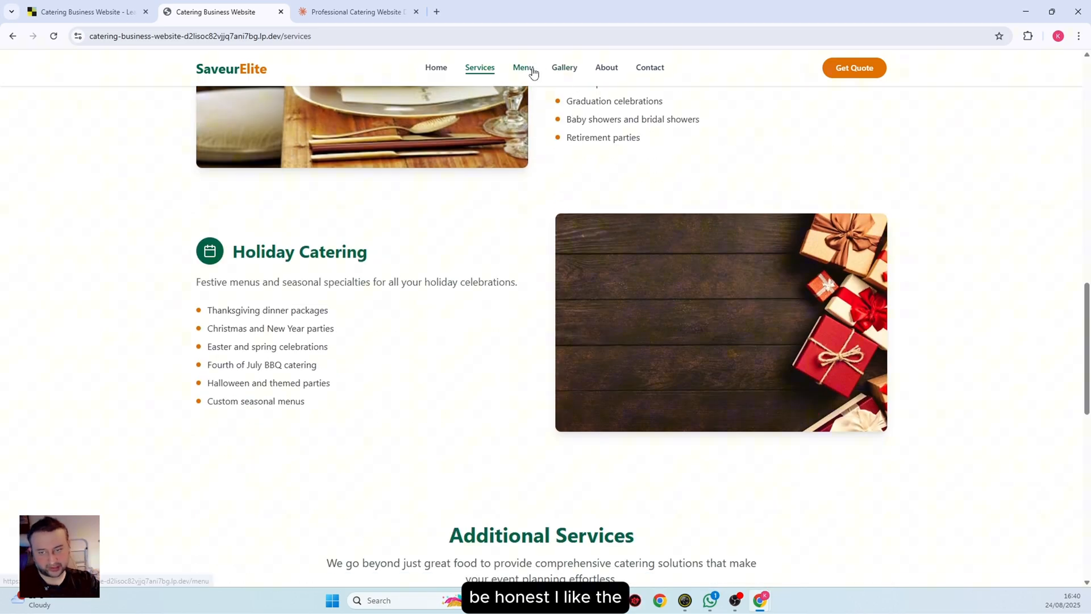
left_click(523, 67)
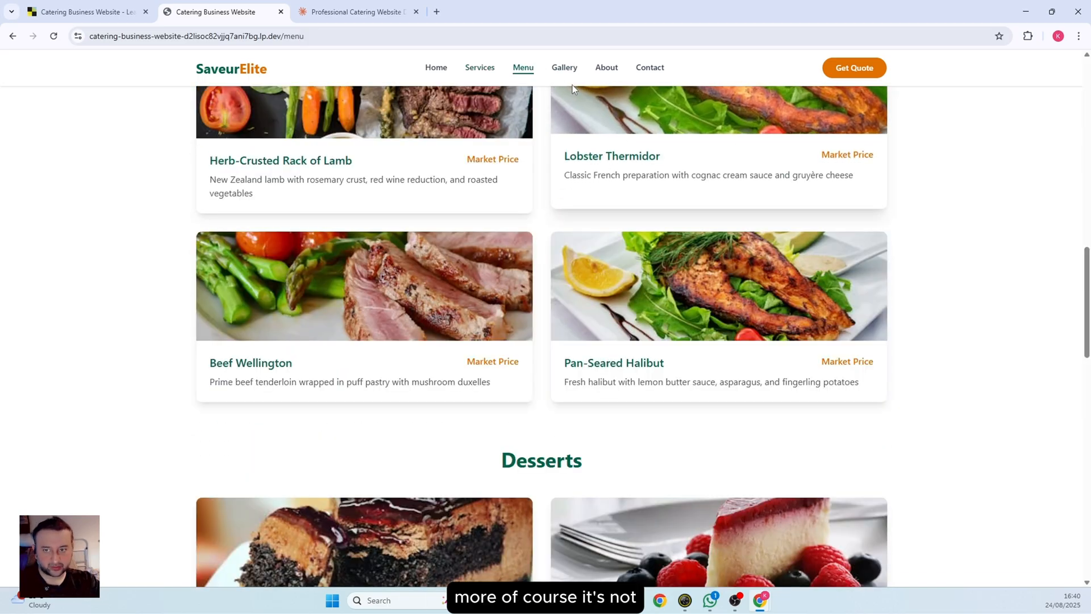
left_click(606, 67)
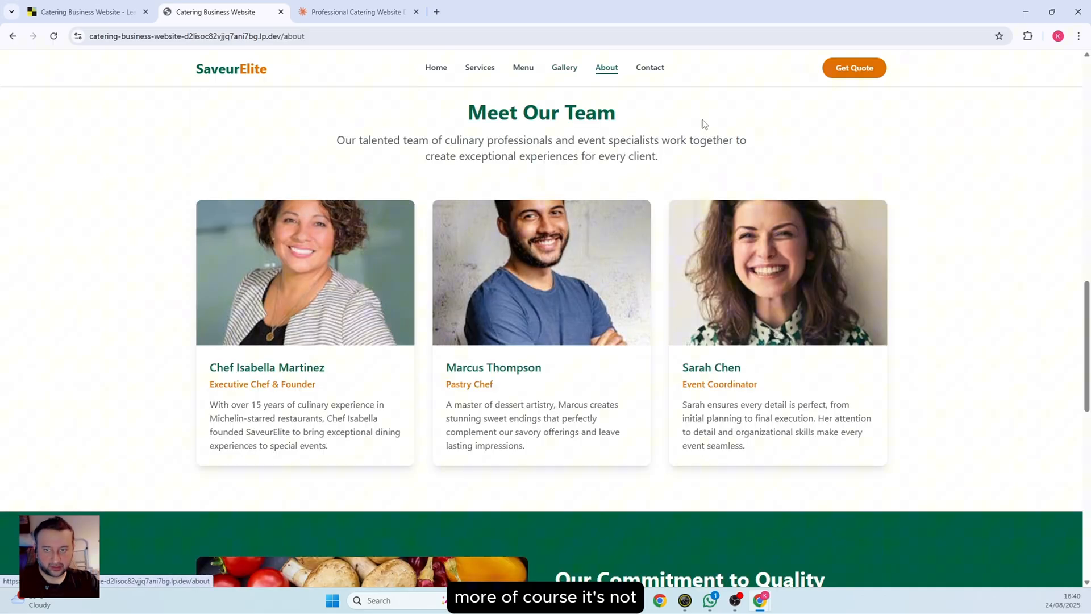
mouse_move(613, 250)
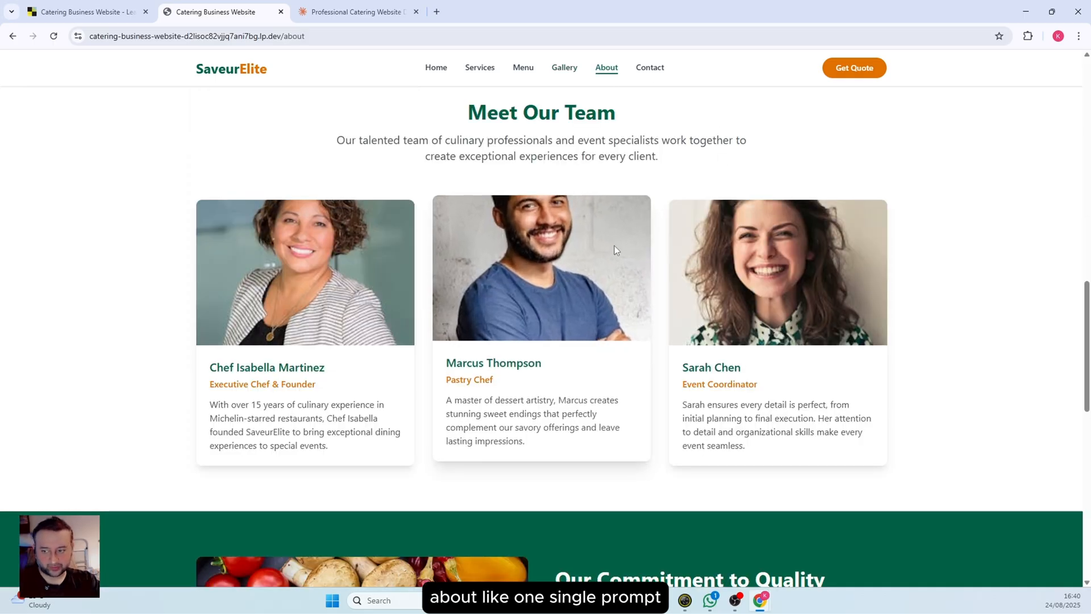
scroll("up", 3)
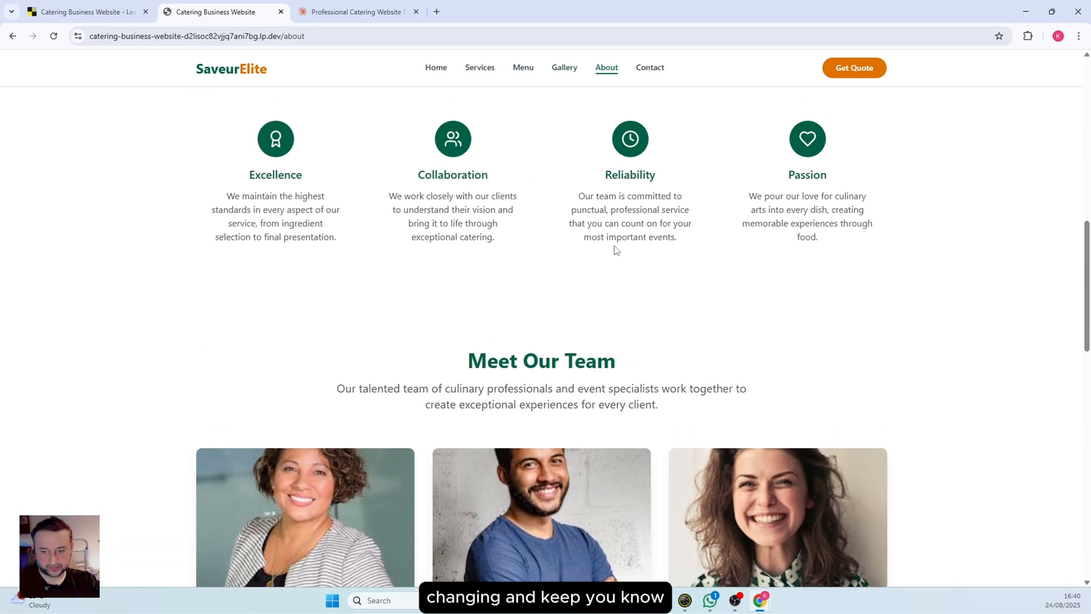
scroll("up", 3)
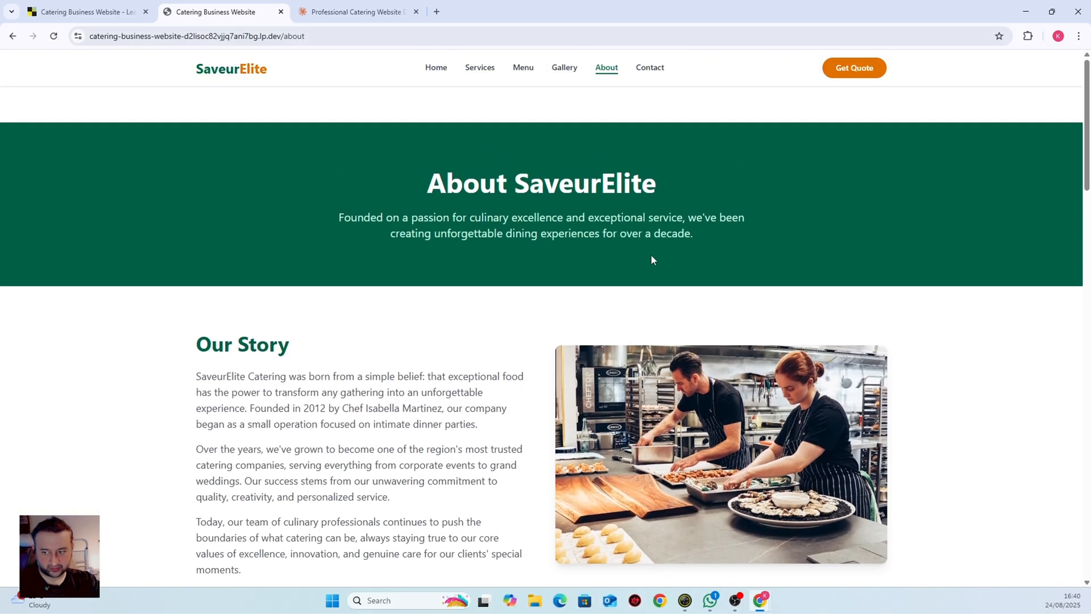
Review the Contact page with its map, then return to Home and check the featured dishes
left_click(649, 67)
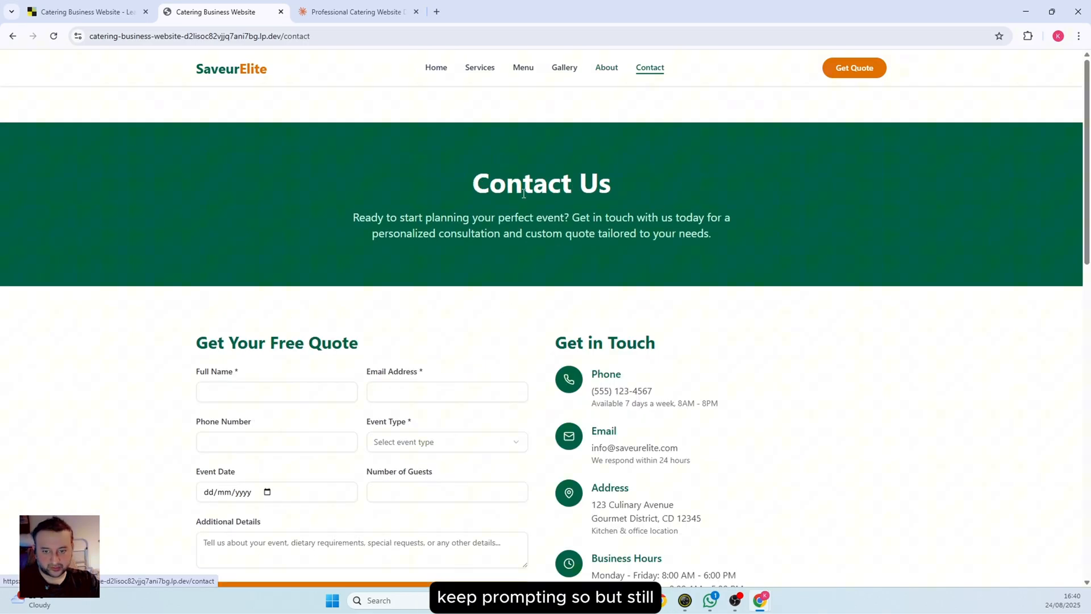
scroll("down", 3)
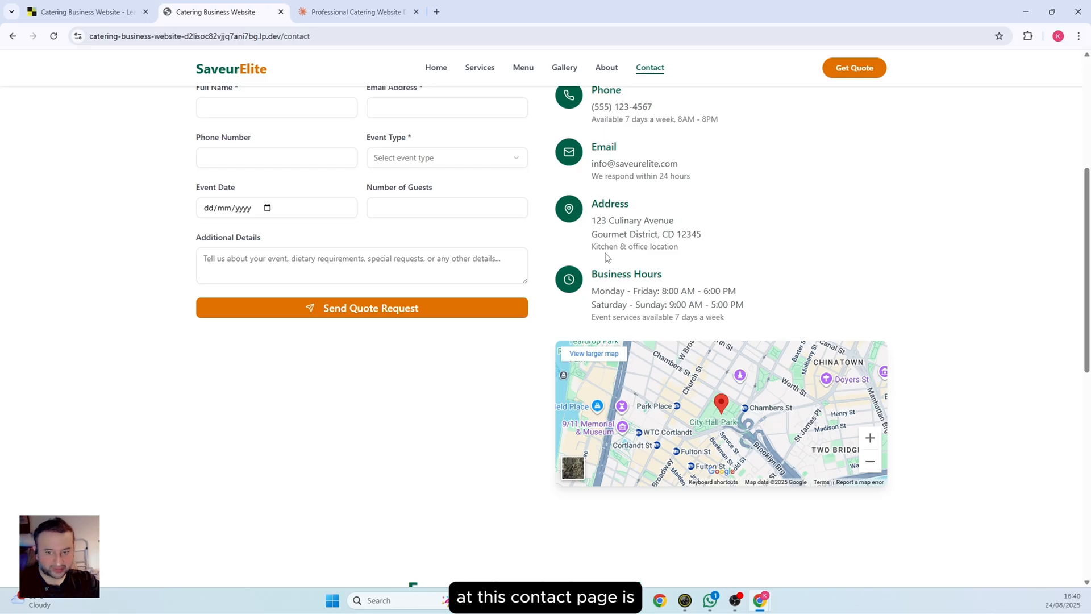
scroll("down", 3)
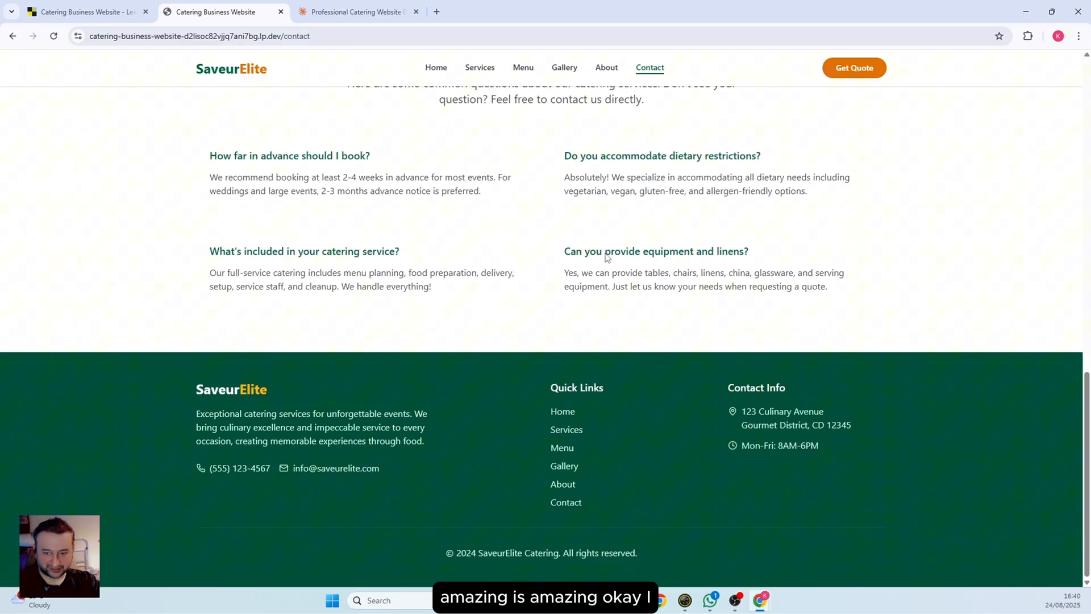
scroll("up", 3)
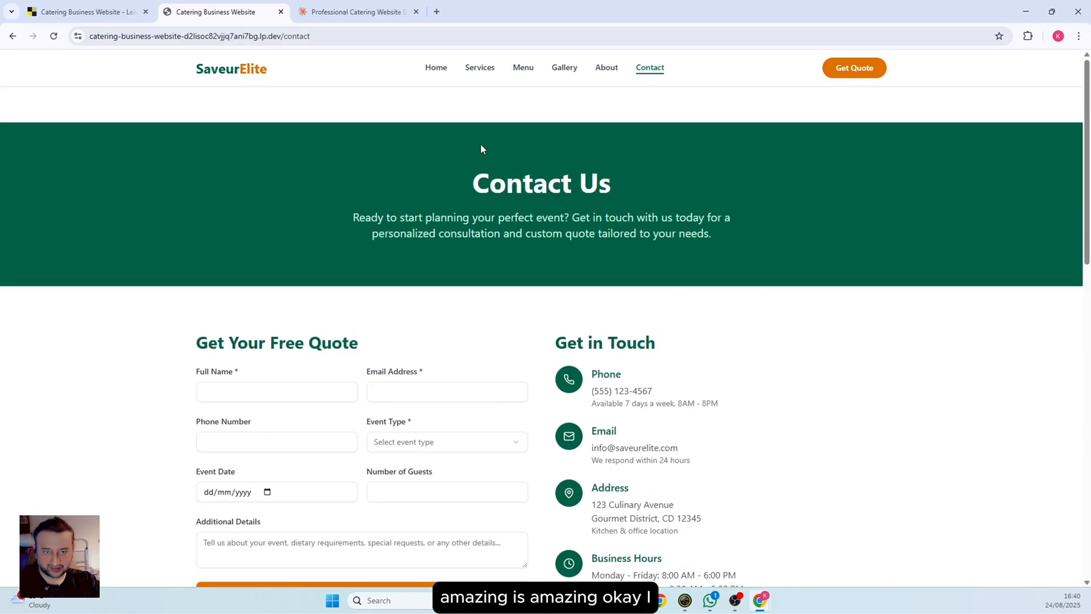
left_click(435, 67)
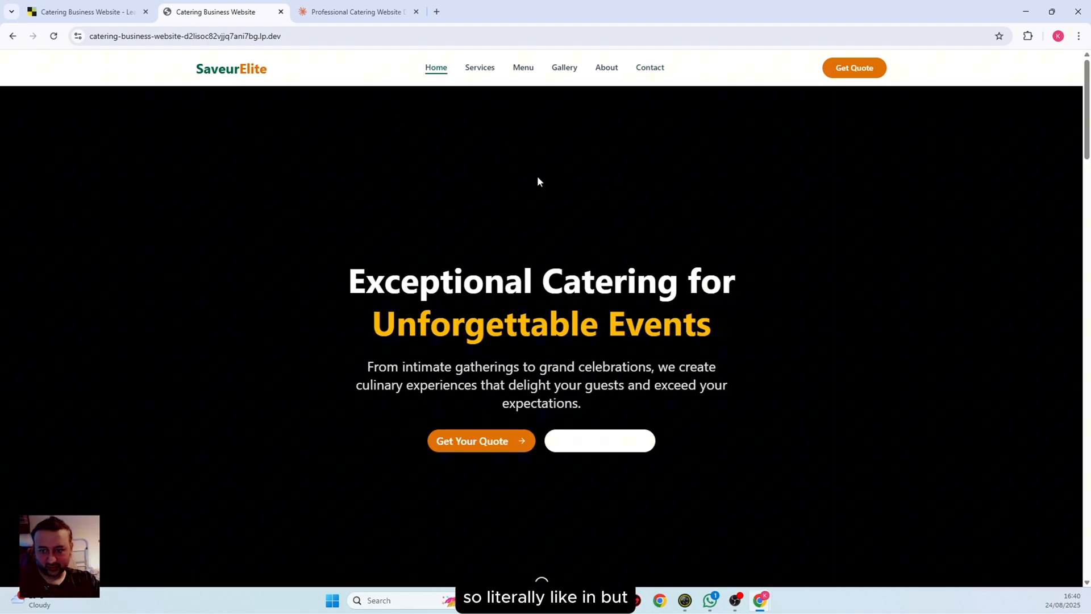
scroll("down", 3)
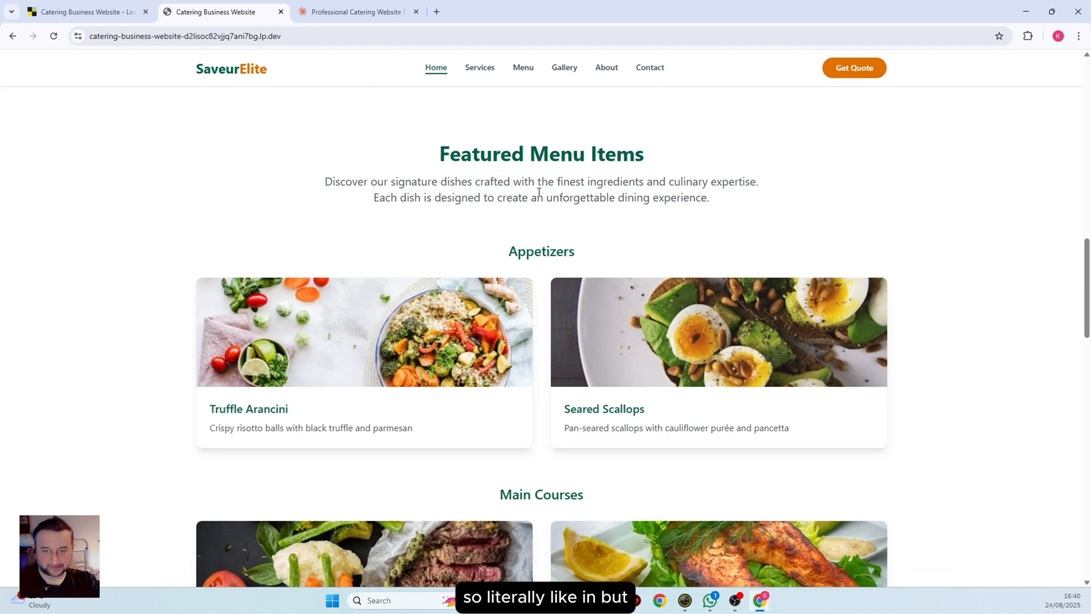